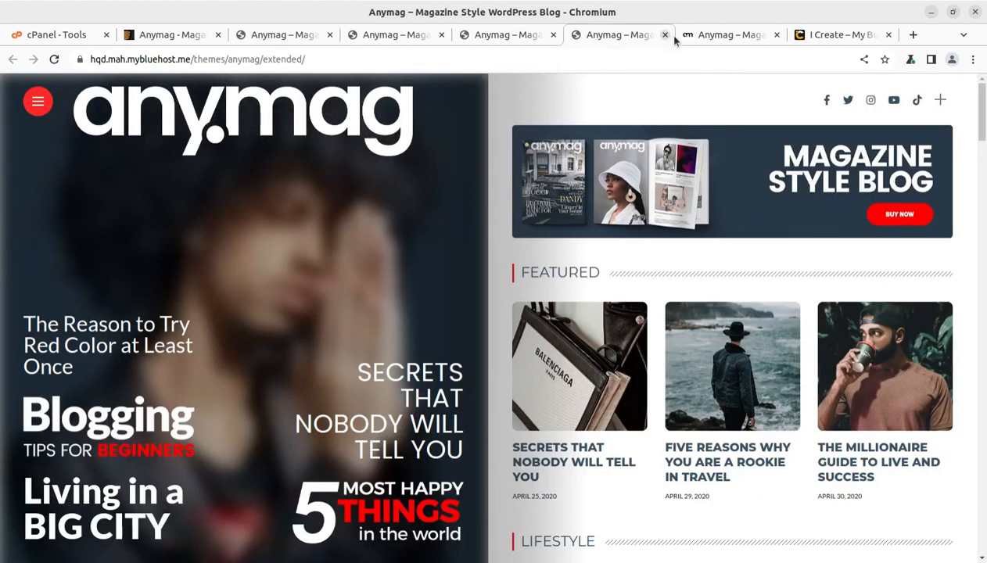
Step: Tour the lifestyle, dark, multi and main Anymag demo variants
{"action": "left_click", "coordinate": [732, 34]}
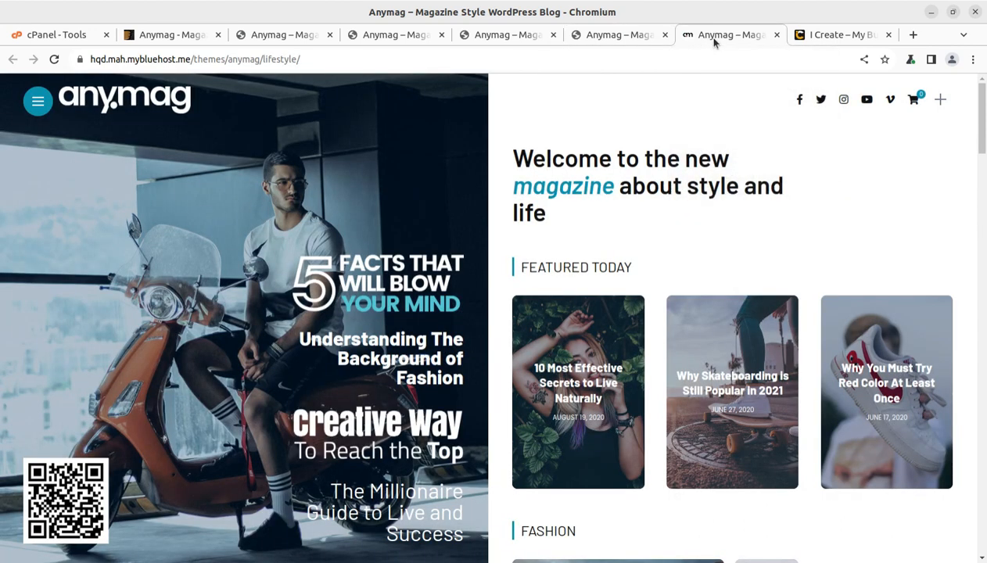
{"action": "mouse_move", "coordinate": [438, 284]}
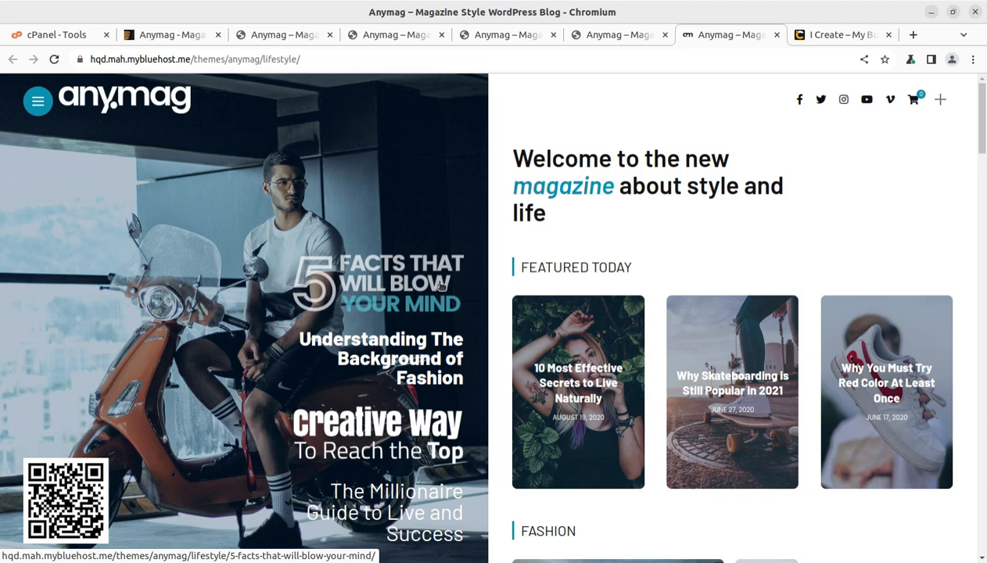
{"action": "left_click", "coordinate": [507, 34]}
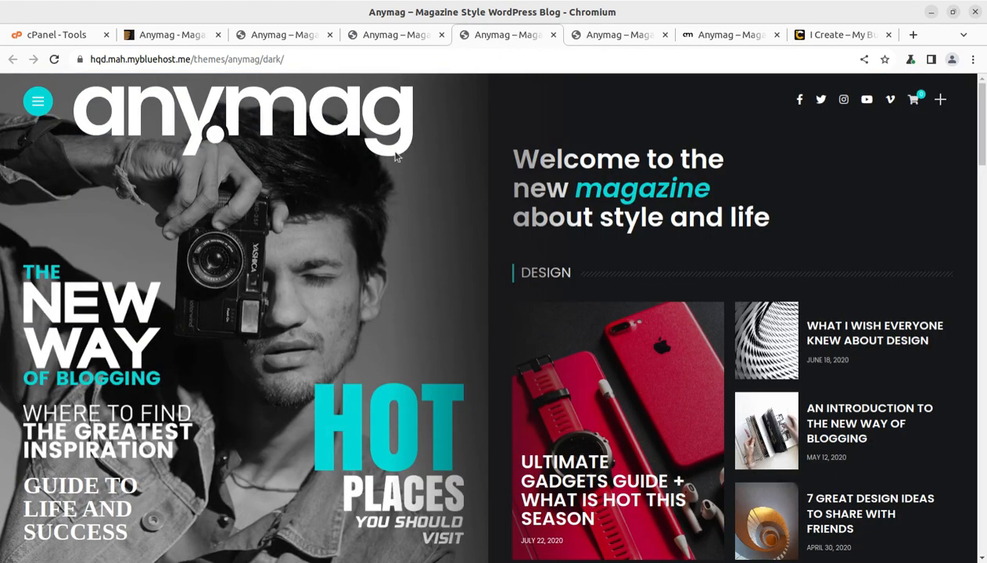
{"action": "mouse_move", "coordinate": [391, 35]}
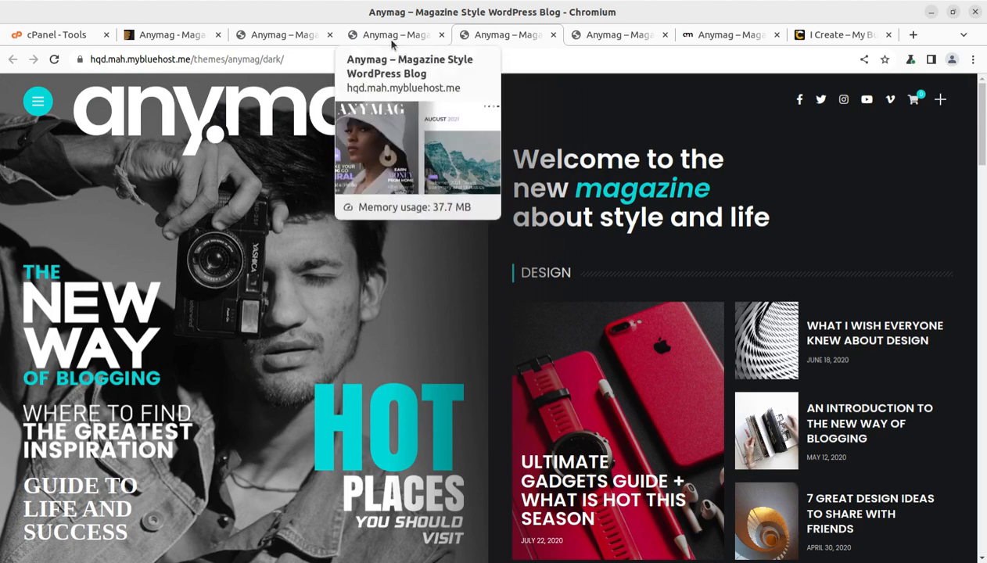
{"action": "mouse_move", "coordinate": [363, 188]}
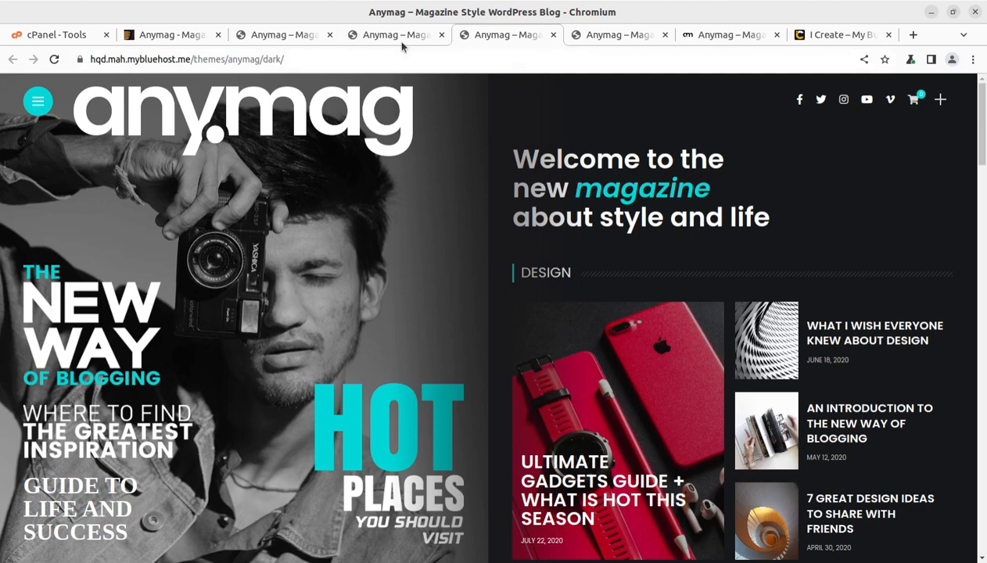
{"action": "left_click", "coordinate": [281, 35]}
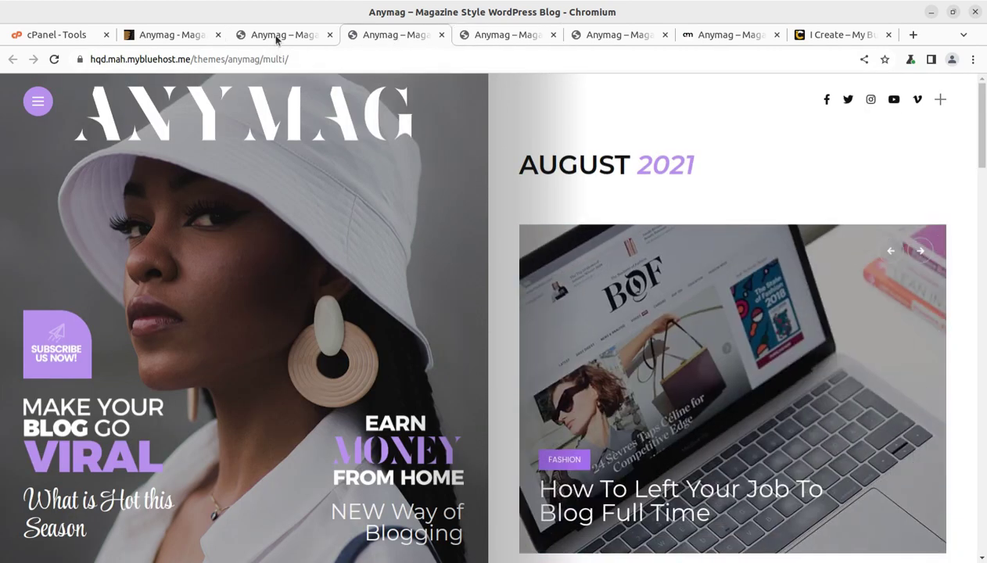
{"action": "left_click", "coordinate": [281, 34]}
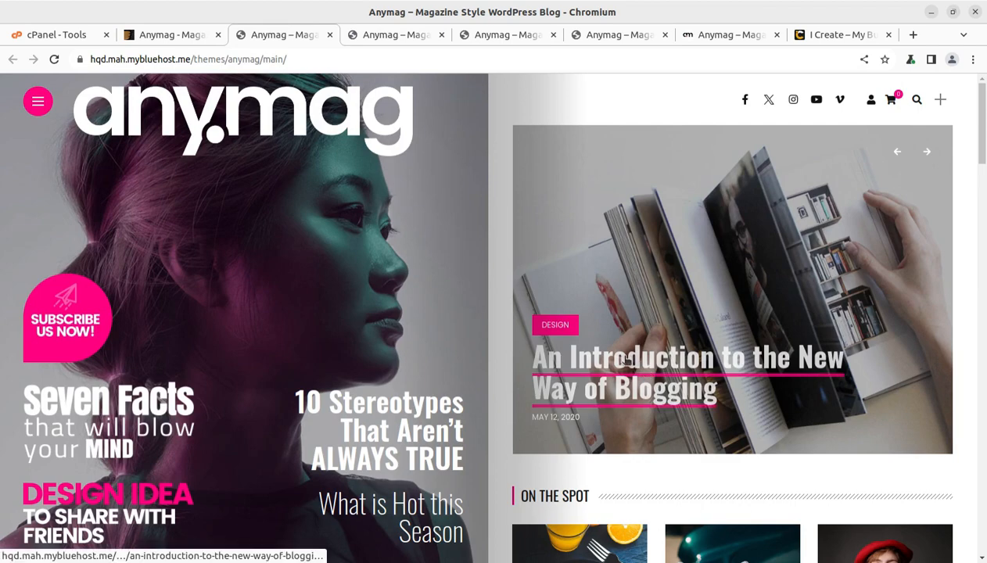
Step: From the main demo homepage, bring up the 'Things That Happen When You Are Cooking' post
{"action": "left_click", "coordinate": [687, 356]}
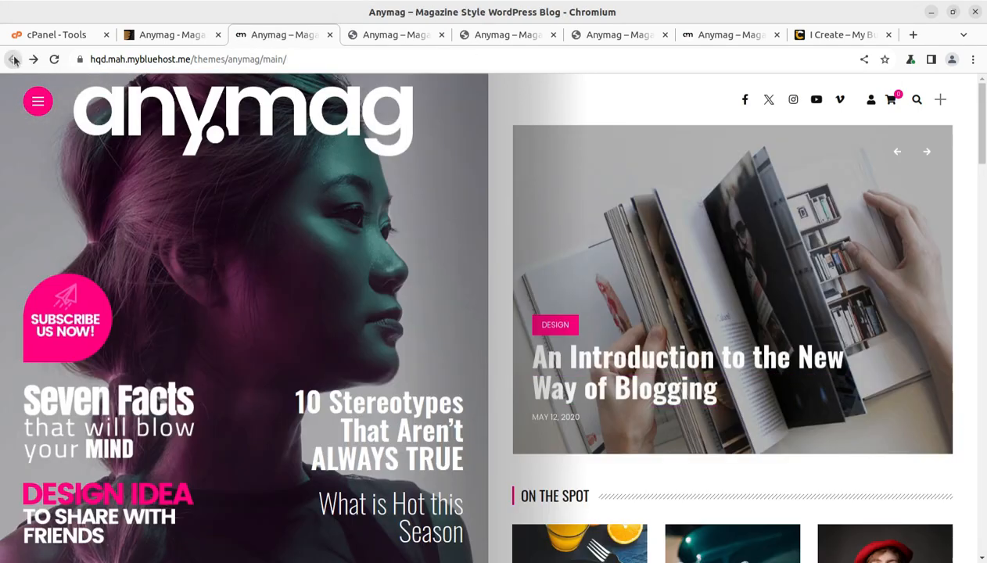
{"action": "scroll", "scroll_direction": "down", "scroll_amount": 3}
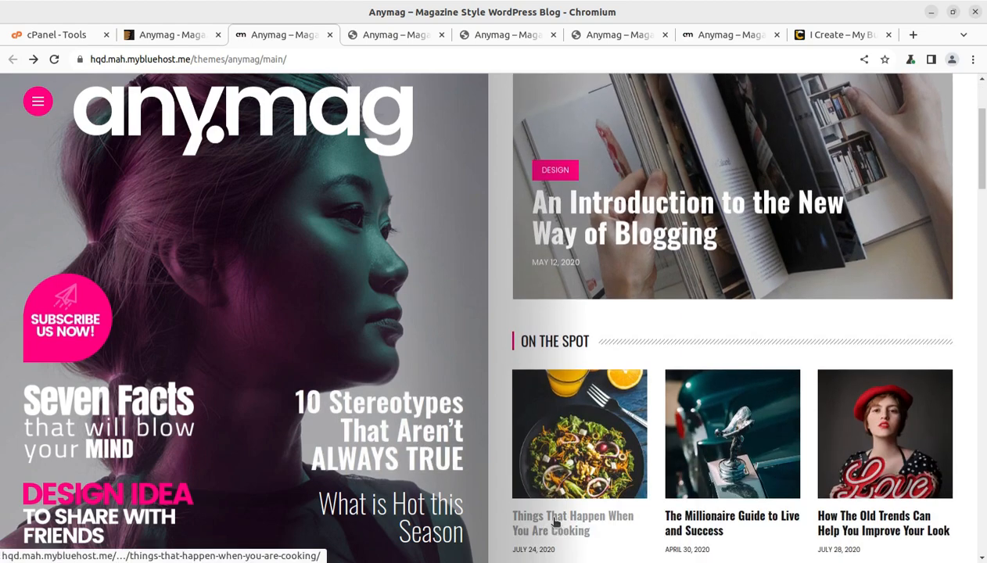
{"action": "left_click", "coordinate": [572, 522]}
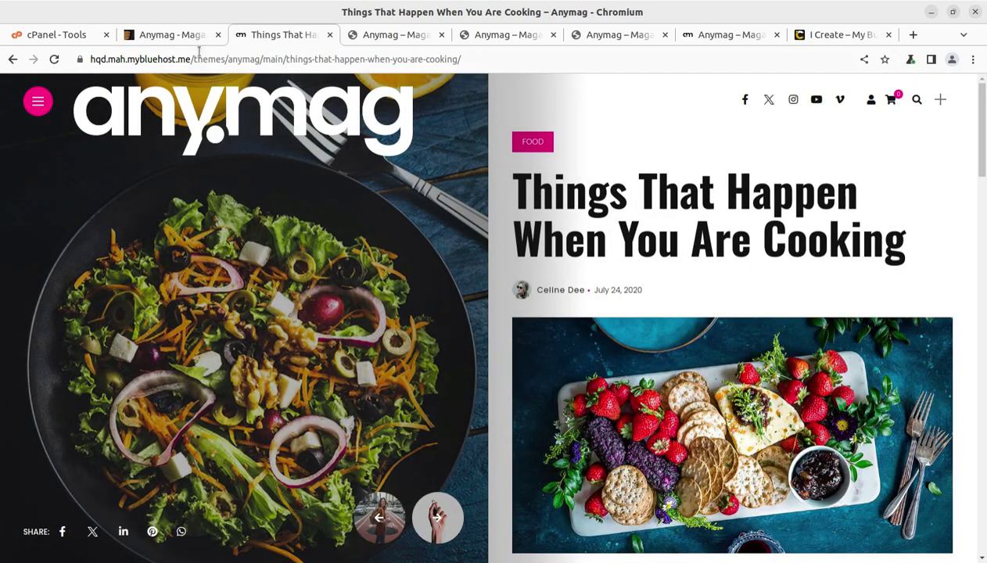
Step: Review the Anymag item page on ThemeForest with its $39 regular license
{"action": "left_click", "coordinate": [170, 35]}
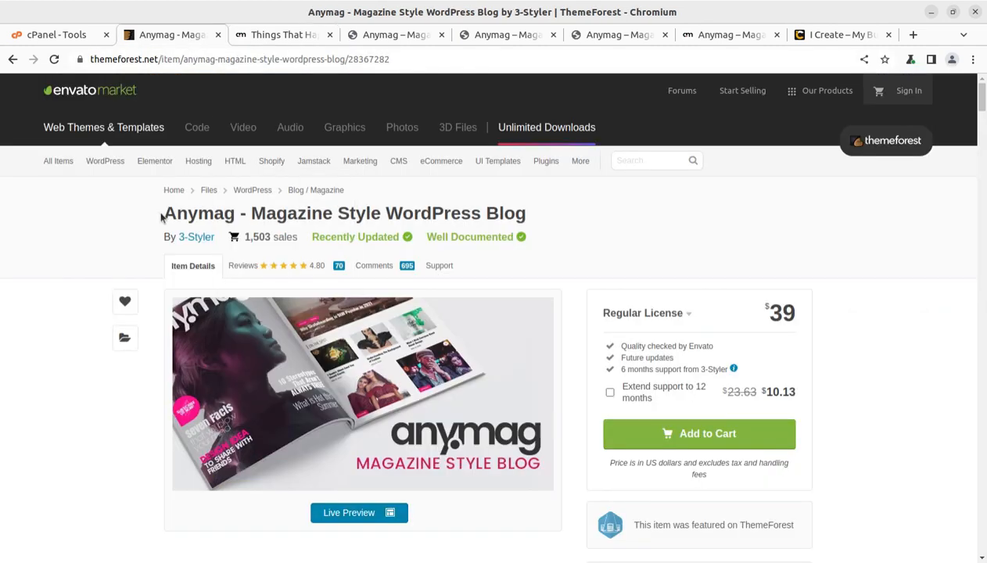
{"action": "double_click", "coordinate": [200, 213]}
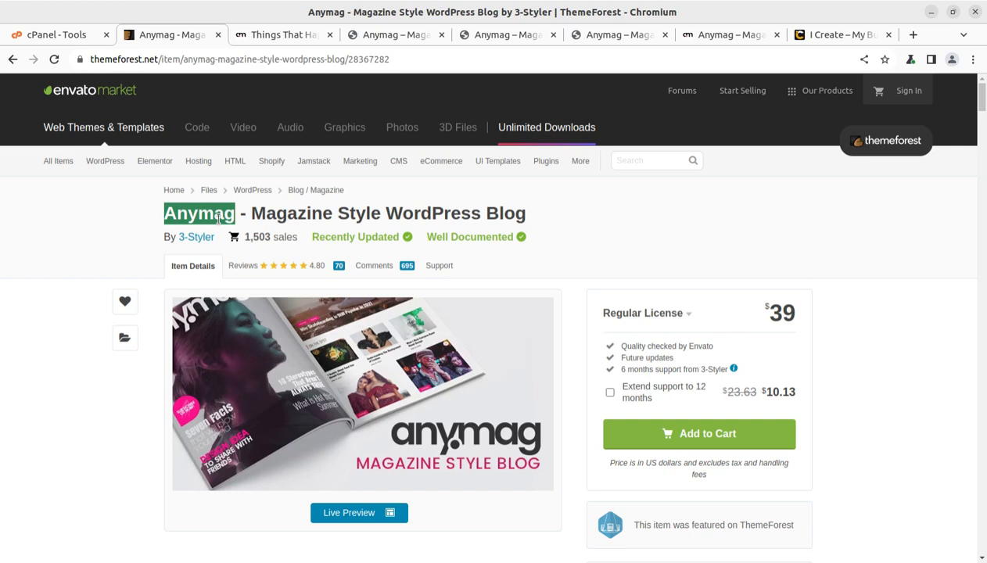
{"action": "mouse_move", "coordinate": [660, 238]}
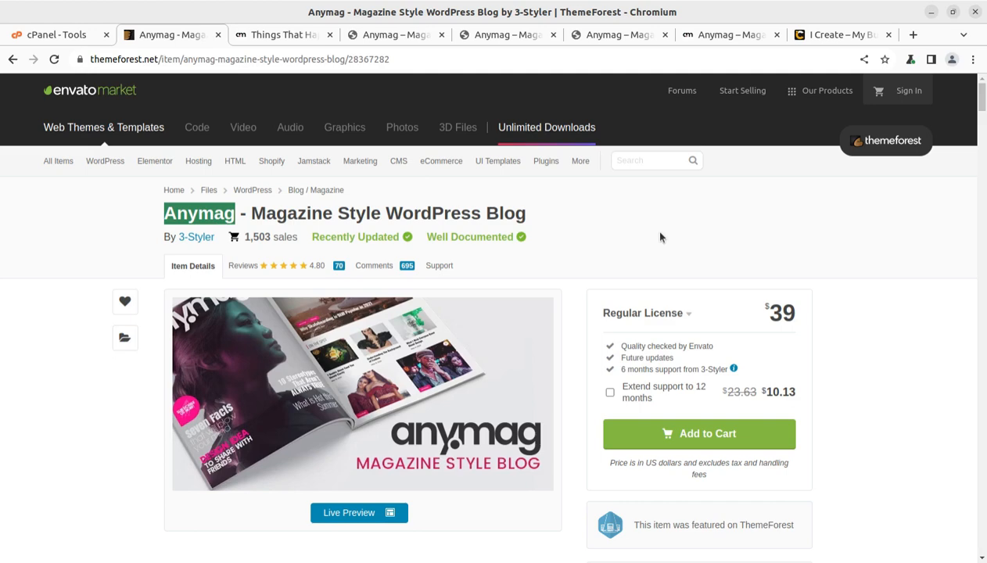
{"action": "mouse_move", "coordinate": [572, 400]}
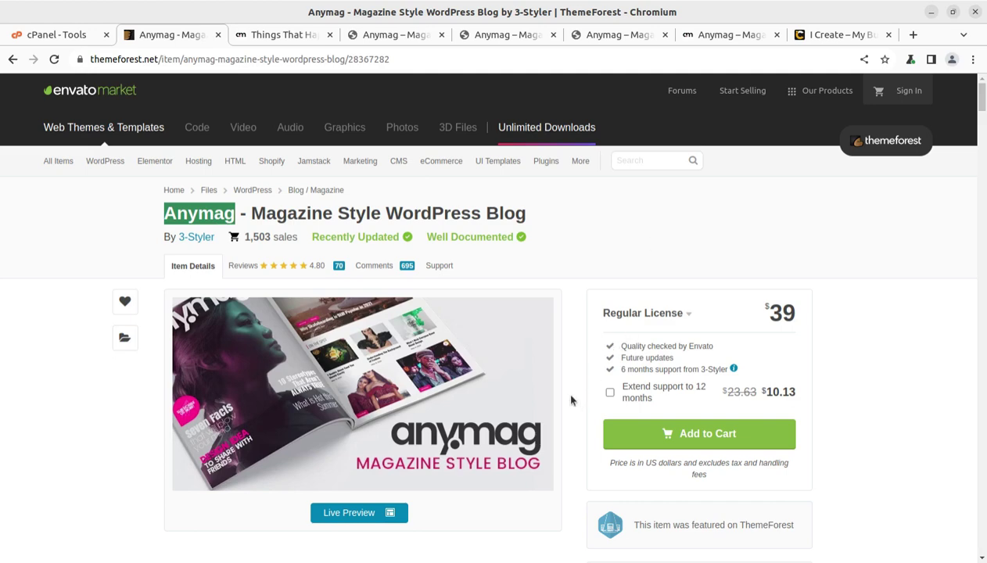
{"action": "scroll", "scroll_direction": "down", "scroll_amount": 3}
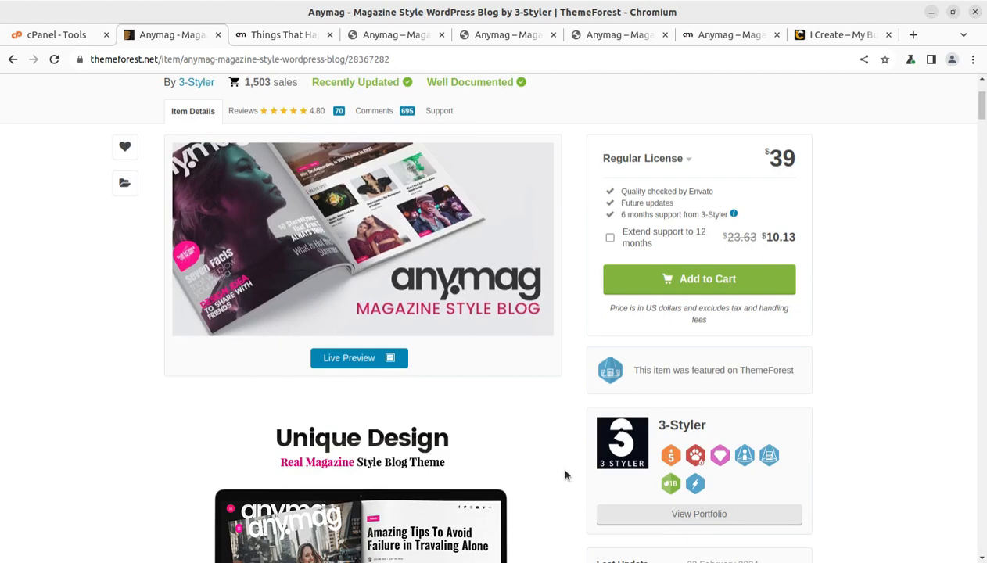
{"action": "scroll", "scroll_direction": "up", "scroll_amount": 3}
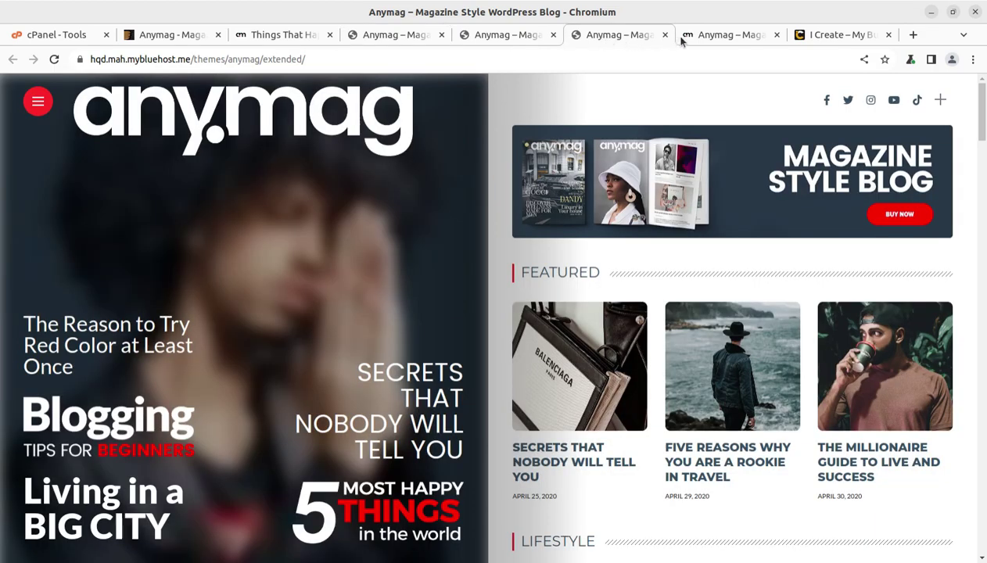
Step: View the lifestyle demo, then move to the WP Themes WordPress dashboard
{"action": "left_click", "coordinate": [729, 35]}
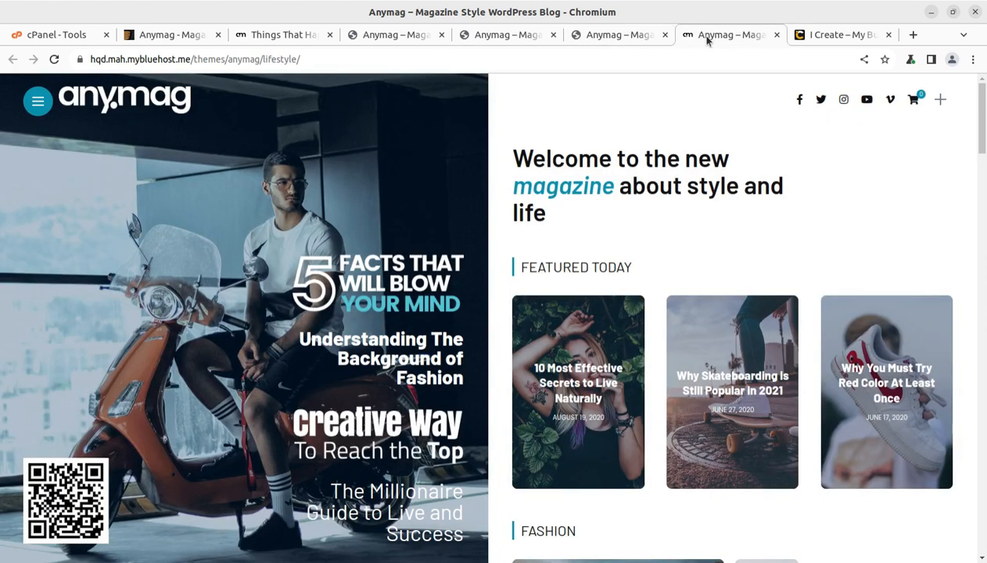
{"action": "mouse_move", "coordinate": [675, 103]}
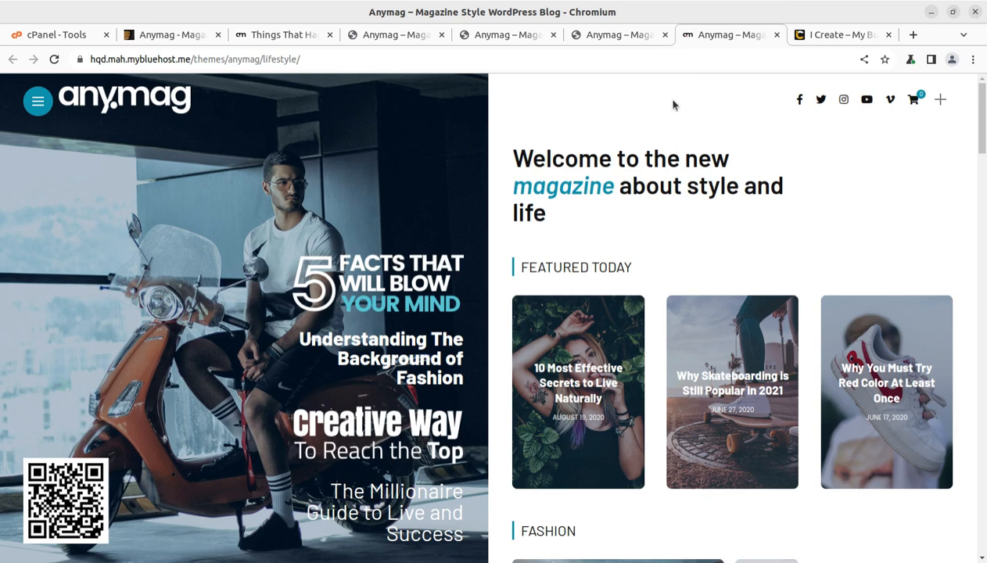
{"action": "mouse_move", "coordinate": [613, 51]}
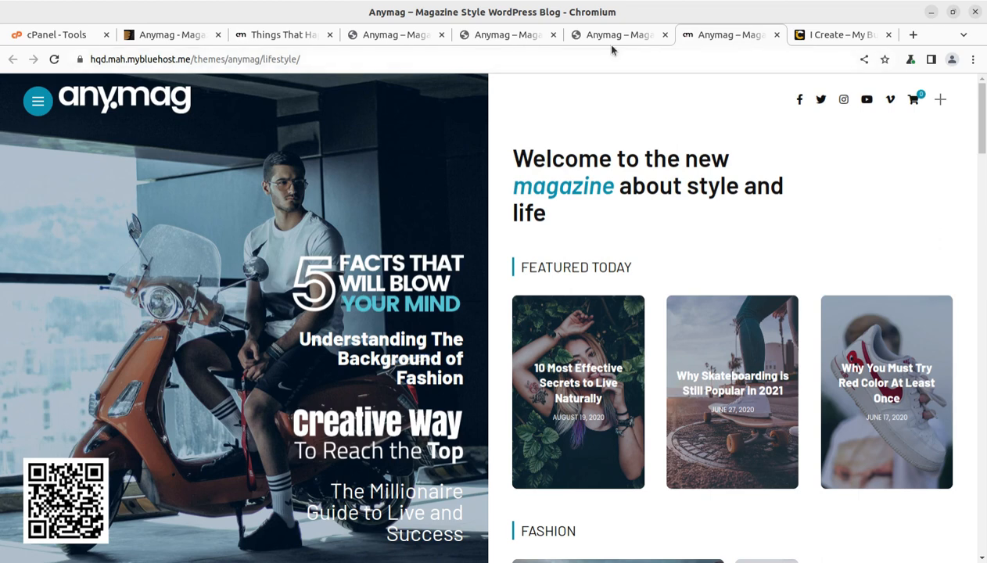
{"action": "left_click", "coordinate": [149, 35]}
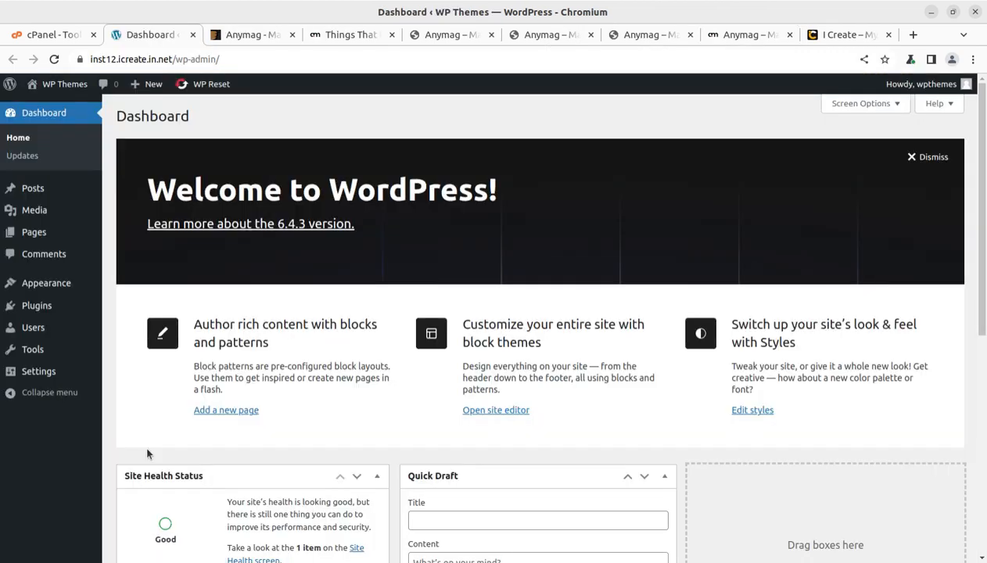
{"action": "mouse_move", "coordinate": [48, 228]}
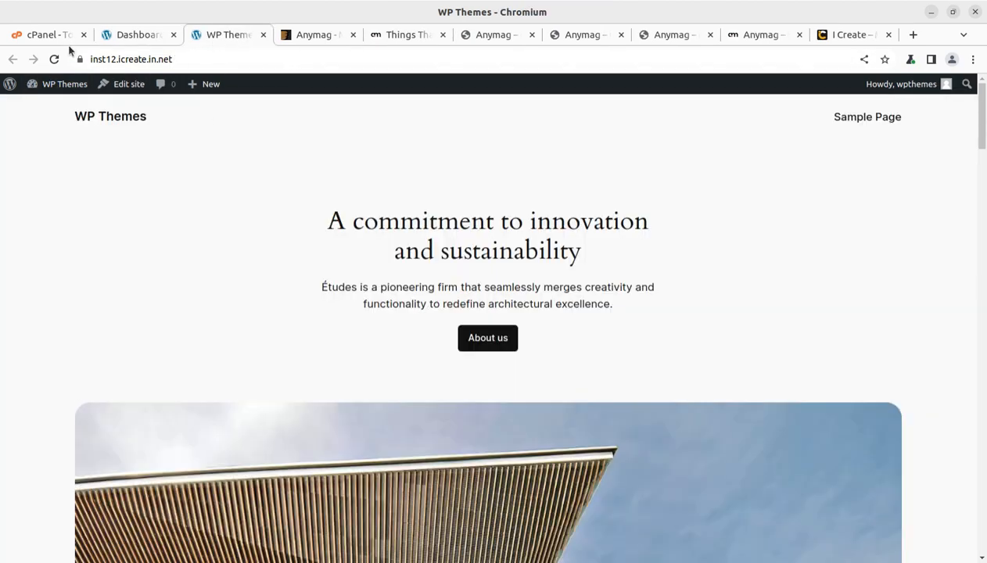
Step: Bring up the cPanel Tools page after viewing the WP Themes front end
{"action": "left_click", "coordinate": [44, 35]}
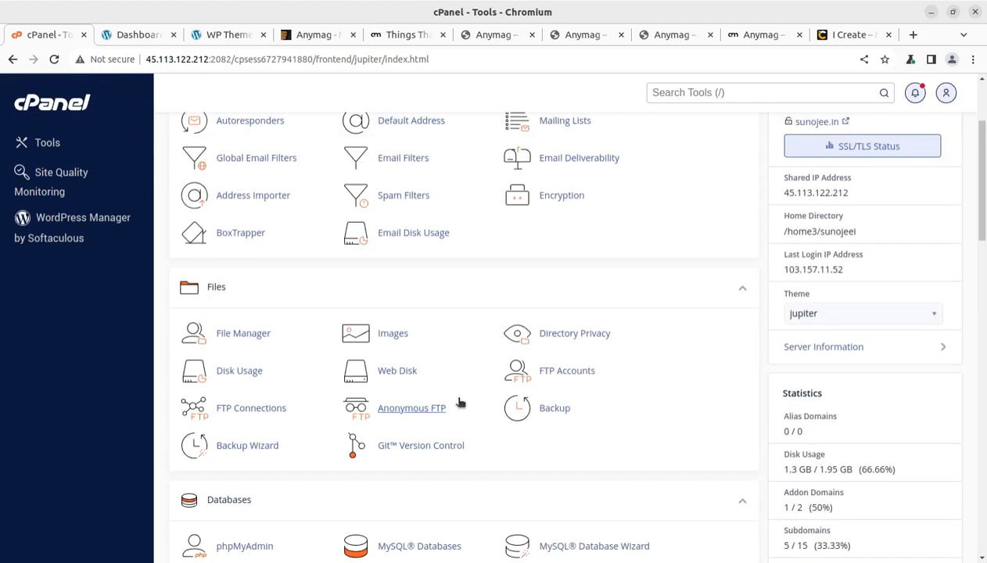
{"action": "scroll", "scroll_direction": "up", "scroll_amount": 3}
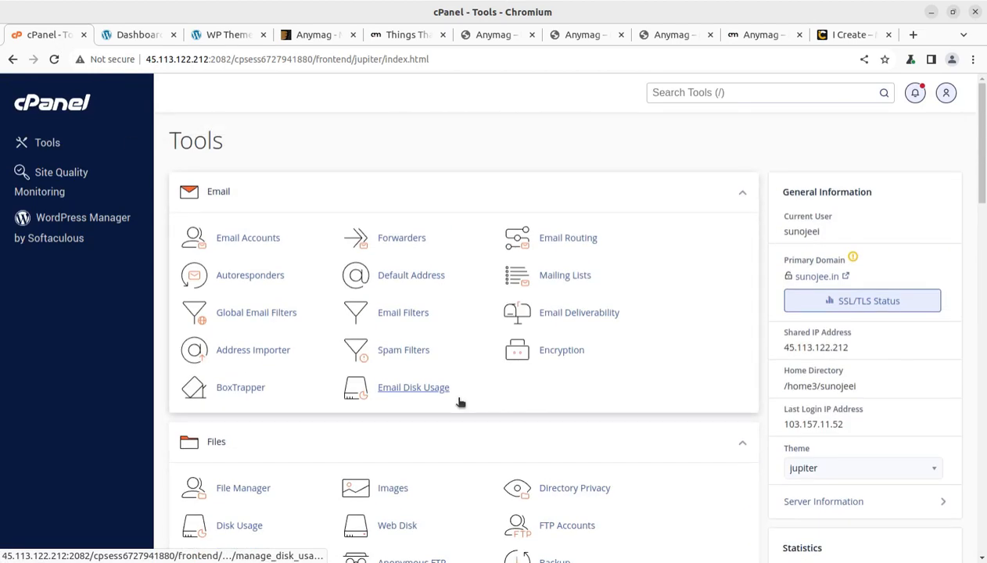
{"action": "mouse_move", "coordinate": [138, 34]}
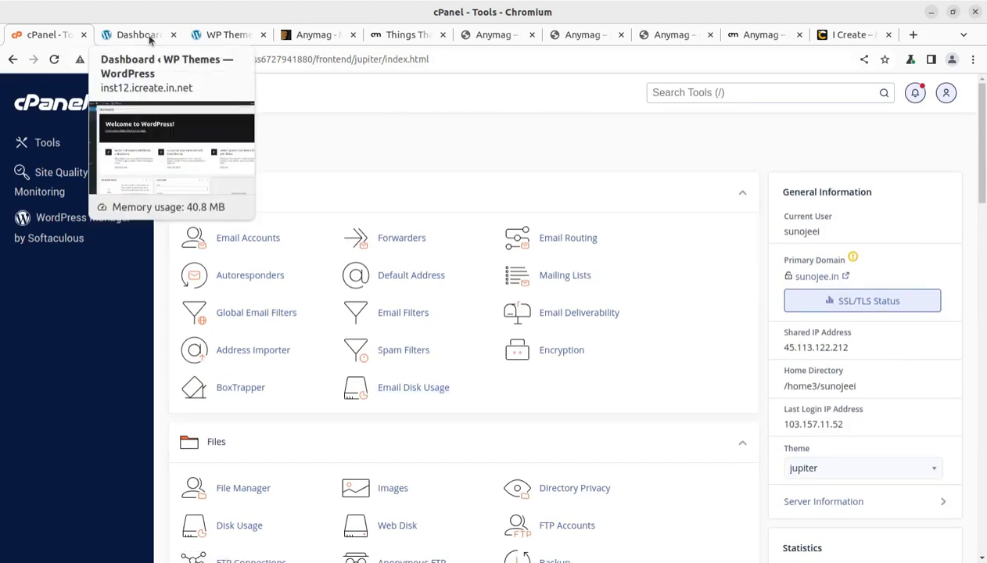
Step: Inspect anymag.zip, anymag-child.zip, Documentation and Licensing in the anymag_v2.8.7 package
{"action": "left_click", "coordinate": [137, 34]}
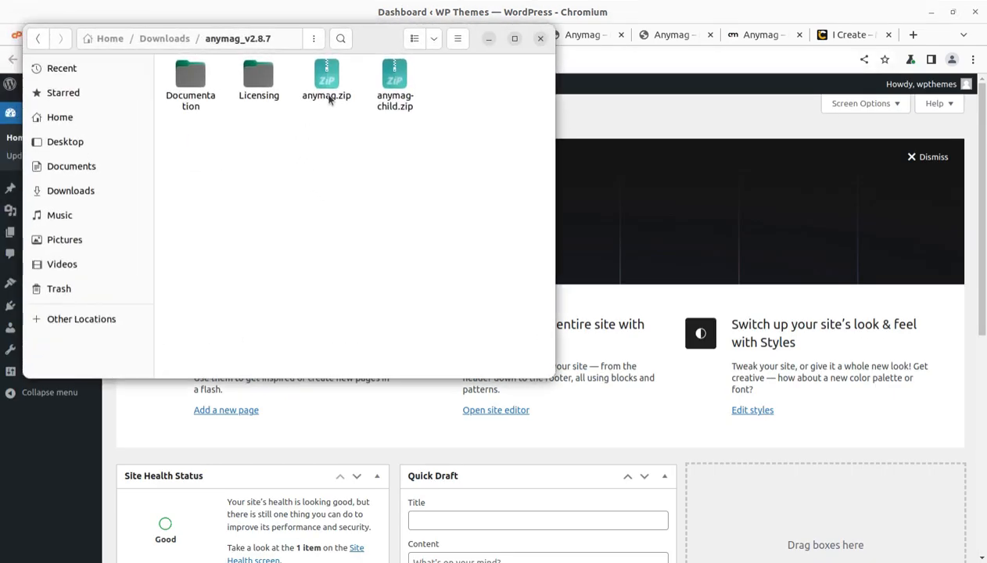
{"action": "left_click", "coordinate": [325, 78]}
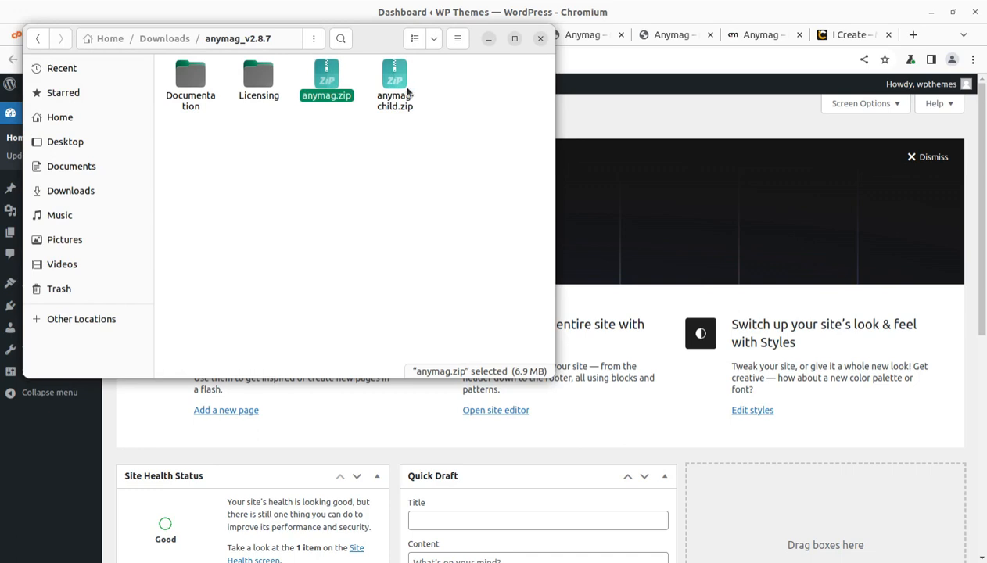
{"action": "left_click", "coordinate": [394, 78]}
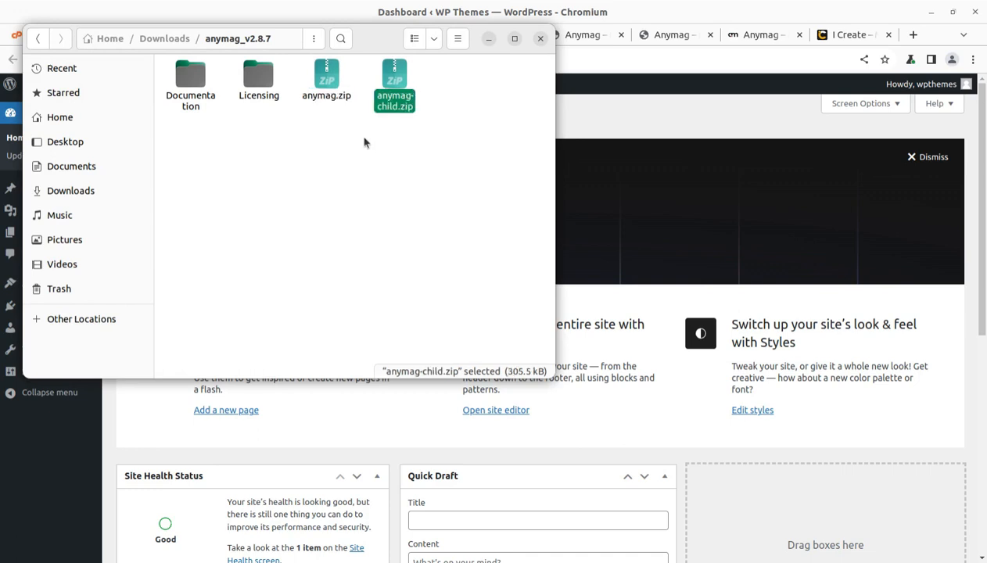
{"action": "left_click", "coordinate": [191, 78]}
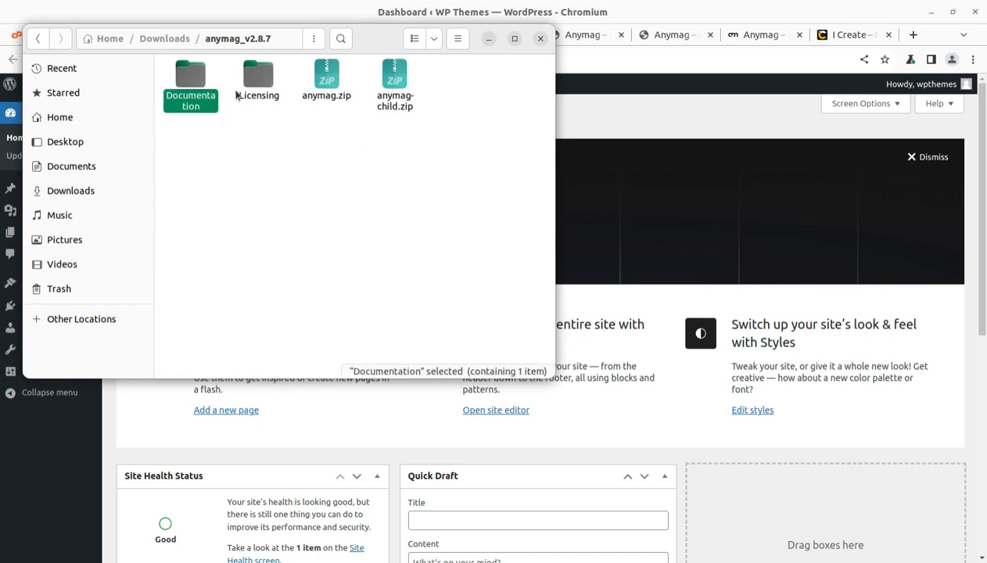
{"action": "left_click", "coordinate": [326, 81]}
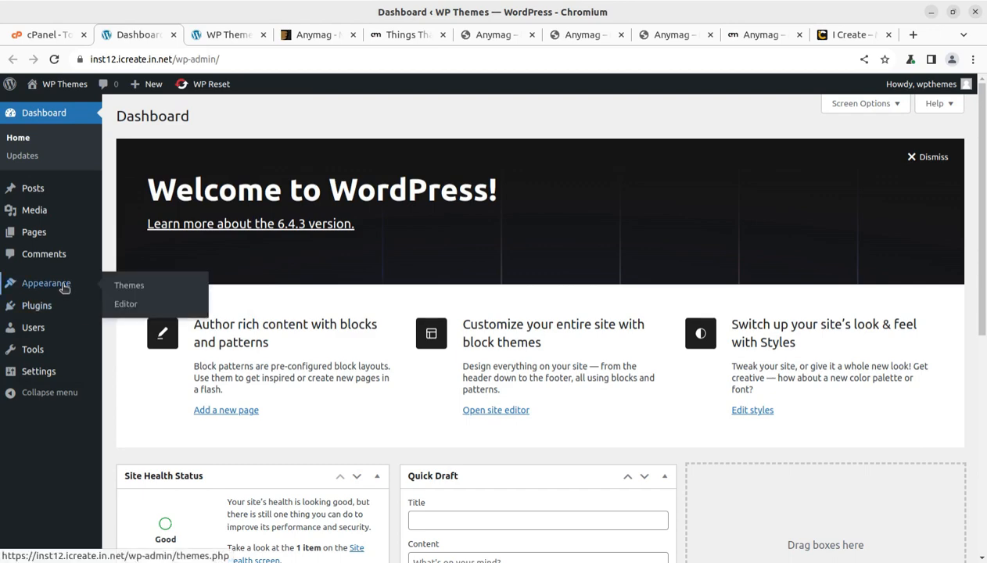
Step: Choose anymag.zip from Downloads in the Add Themes upload form
{"action": "left_click", "coordinate": [128, 285]}
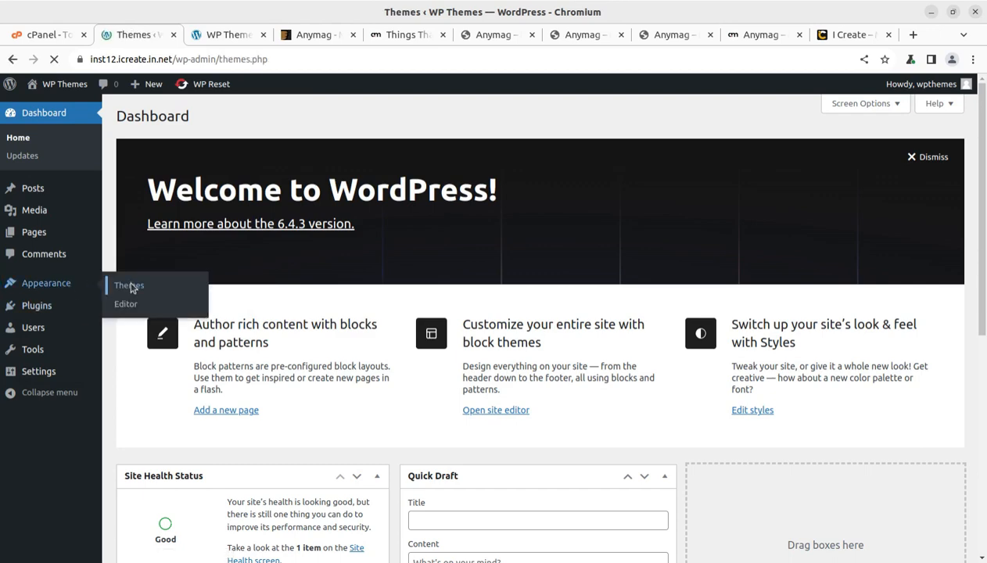
{"action": "left_click", "coordinate": [128, 285]}
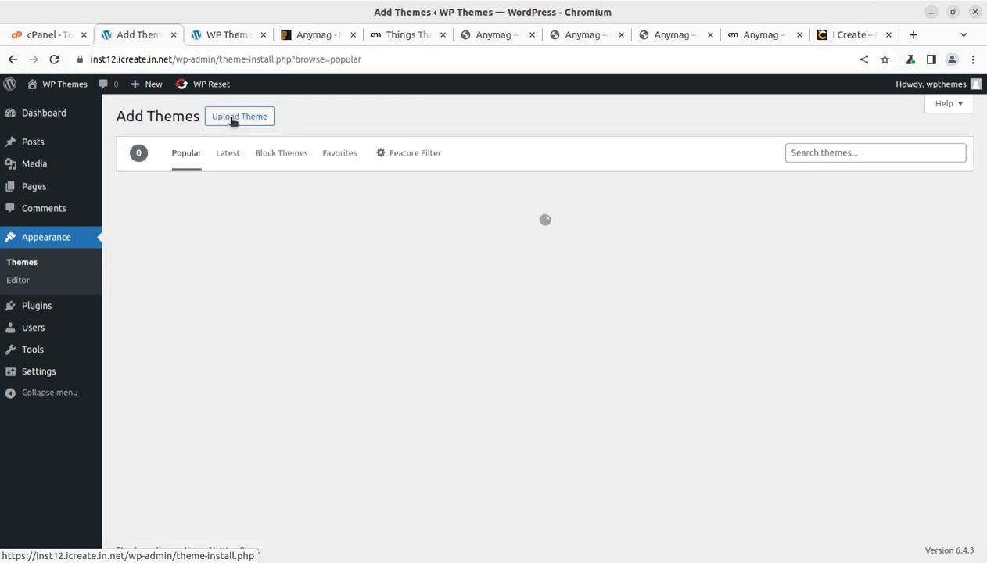
{"action": "left_click", "coordinate": [240, 116]}
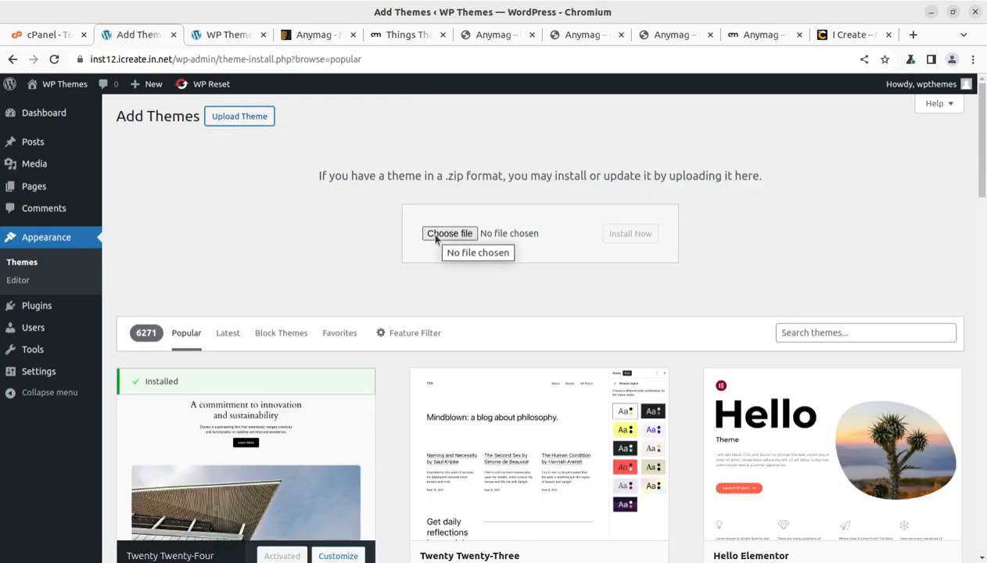
{"action": "mouse_move", "coordinate": [435, 238]}
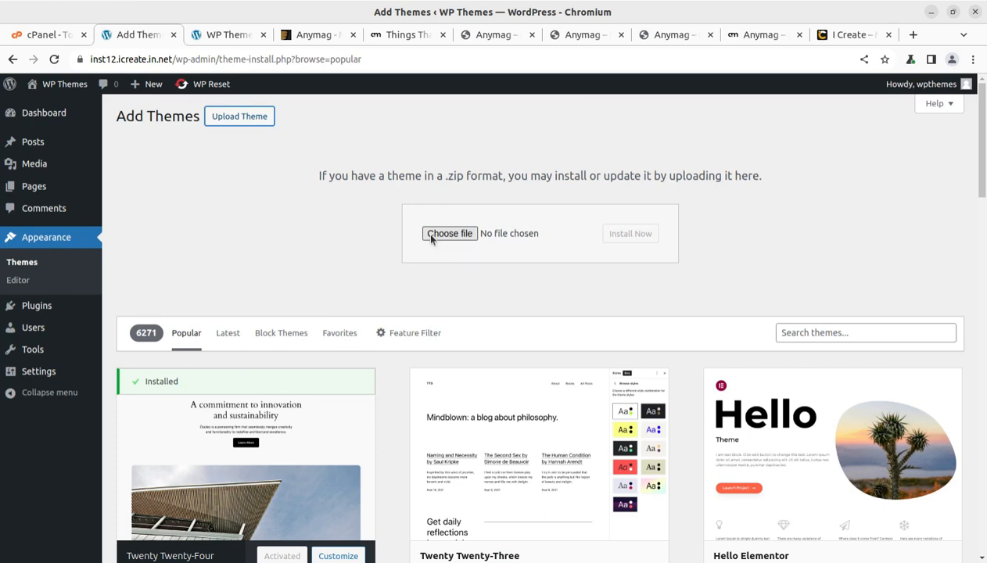
{"action": "left_click", "coordinate": [449, 233]}
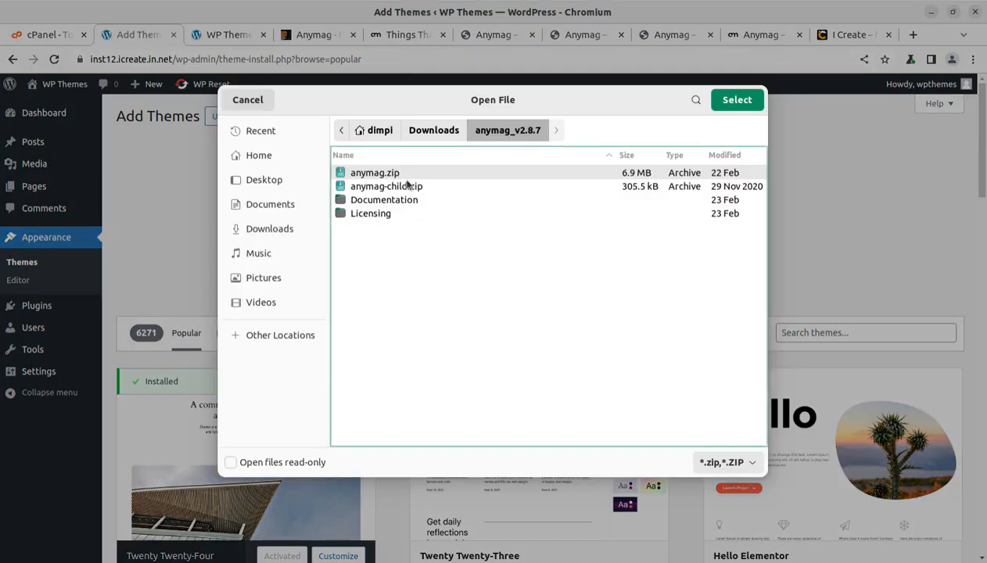
{"action": "mouse_move", "coordinate": [735, 100]}
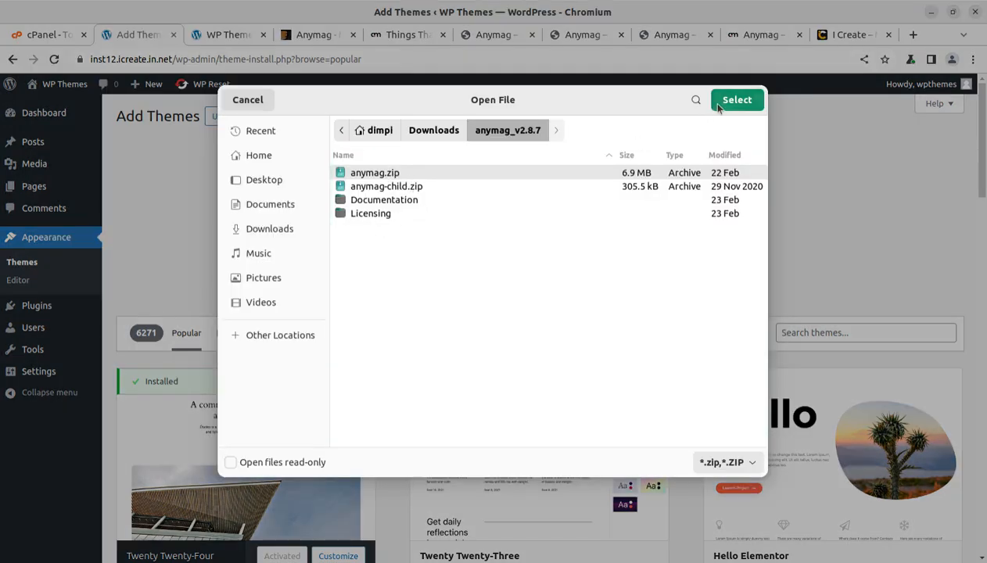
{"action": "left_click", "coordinate": [734, 100]}
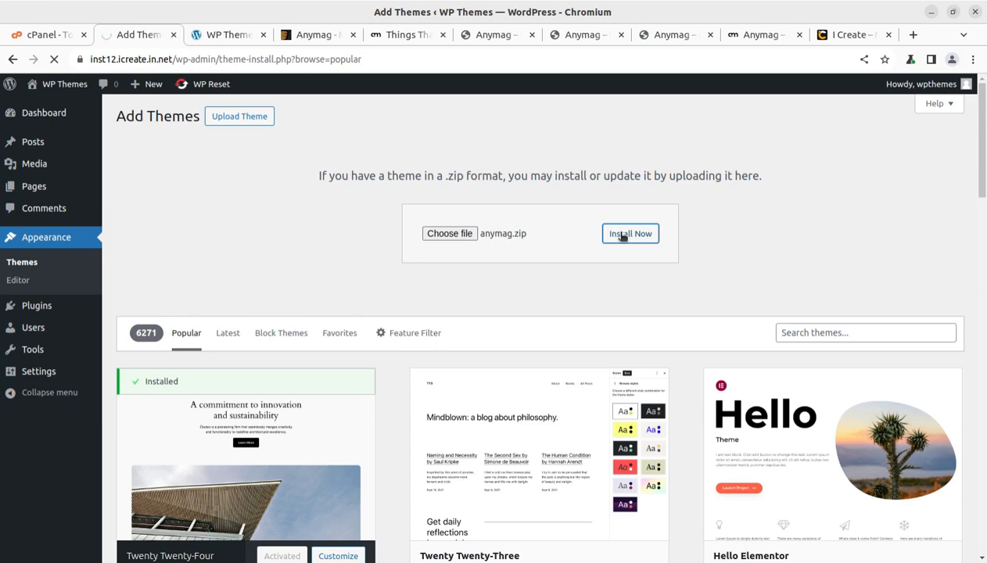
Step: Install anymag.zip, revisiting the Anymag demos meanwhile, and go to the installed themes list
{"action": "left_click", "coordinate": [630, 233]}
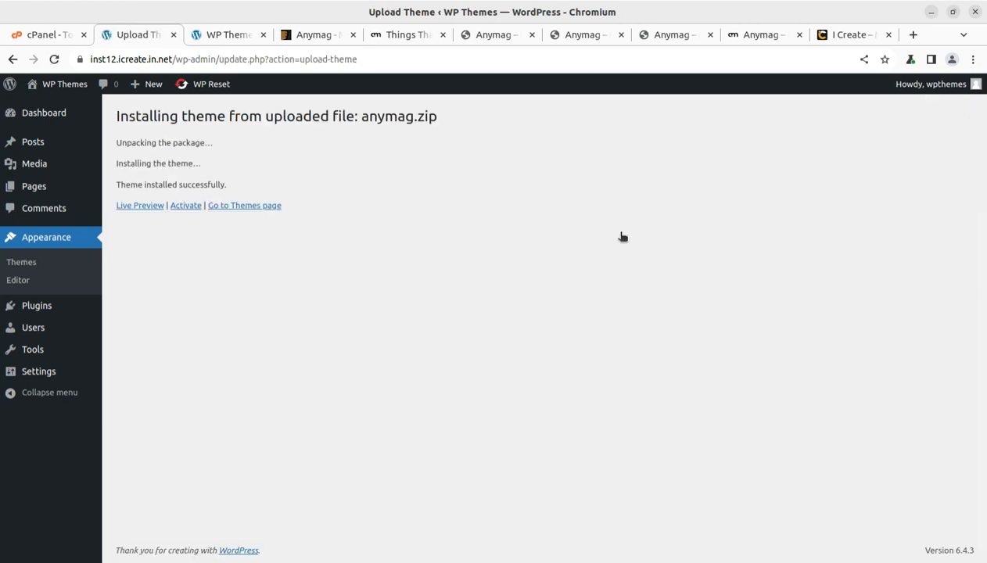
{"action": "mouse_move", "coordinate": [503, 50]}
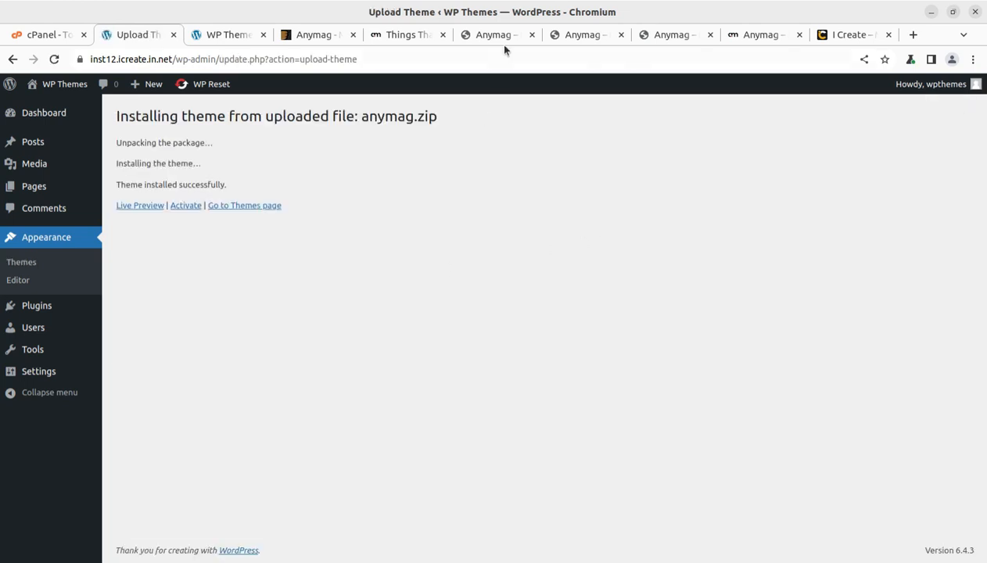
{"action": "left_click", "coordinate": [582, 34]}
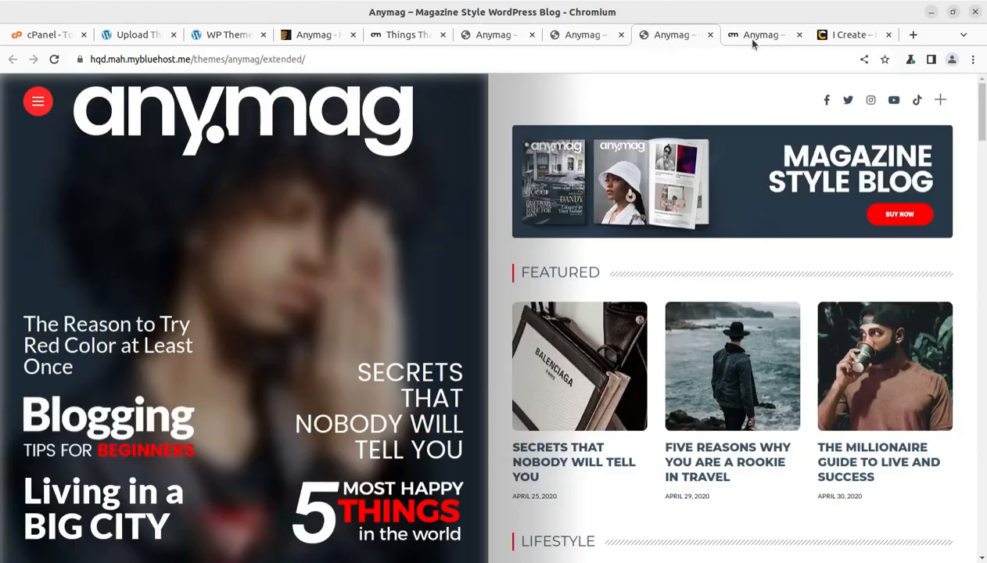
{"action": "left_click", "coordinate": [758, 35]}
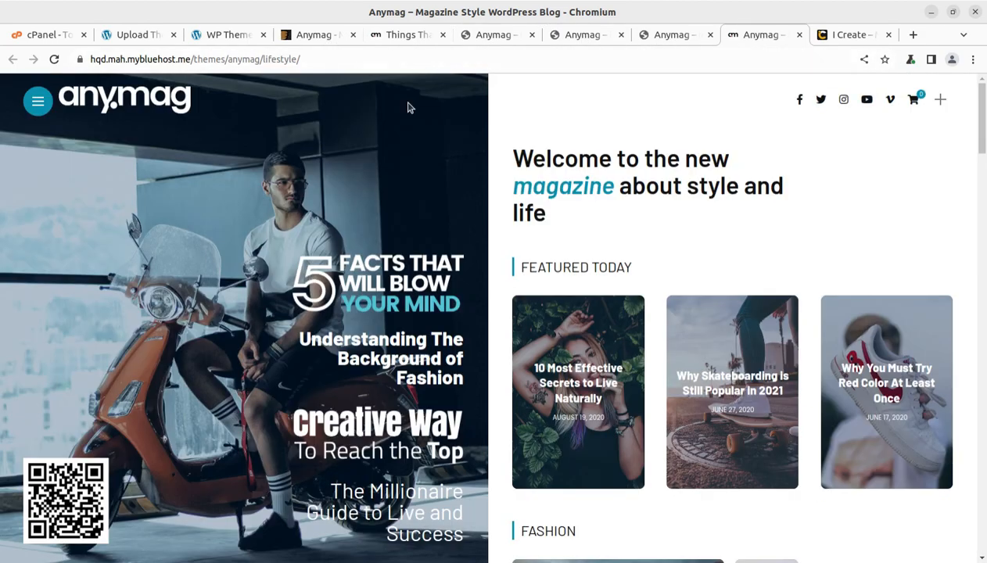
{"action": "scroll", "scroll_direction": "down", "scroll_amount": 3}
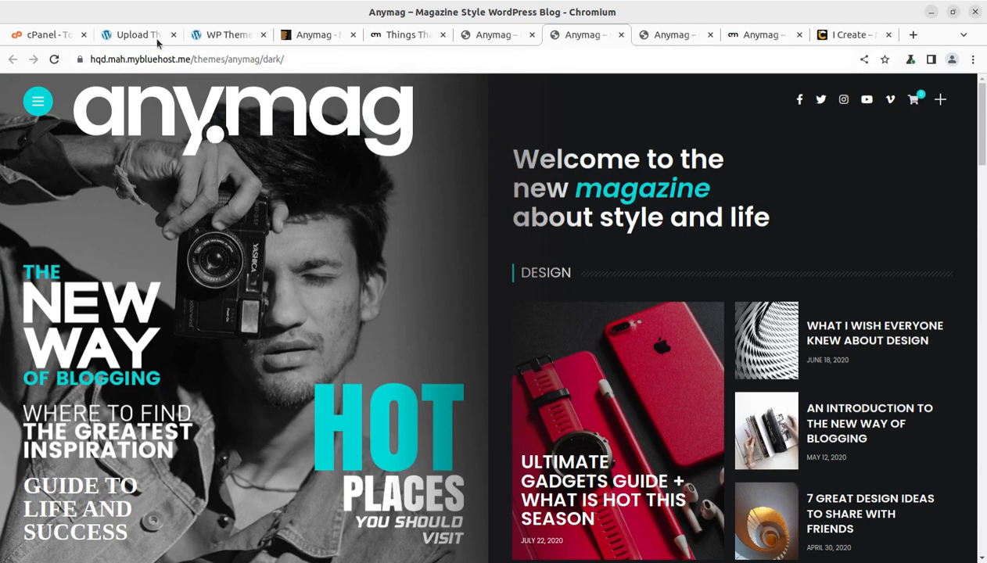
{"action": "left_click", "coordinate": [138, 34]}
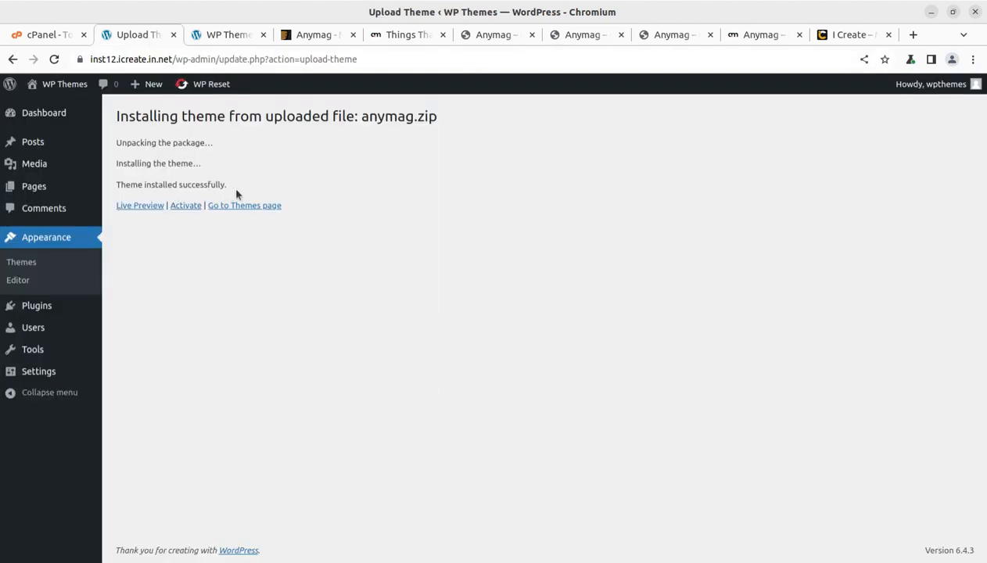
{"action": "left_click", "coordinate": [244, 205]}
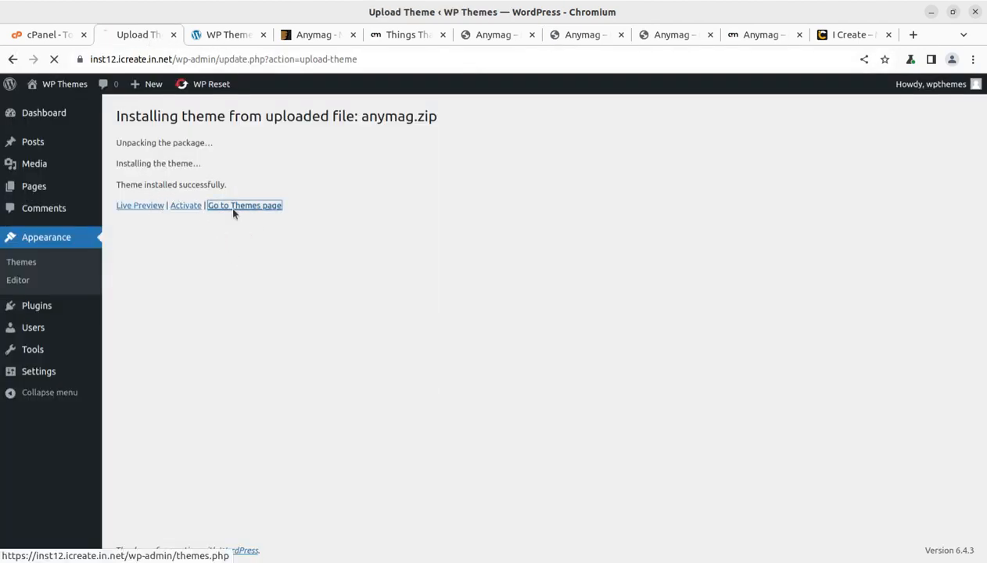
Step: Show Anymag's theme details, version 2.8.7 by 3styler
{"action": "left_click", "coordinate": [244, 205]}
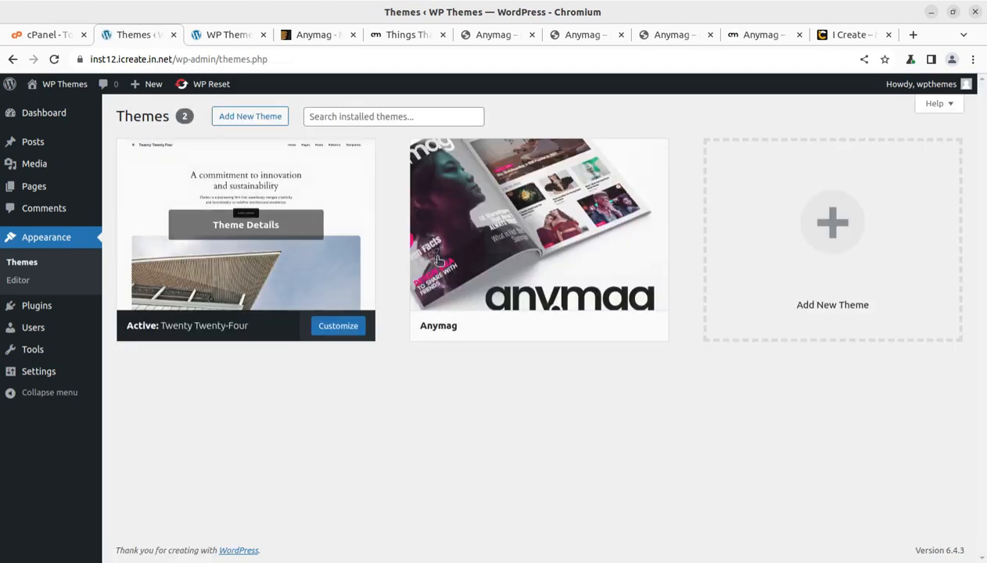
{"action": "mouse_move", "coordinate": [538, 225]}
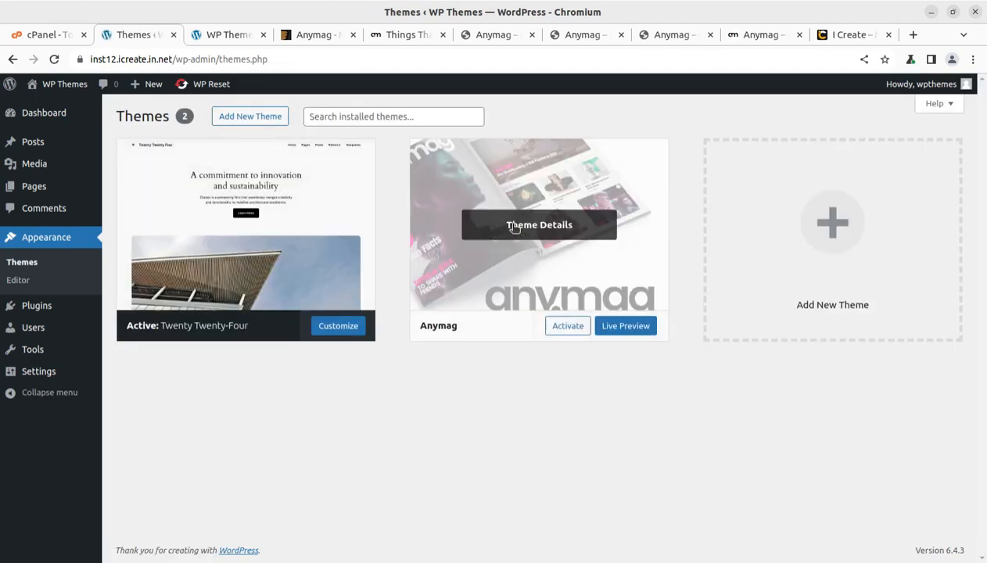
{"action": "left_click", "coordinate": [538, 225]}
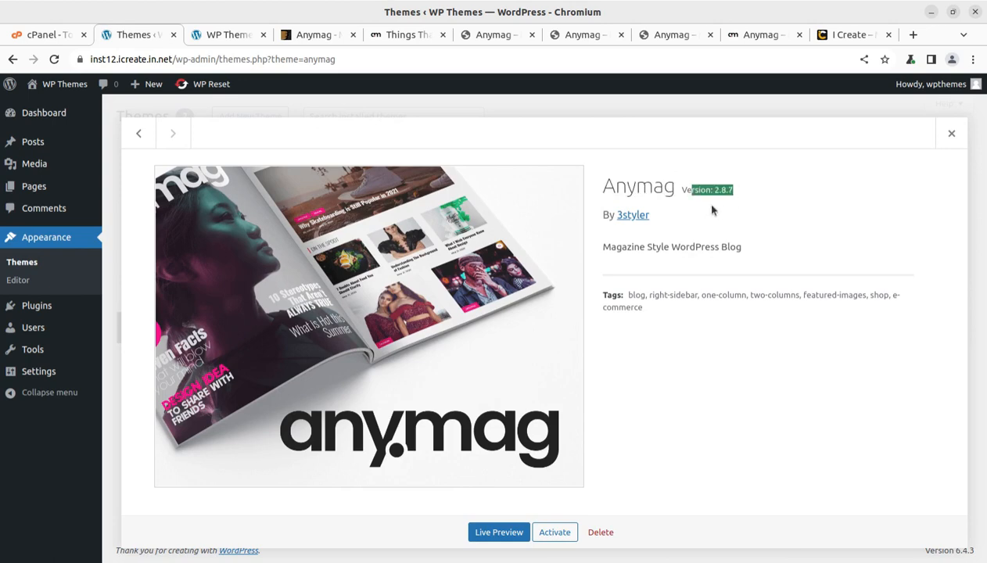
{"action": "mouse_move", "coordinate": [280, 41]}
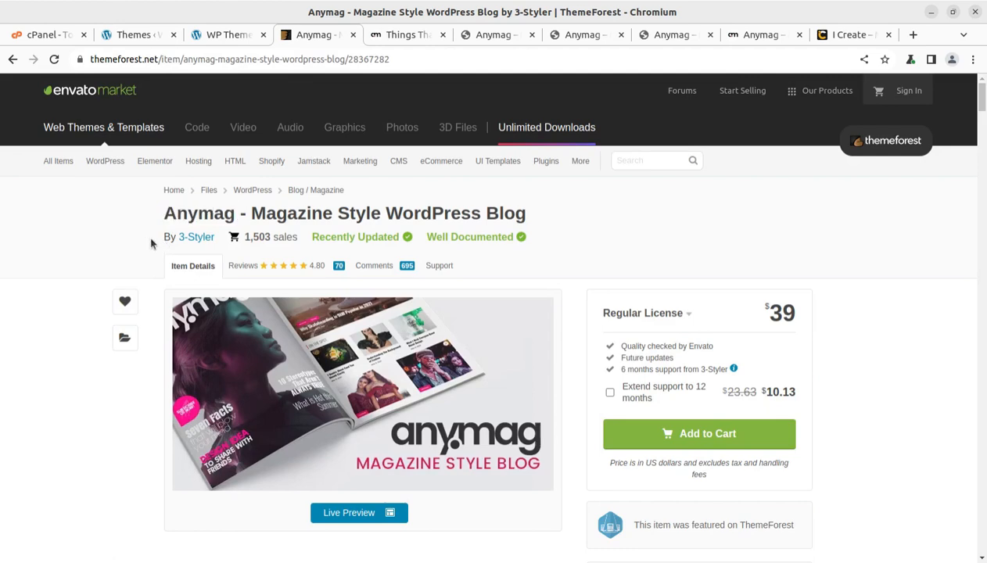
{"action": "mouse_move", "coordinate": [480, 304]}
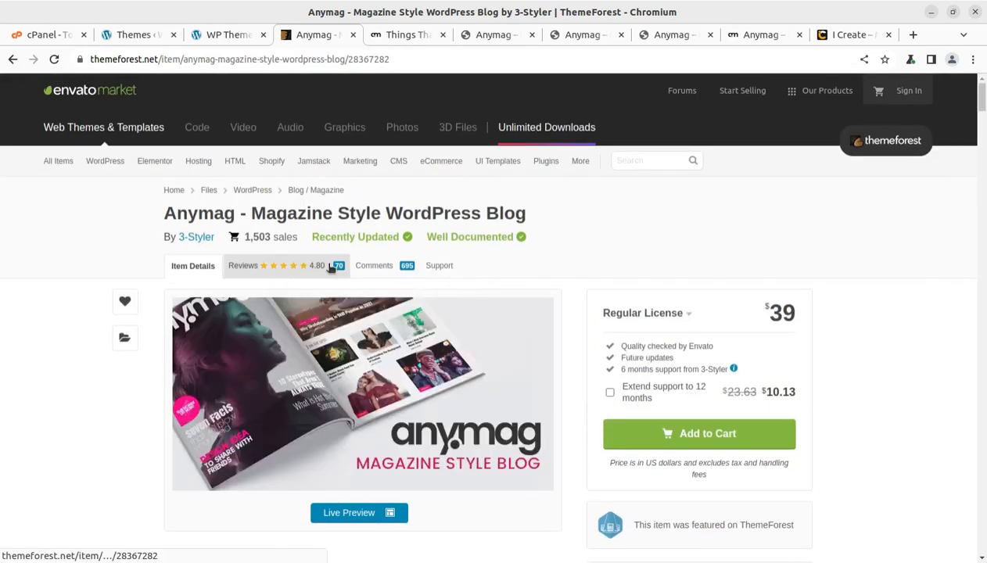
{"action": "mouse_move", "coordinate": [337, 253]}
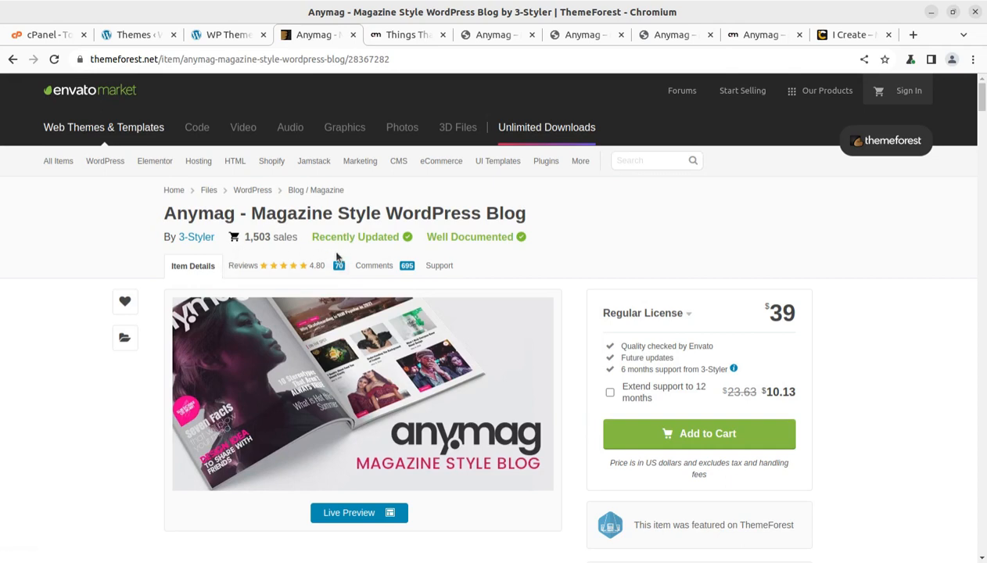
{"action": "mouse_move", "coordinate": [309, 275]}
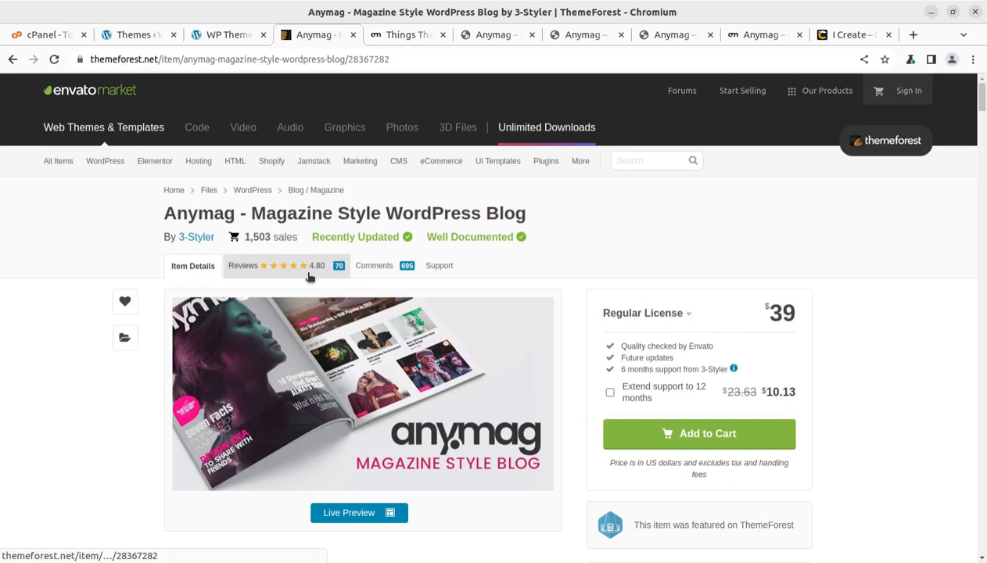
Step: Scroll through Anymag's 1,503 sales count and typography, colors, WooCommerce and responsive showcases
{"action": "double_click", "coordinate": [269, 236]}
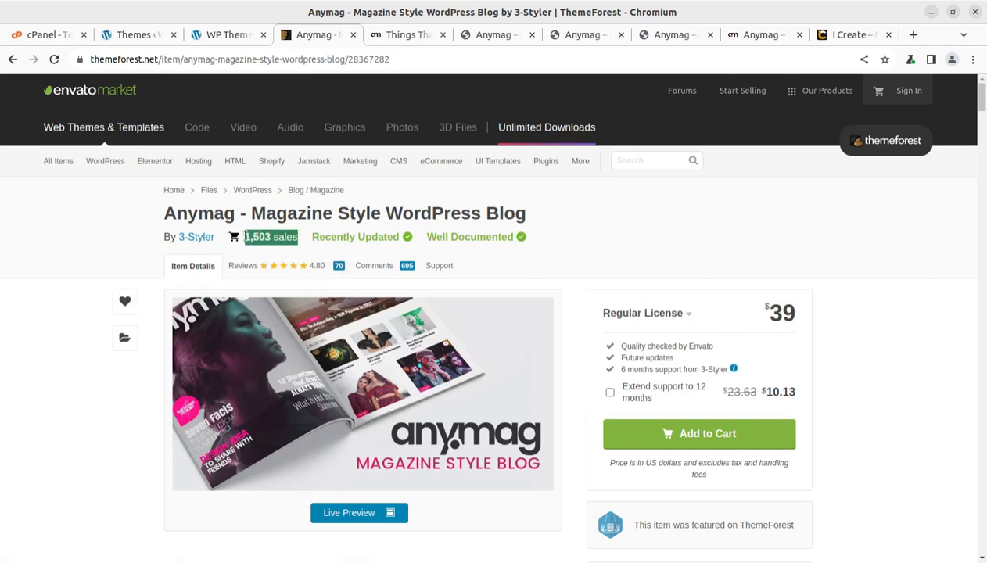
{"action": "scroll", "scroll_direction": "down", "scroll_amount": 3}
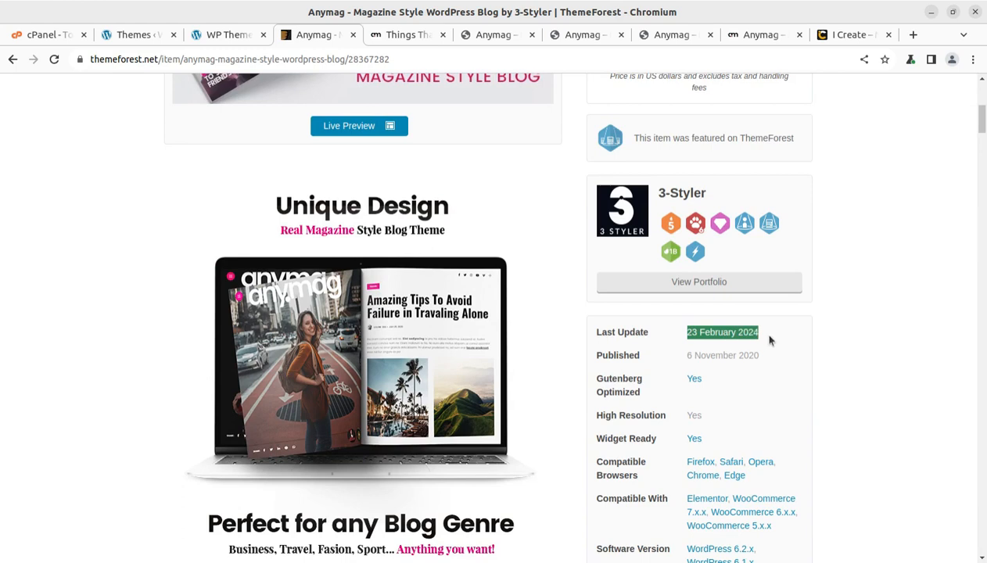
{"action": "mouse_move", "coordinate": [192, 351]}
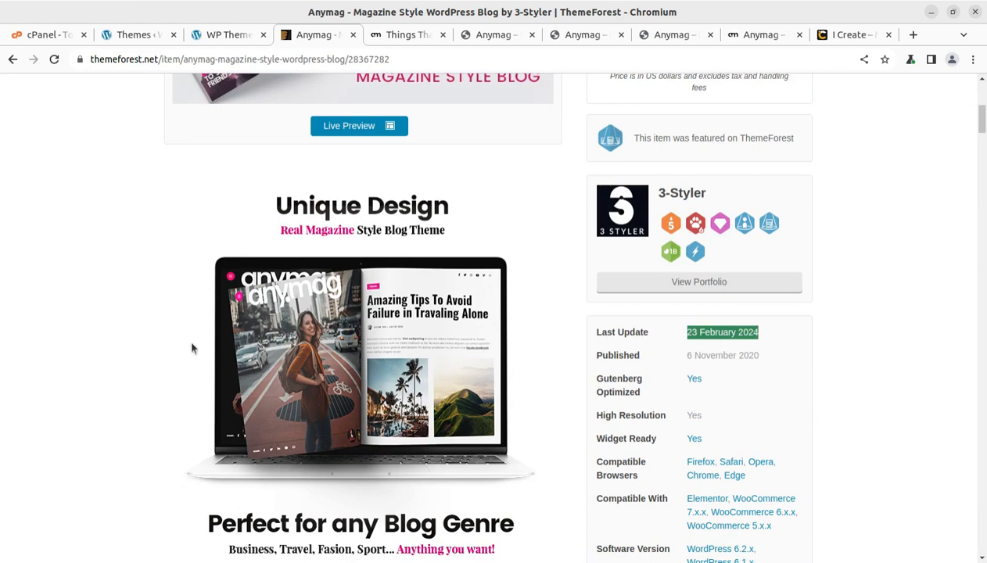
{"action": "scroll", "scroll_direction": "down", "scroll_amount": 3}
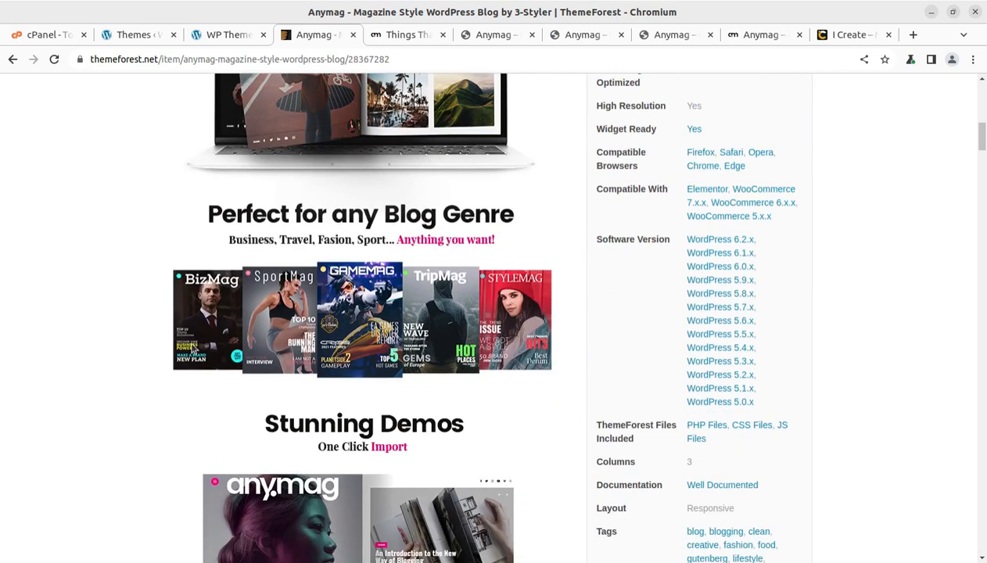
{"action": "mouse_move", "coordinate": [294, 315]}
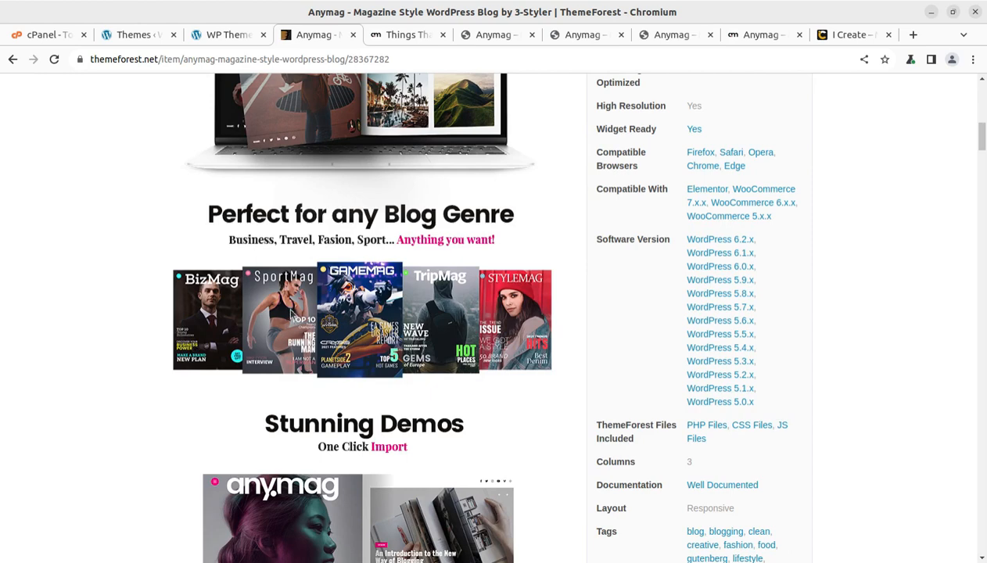
{"action": "scroll", "scroll_direction": "down", "scroll_amount": 3}
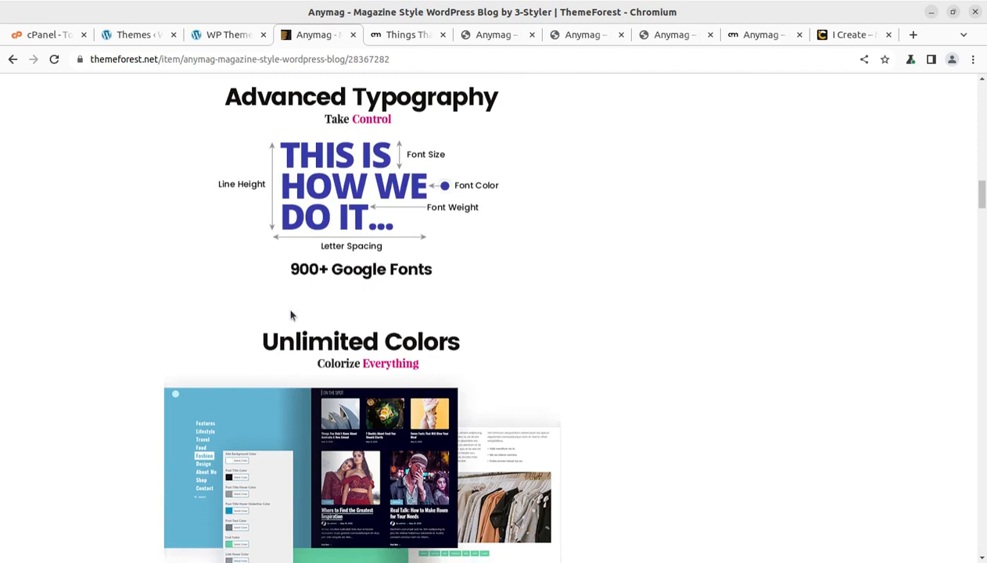
{"action": "scroll", "scroll_direction": "down", "scroll_amount": 3}
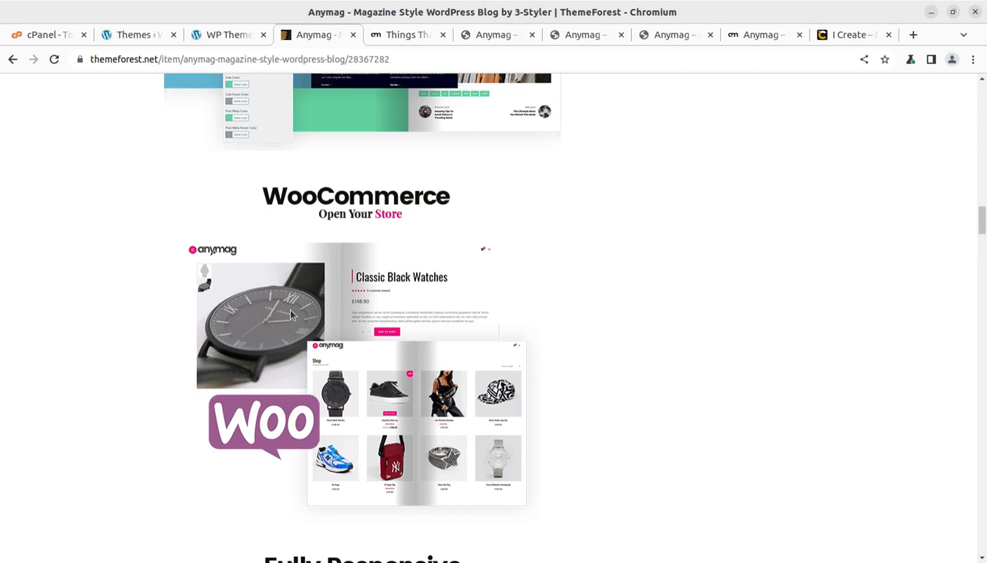
{"action": "scroll", "scroll_direction": "down", "scroll_amount": 3}
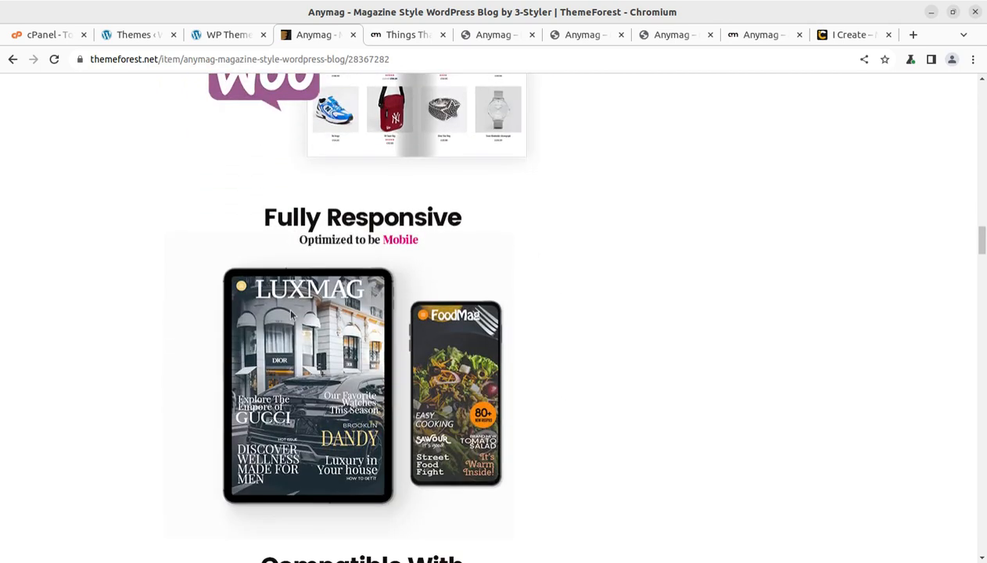
{"action": "scroll", "scroll_direction": "down", "scroll_amount": 3}
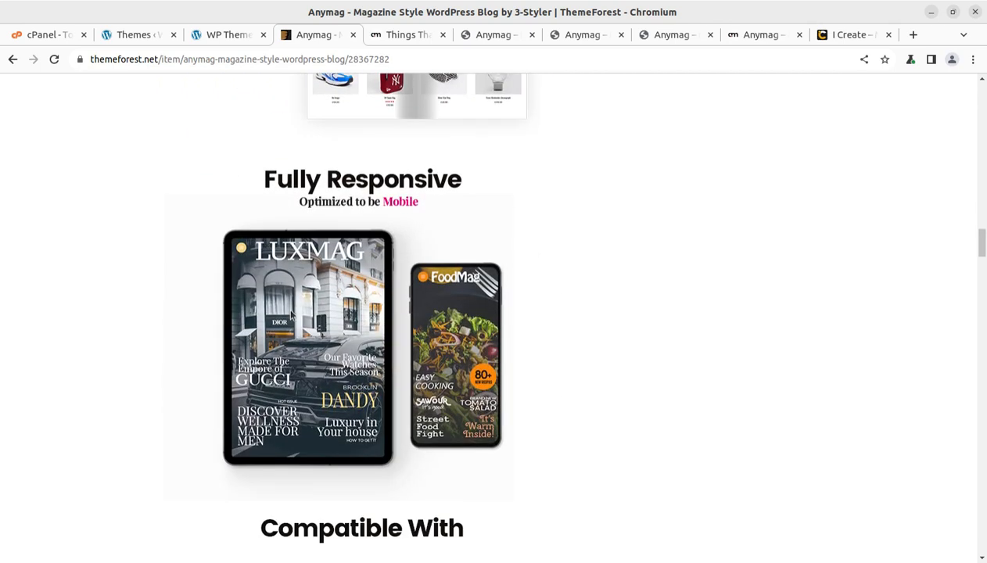
{"action": "scroll", "scroll_direction": "up", "scroll_amount": 3}
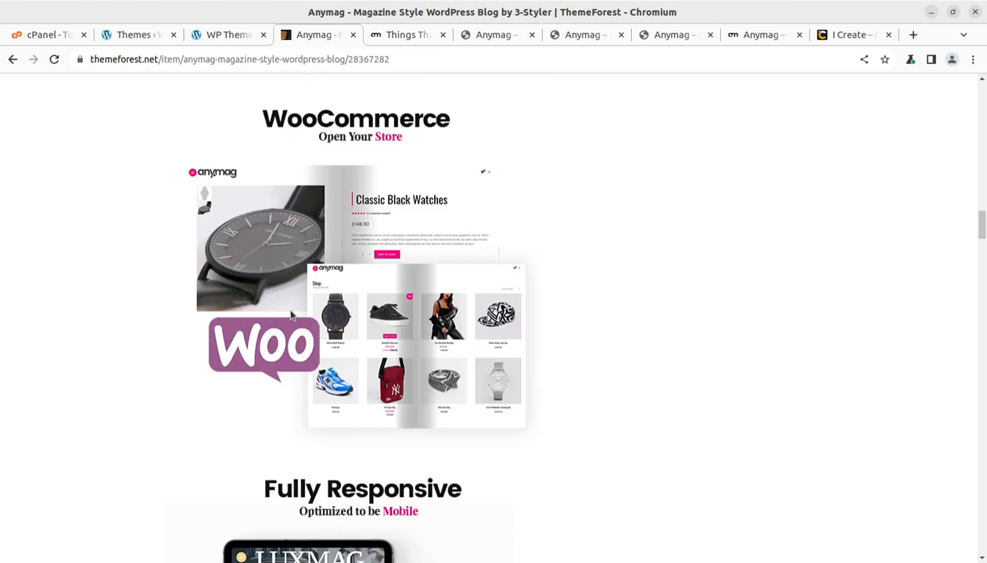
Step: Activate the Anymag theme from its theme details
{"action": "left_click", "coordinate": [228, 35]}
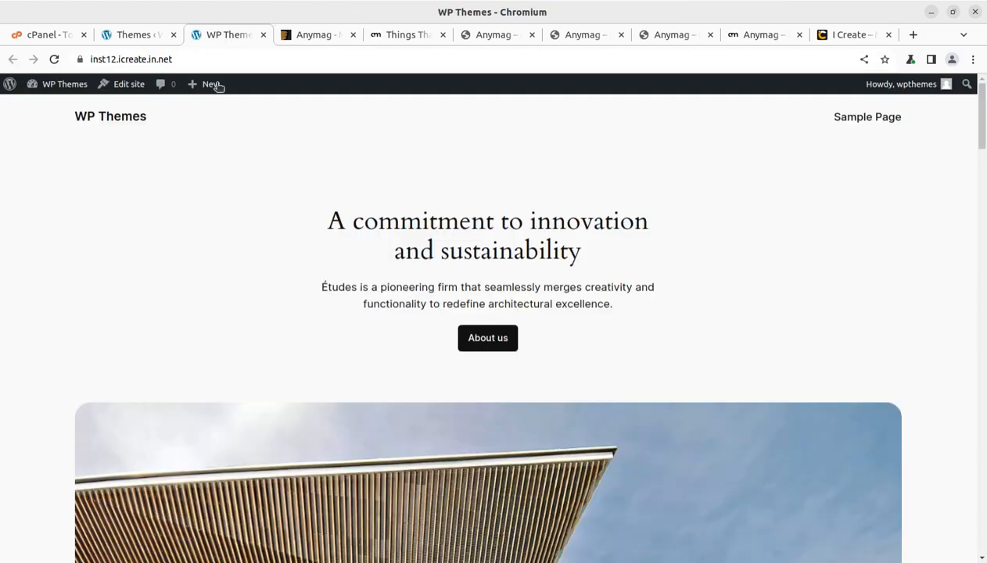
{"action": "left_click", "coordinate": [133, 34]}
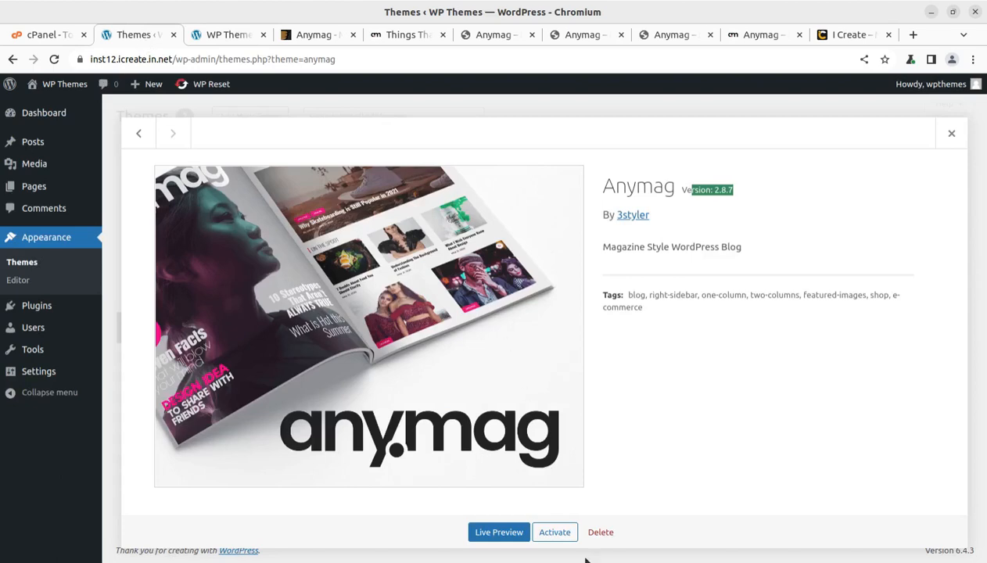
{"action": "left_click", "coordinate": [553, 532]}
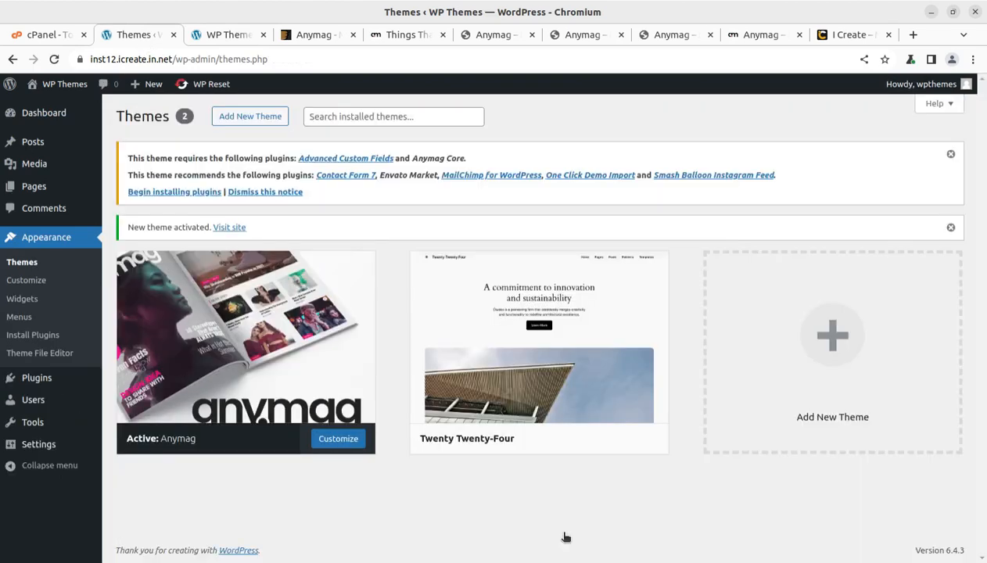
{"action": "mouse_move", "coordinate": [341, 194]}
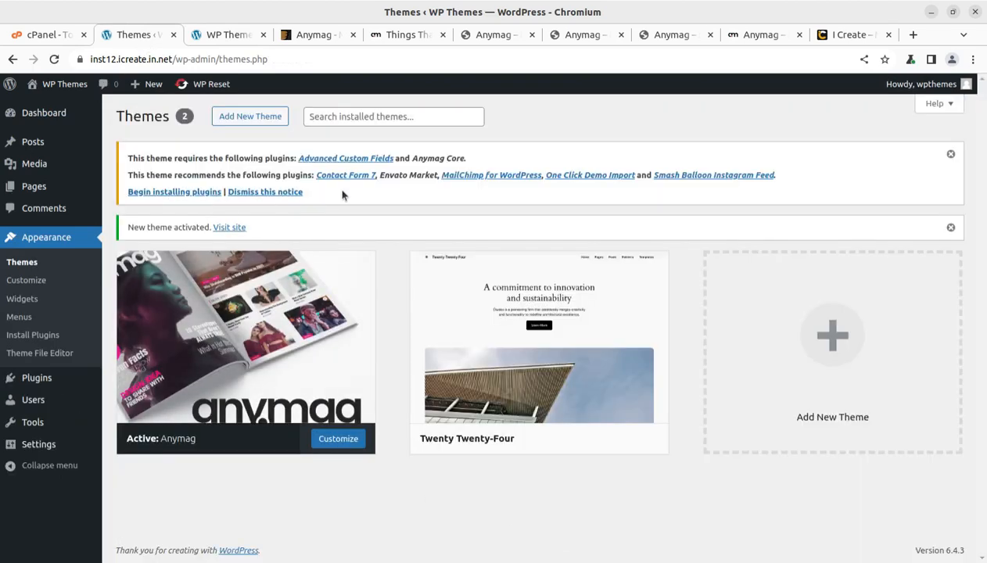
Step: Select all seven Anymag plugins and choose Install from the Bulk actions dropdown
{"action": "left_click", "coordinate": [173, 191]}
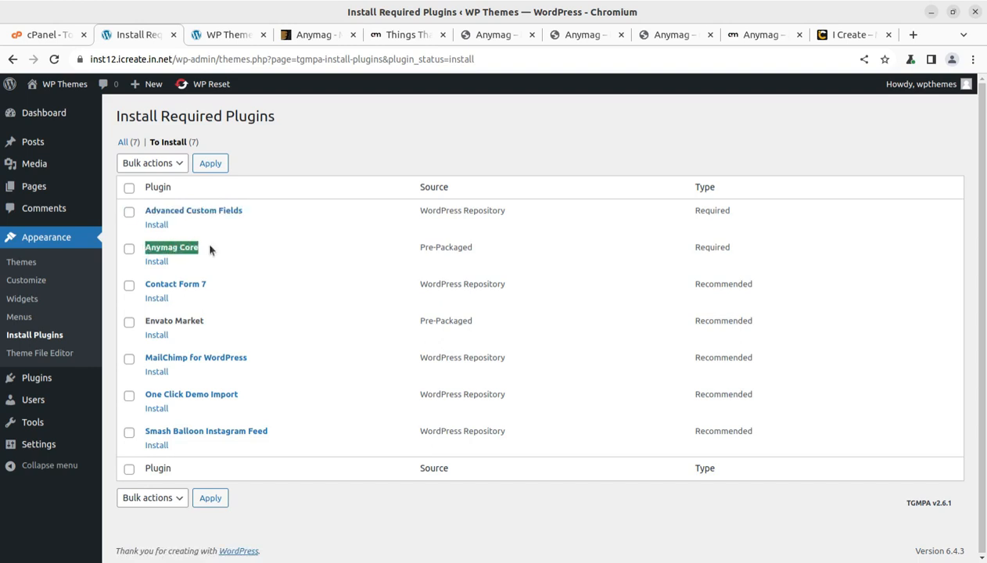
{"action": "mouse_move", "coordinate": [233, 291]}
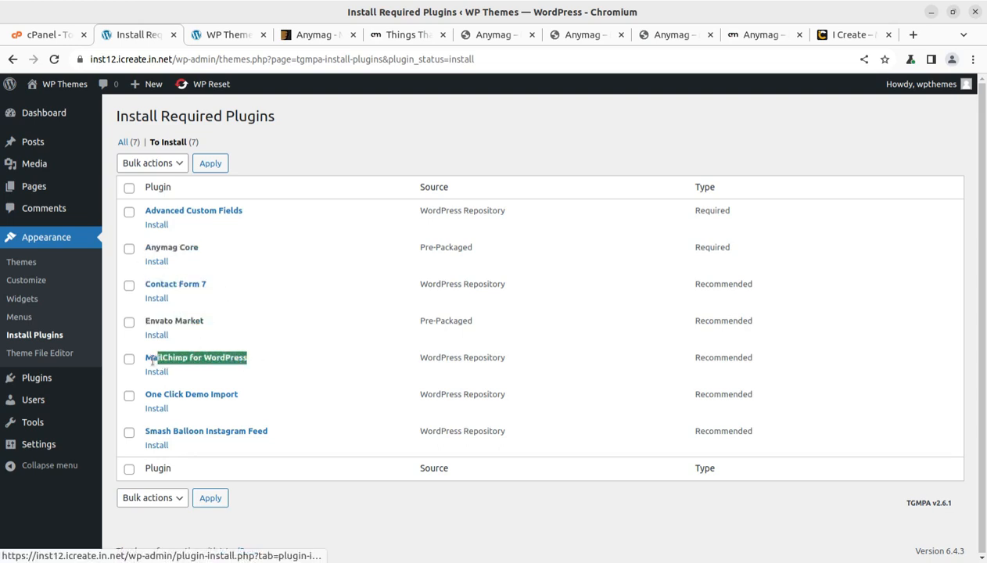
{"action": "double_click", "coordinate": [191, 394]}
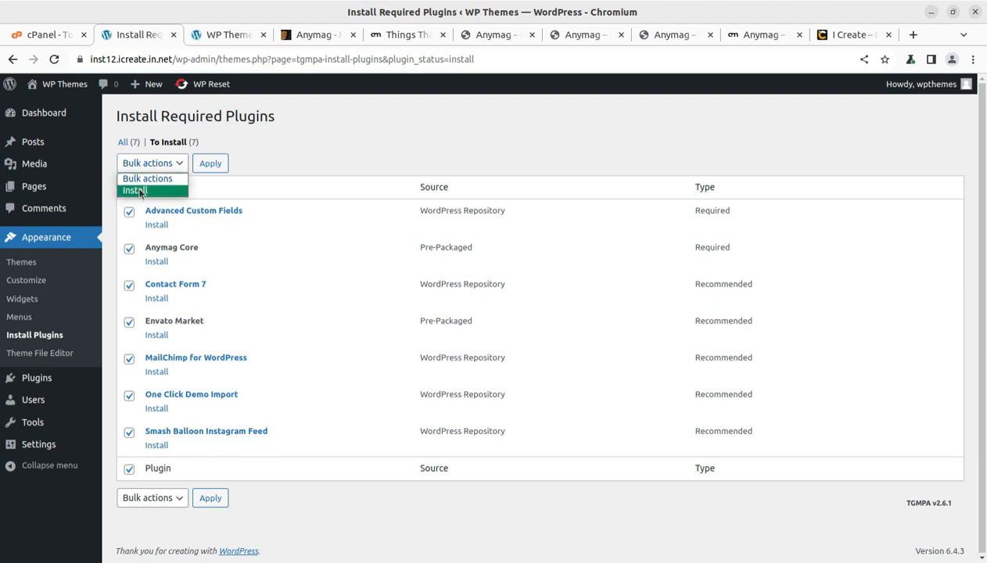
{"action": "left_click", "coordinate": [134, 191]}
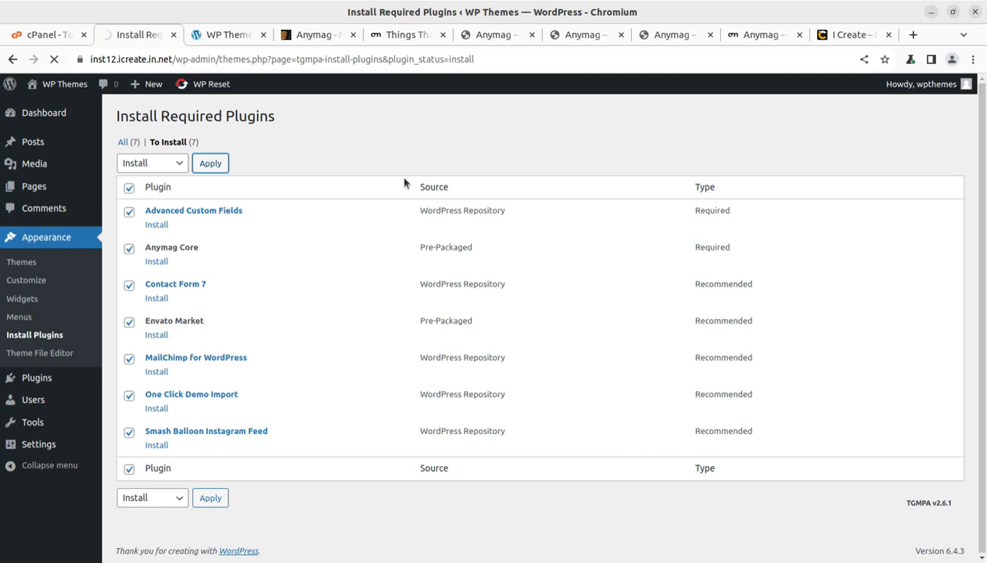
Step: Apply the bulk install and follow the results until all seven plugins finish installing
{"action": "left_click", "coordinate": [209, 162]}
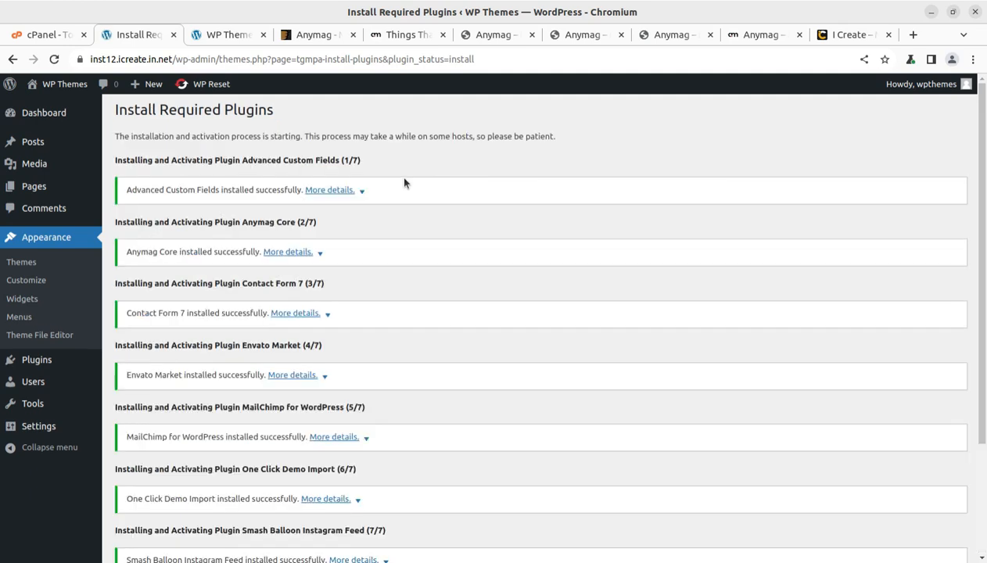
{"action": "mouse_move", "coordinate": [452, 184]}
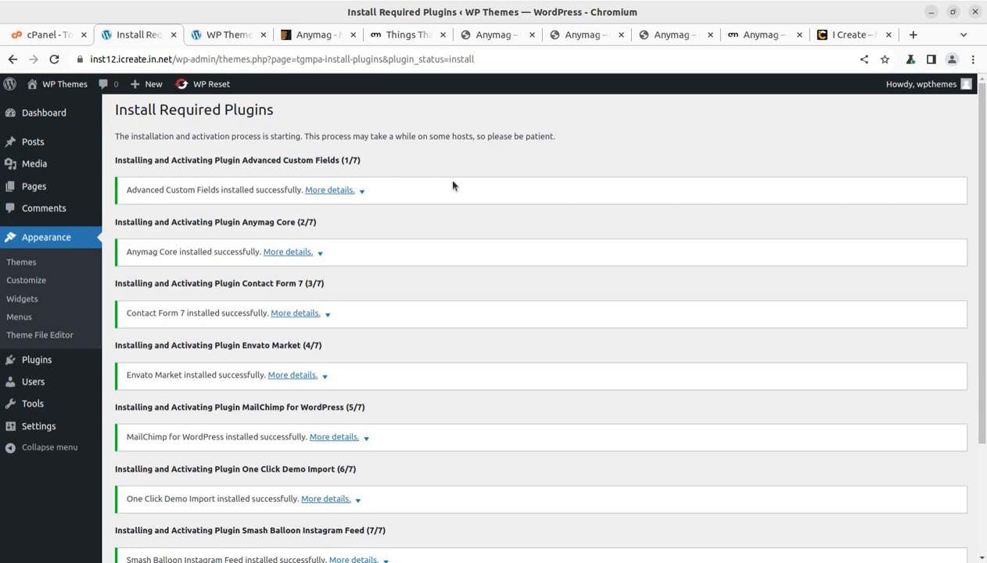
{"action": "scroll", "scroll_direction": "down", "scroll_amount": 3}
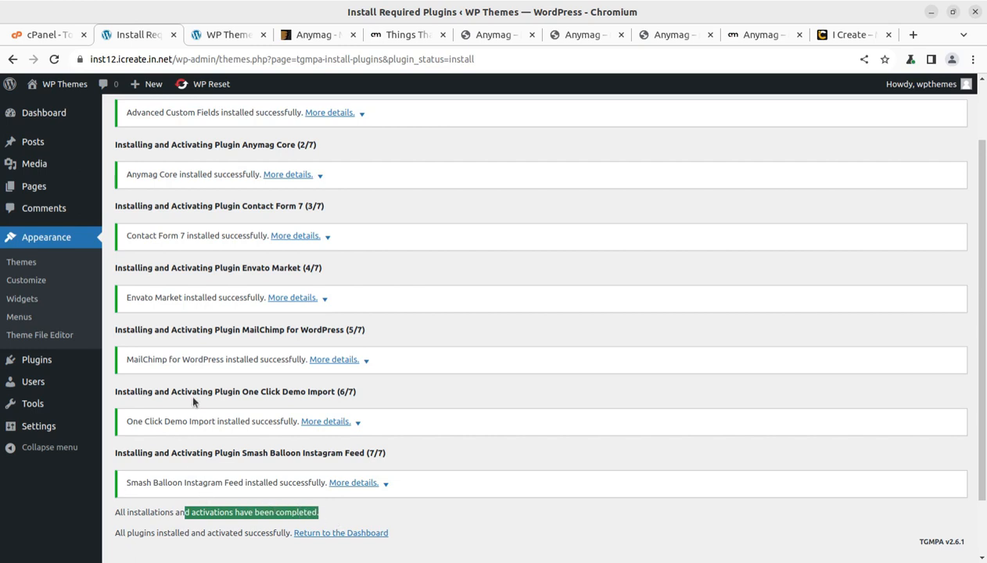
{"action": "scroll", "scroll_direction": "up", "scroll_amount": 3}
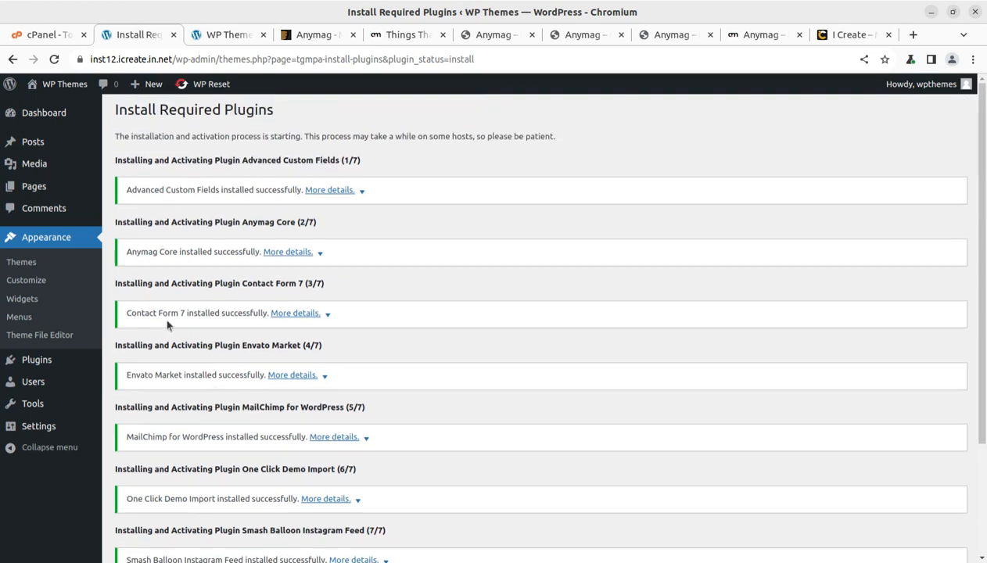
{"action": "scroll", "scroll_direction": "down", "scroll_amount": 3}
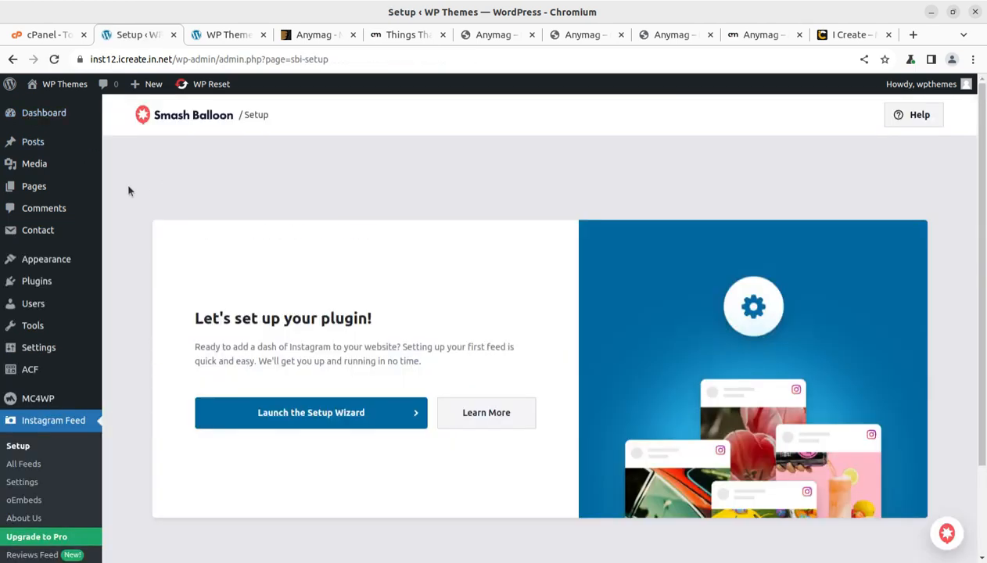
{"action": "mouse_move", "coordinate": [311, 210]}
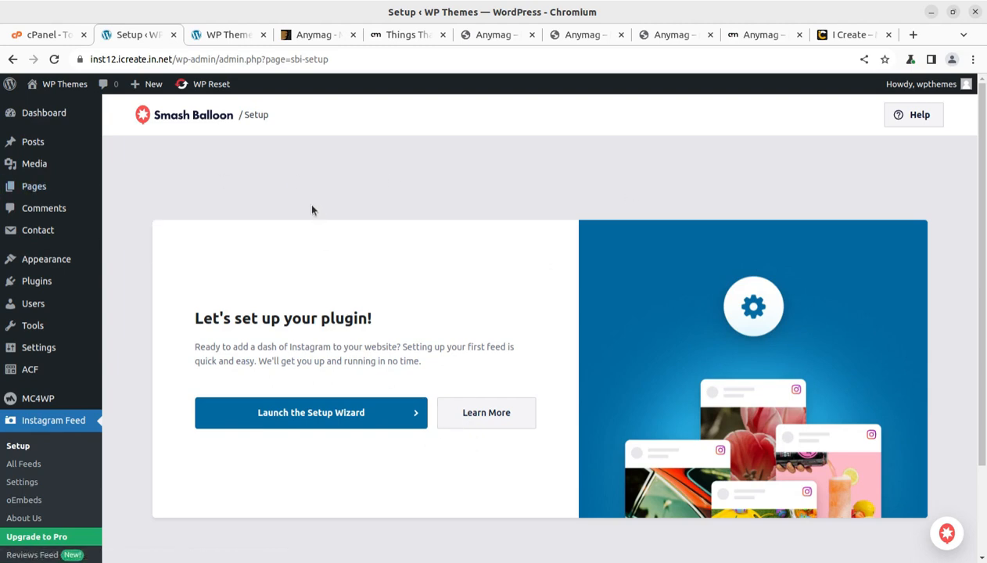
{"action": "mouse_move", "coordinate": [383, 339]}
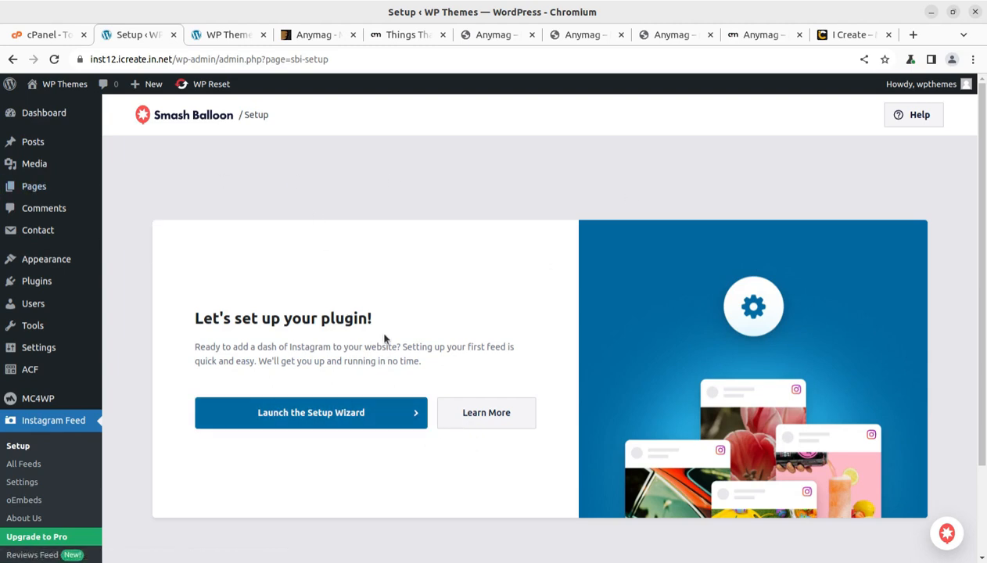
{"action": "mouse_move", "coordinate": [209, 138]}
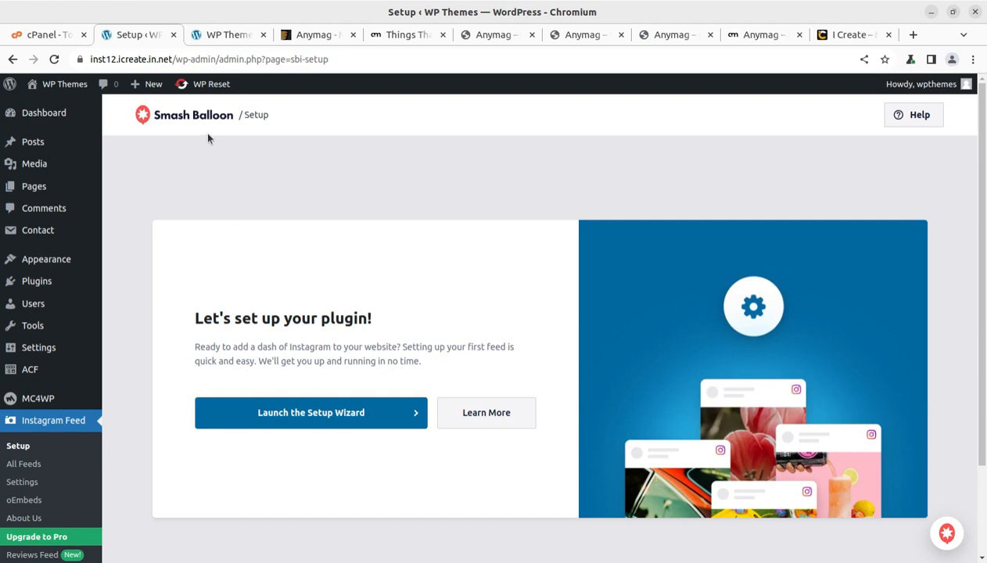
Step: Return to the WordPress Dashboard from the Smash Balloon setup page
{"action": "left_click", "coordinate": [43, 112]}
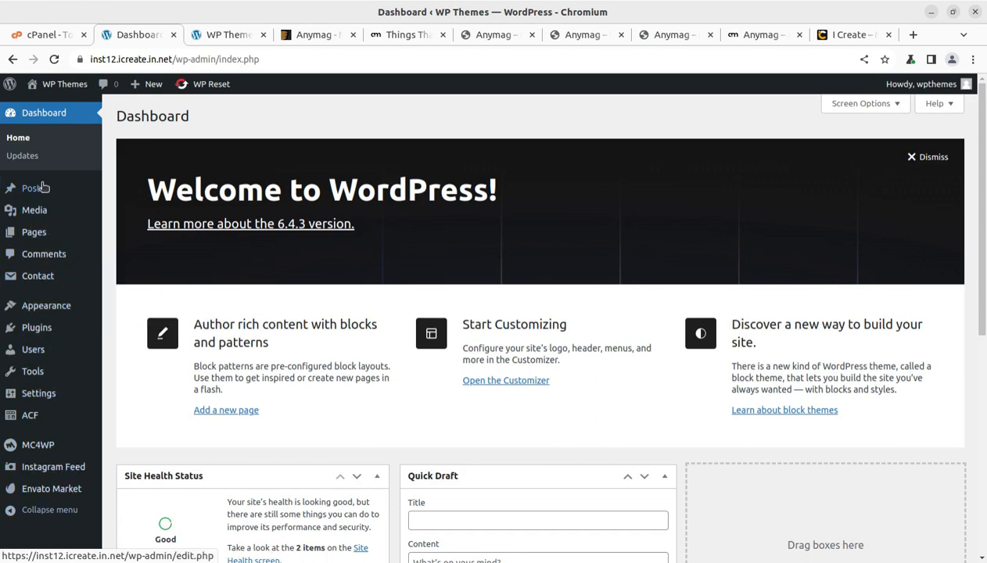
{"action": "mouse_move", "coordinate": [43, 450]}
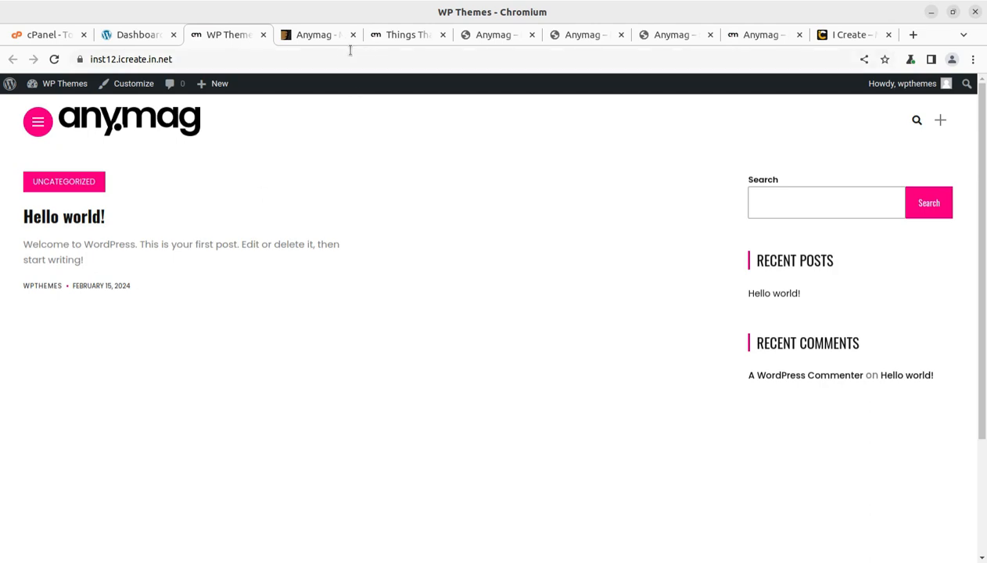
Step: Browse the Anymag product page on ThemeForest and scroll through its Live Preview demo gallery
{"action": "left_click", "coordinate": [313, 35]}
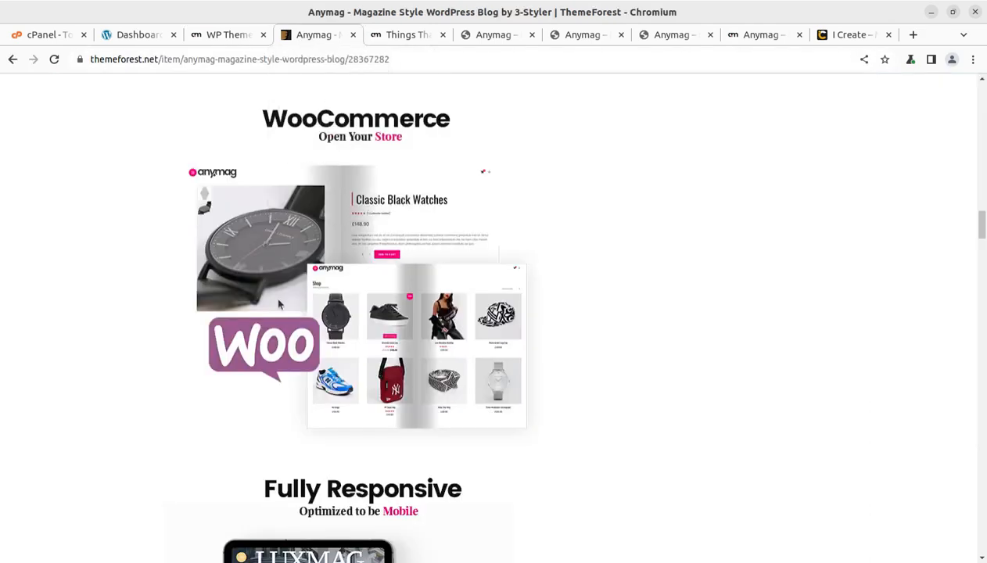
{"action": "scroll", "scroll_direction": "down", "scroll_amount": 3}
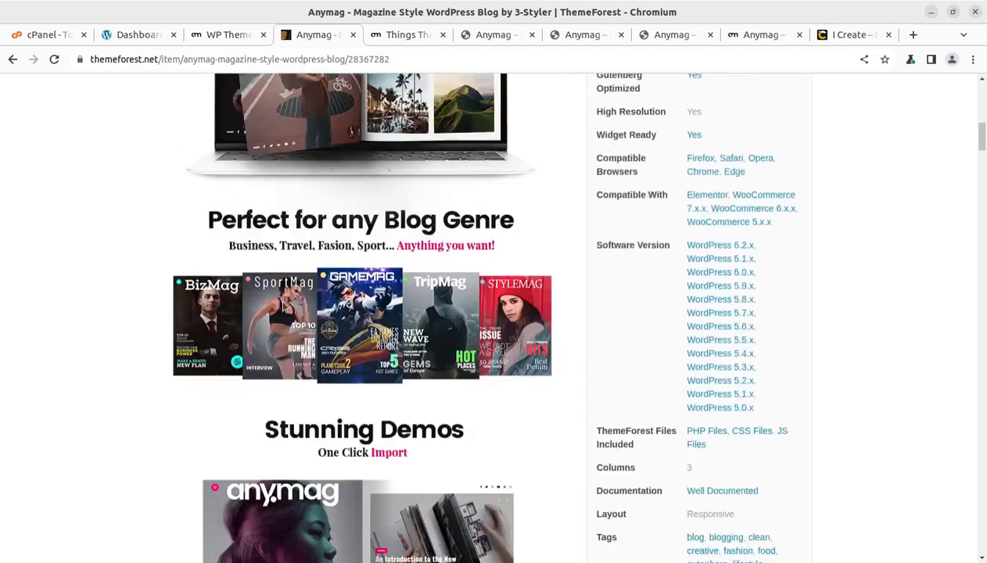
{"action": "scroll", "scroll_direction": "up", "scroll_amount": 3}
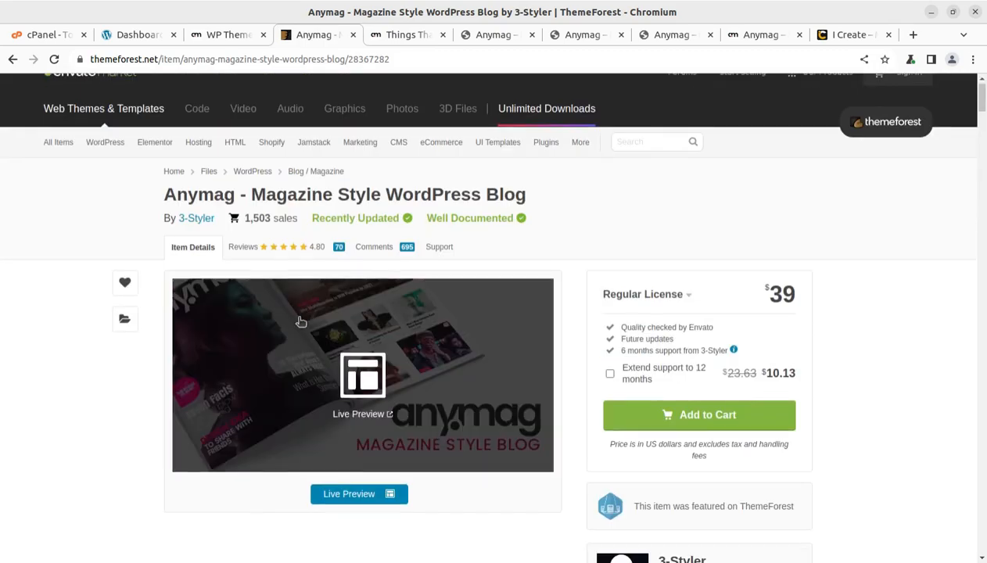
{"action": "scroll", "scroll_direction": "down", "scroll_amount": 3}
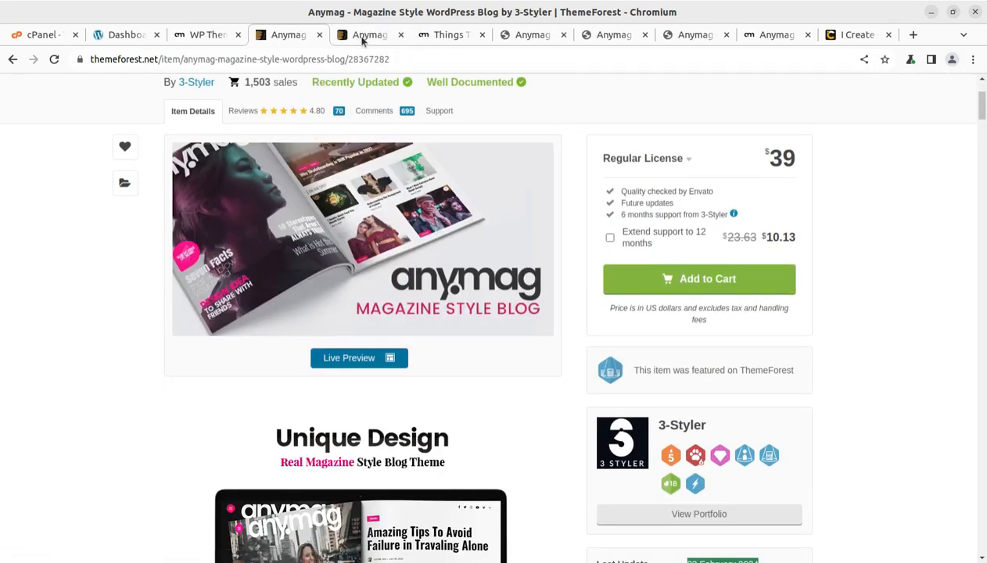
{"action": "left_click", "coordinate": [360, 357]}
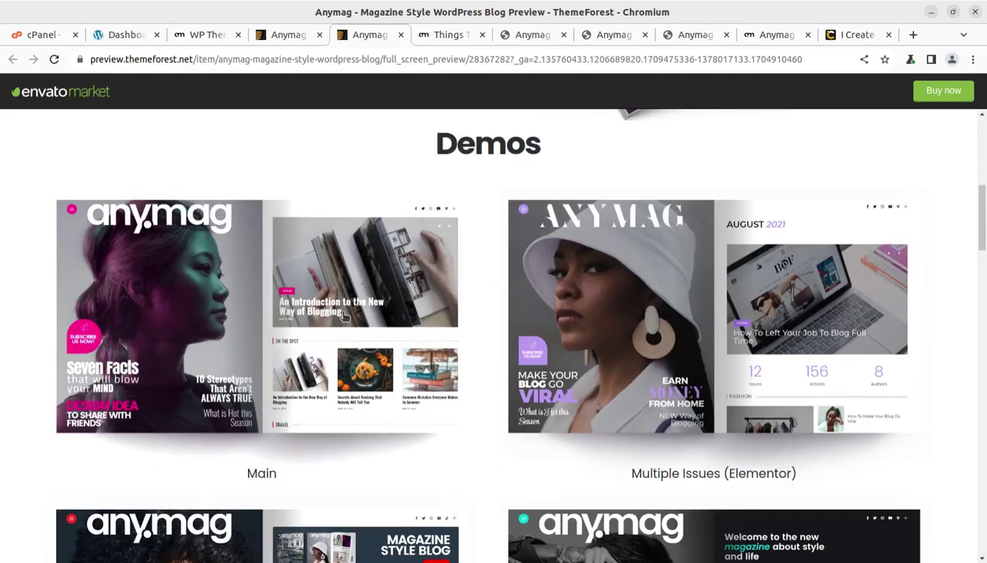
{"action": "scroll", "scroll_direction": "down", "scroll_amount": 3}
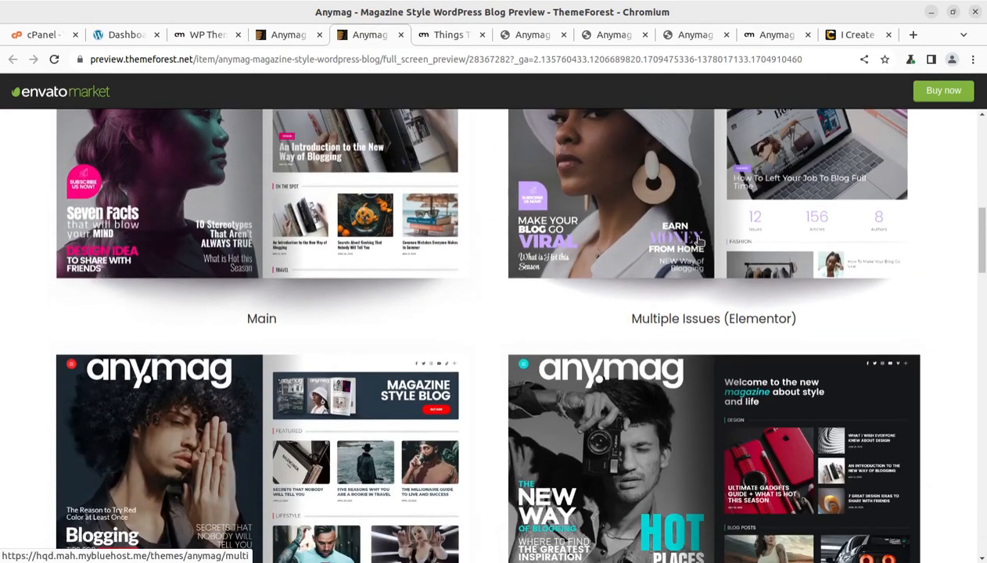
{"action": "scroll", "scroll_direction": "down", "scroll_amount": 3}
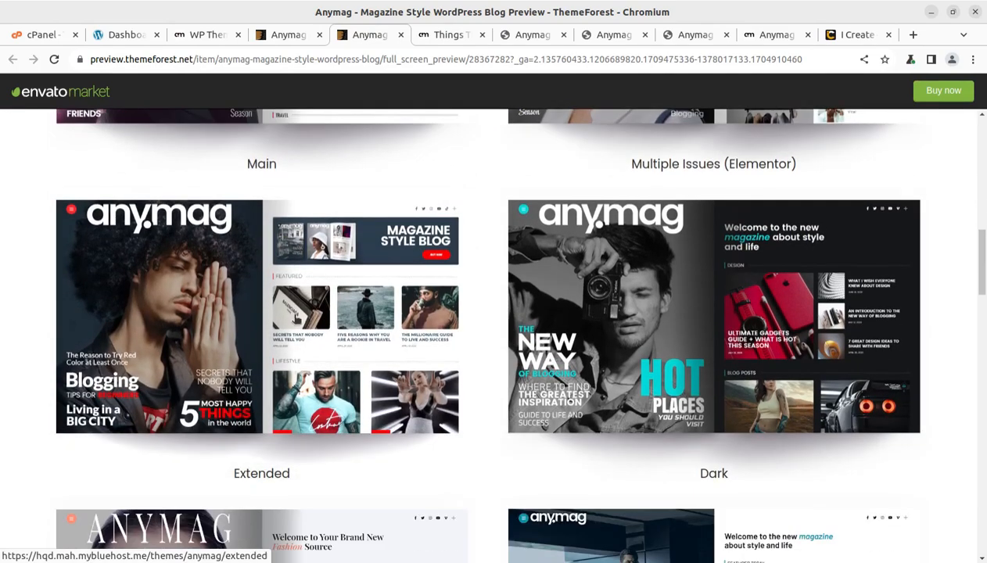
{"action": "scroll", "scroll_direction": "down", "scroll_amount": 3}
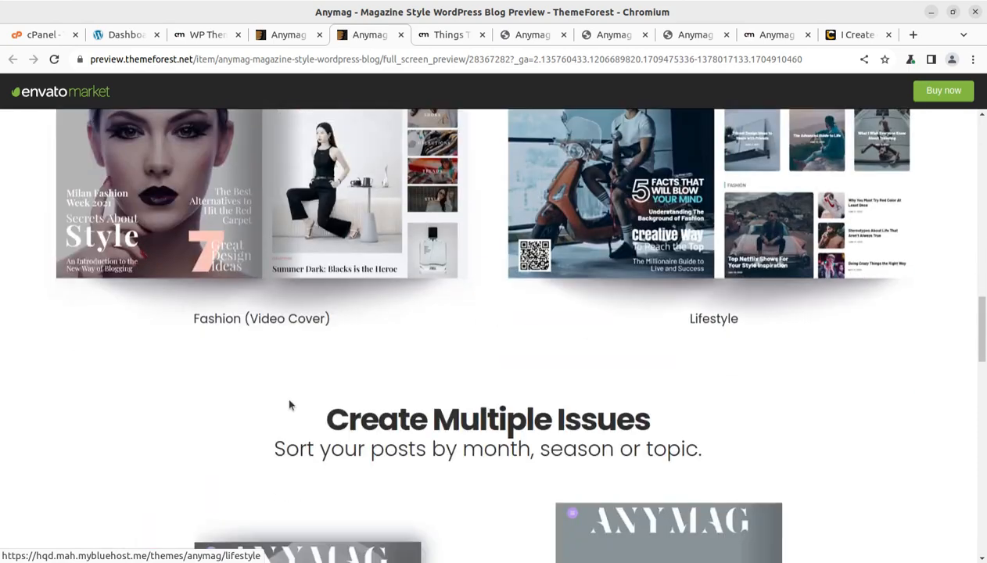
{"action": "scroll", "scroll_direction": "up", "scroll_amount": 3}
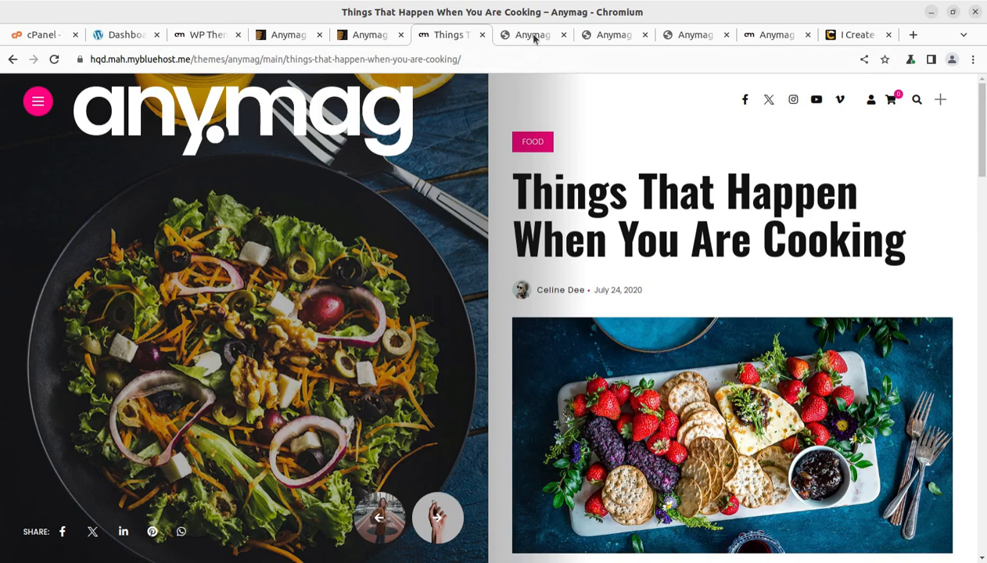
Step: Revisit the Dark Anymag demo site and another open demo tab
{"action": "left_click", "coordinate": [532, 35]}
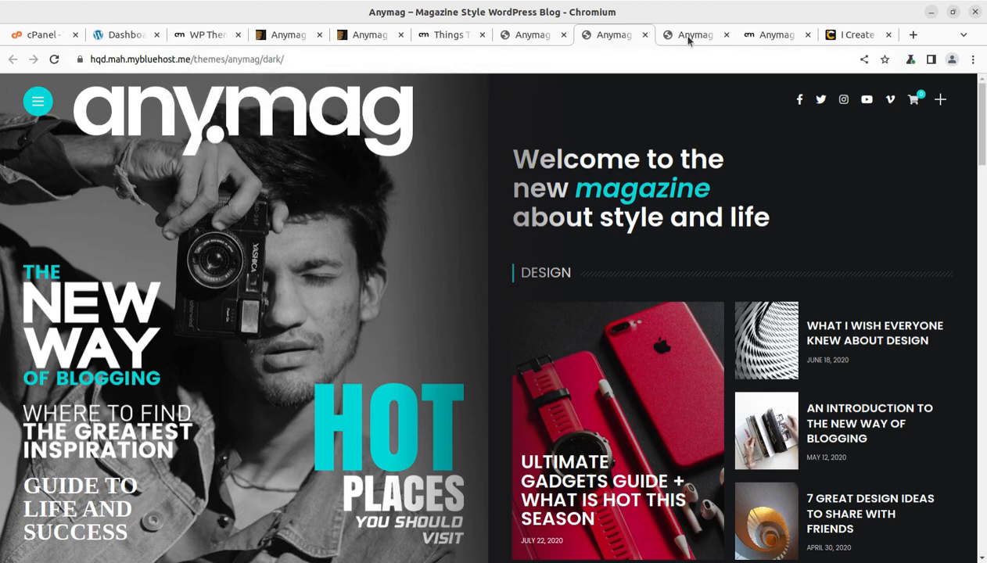
{"action": "left_click", "coordinate": [125, 35]}
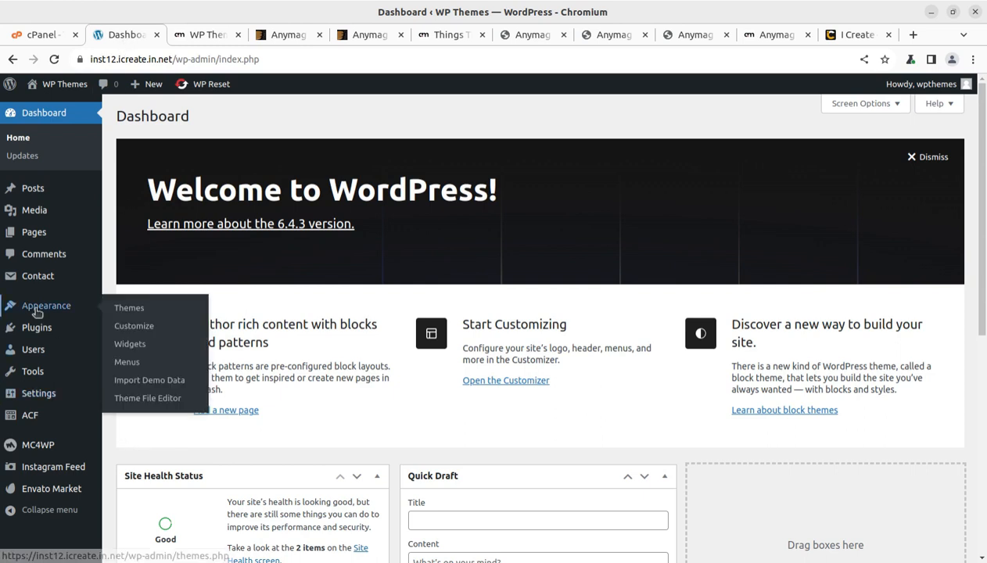
{"action": "mouse_move", "coordinate": [149, 380]}
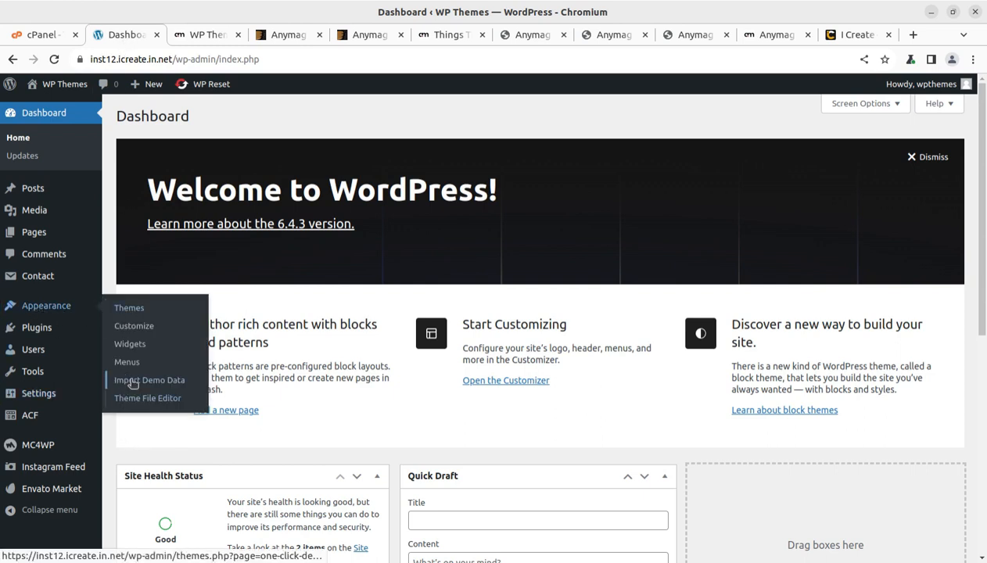
Step: Go to Appearance > Import Demo Data and start importing the Anymag Main Demo
{"action": "left_click", "coordinate": [148, 380]}
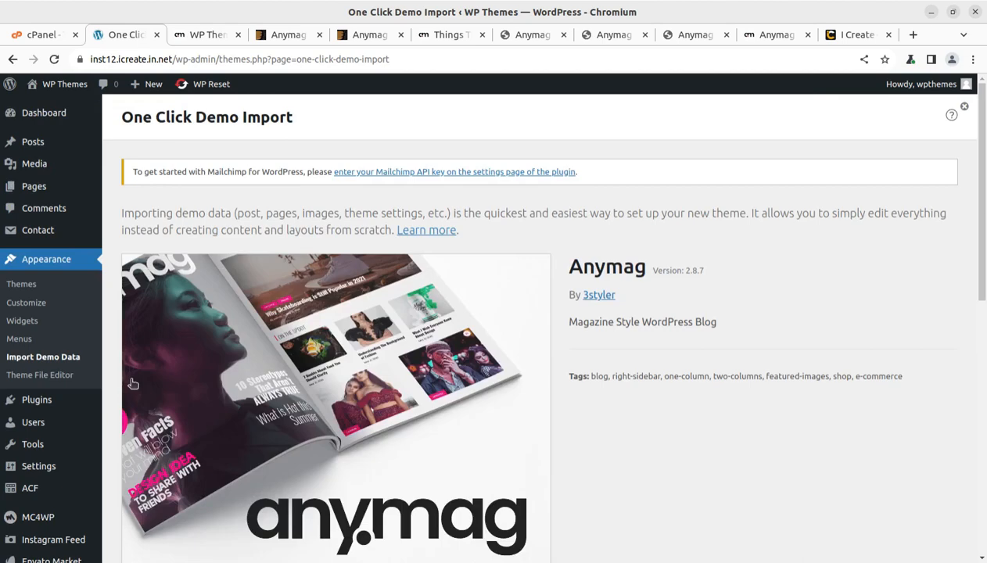
{"action": "scroll", "scroll_direction": "down", "scroll_amount": 3}
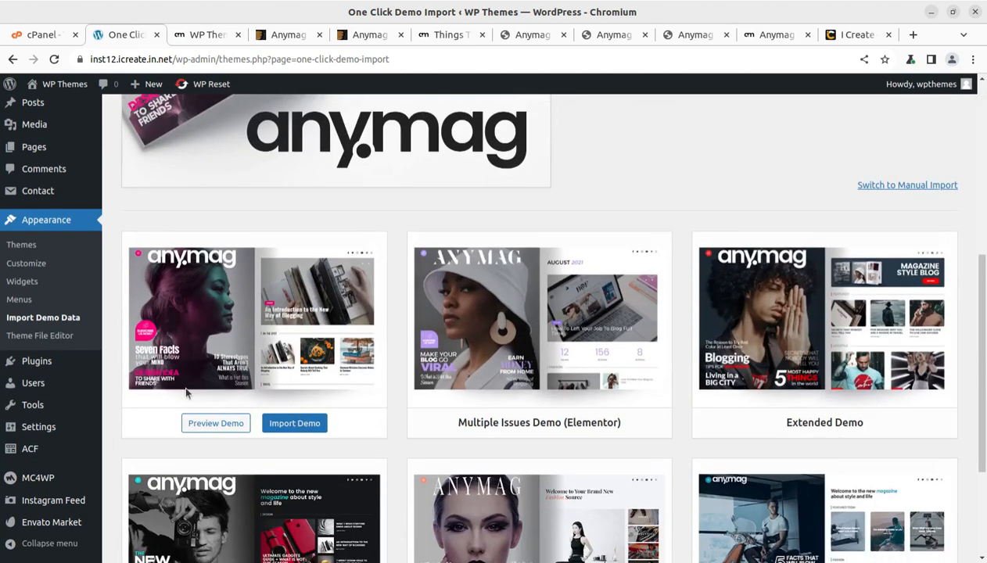
{"action": "mouse_move", "coordinate": [419, 435]}
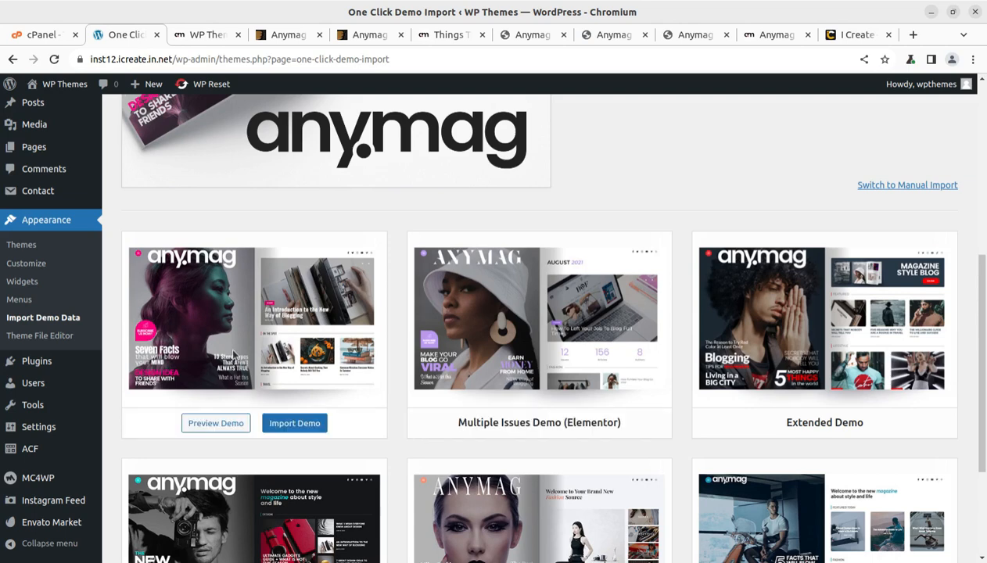
{"action": "scroll", "scroll_direction": "down", "scroll_amount": 3}
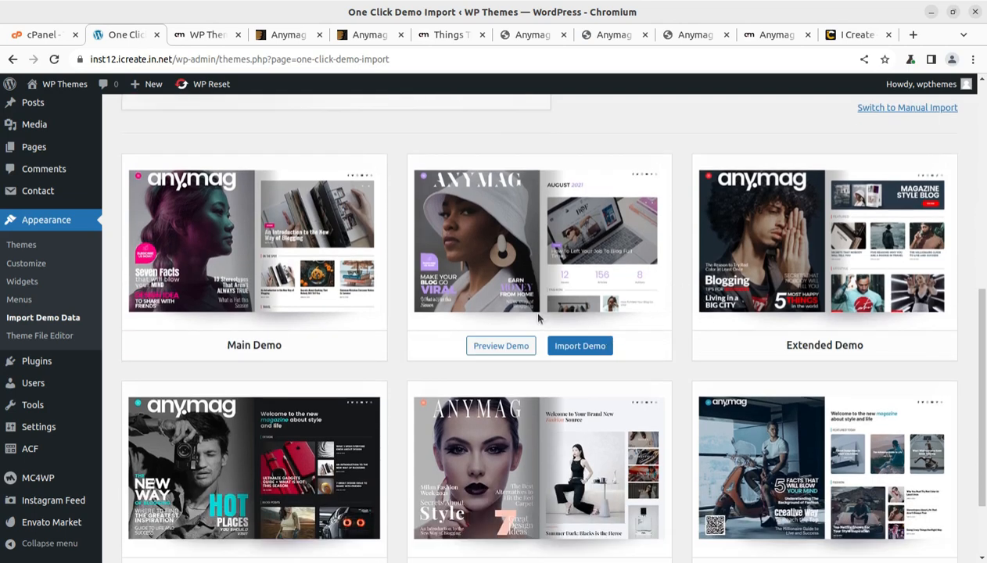
{"action": "scroll", "scroll_direction": "down", "scroll_amount": 3}
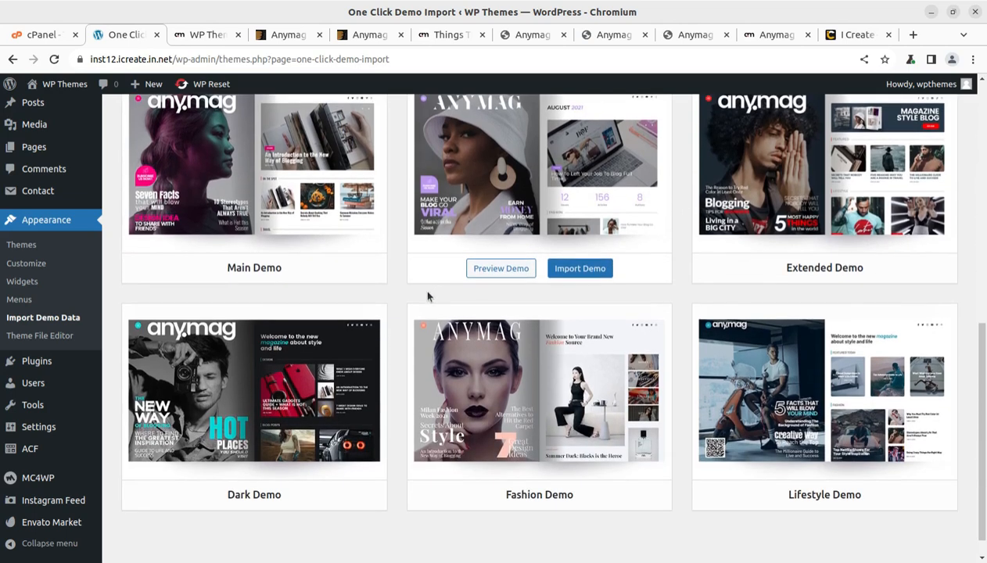
{"action": "scroll", "scroll_direction": "up", "scroll_amount": 3}
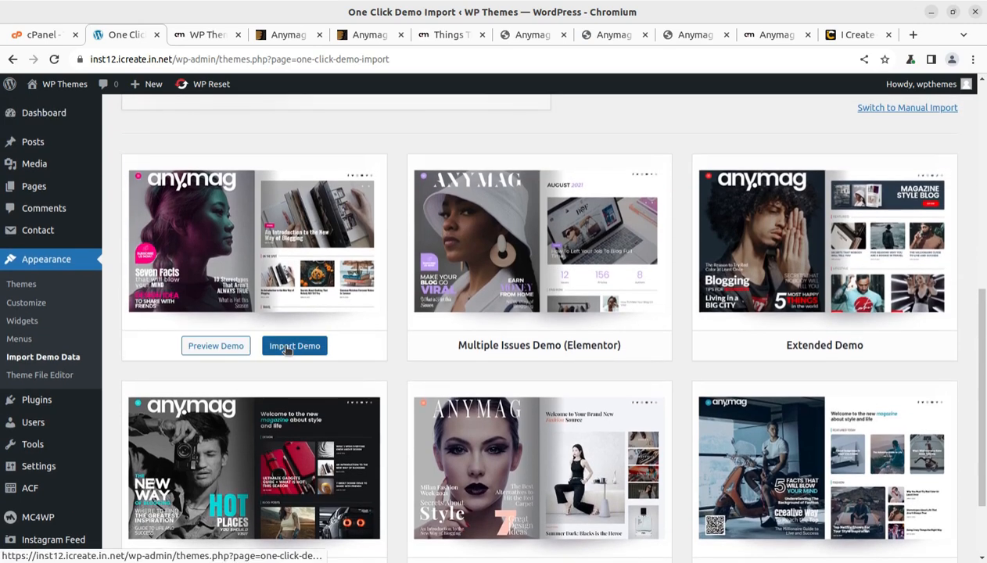
{"action": "left_click", "coordinate": [294, 345]}
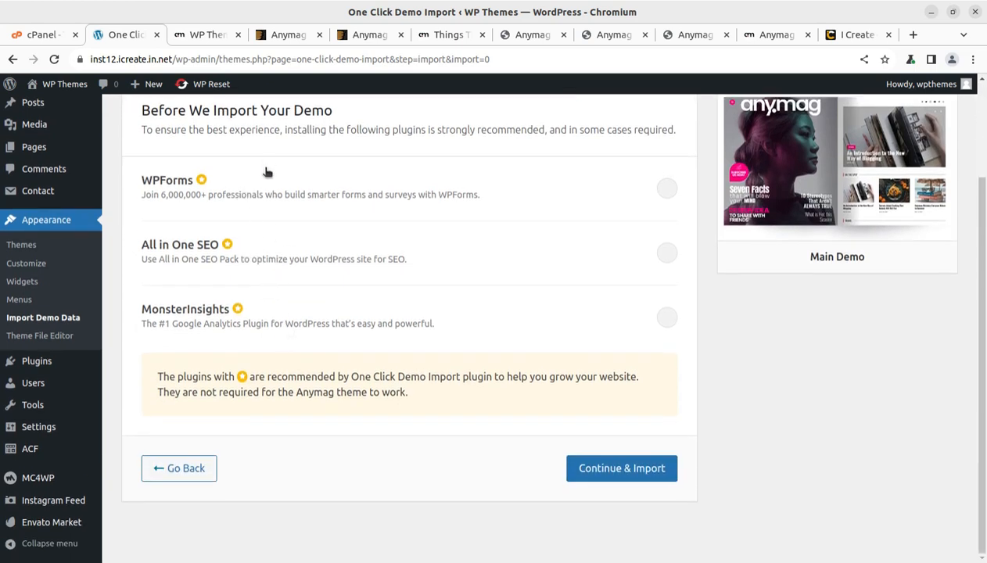
{"action": "mouse_move", "coordinate": [622, 467]}
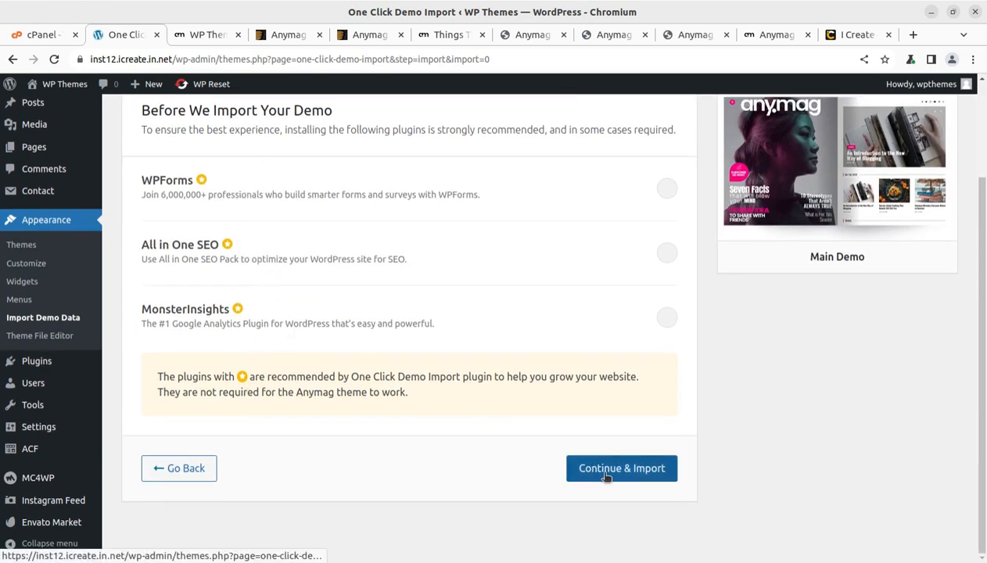
Step: Confirm Continue & Import to begin the Main Demo content import
{"action": "left_click", "coordinate": [621, 468]}
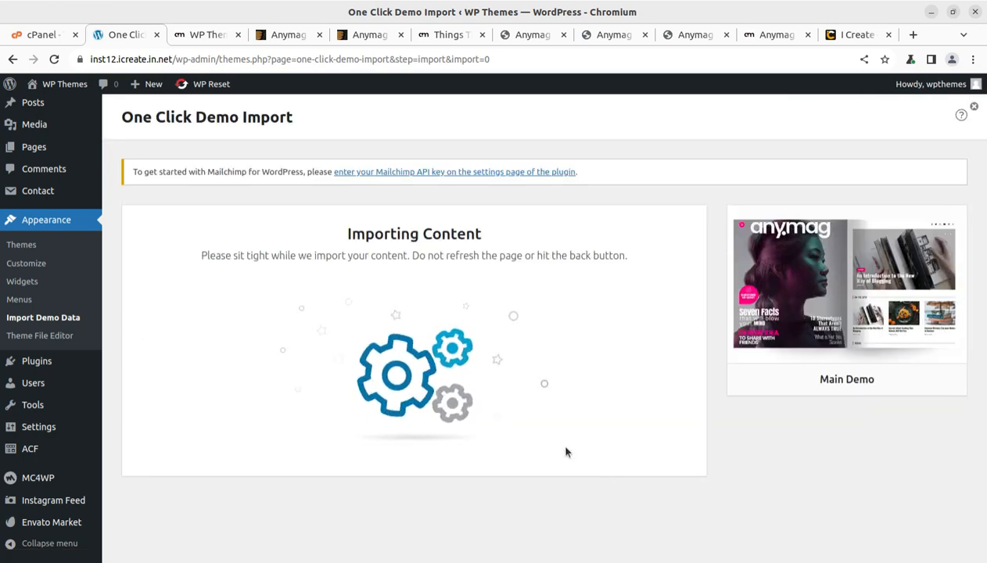
{"action": "mouse_move", "coordinate": [349, 335]}
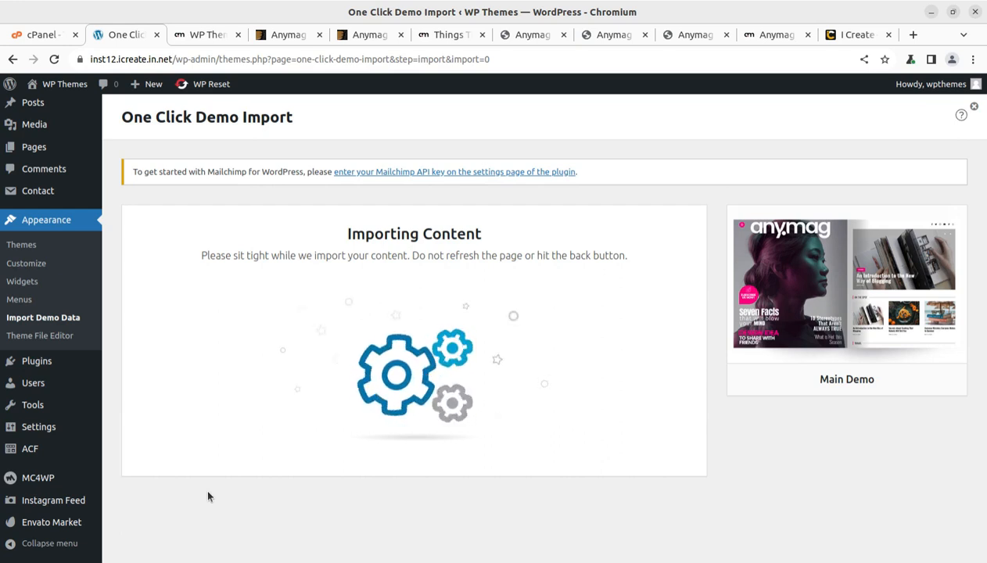
{"action": "mouse_move", "coordinate": [230, 469]}
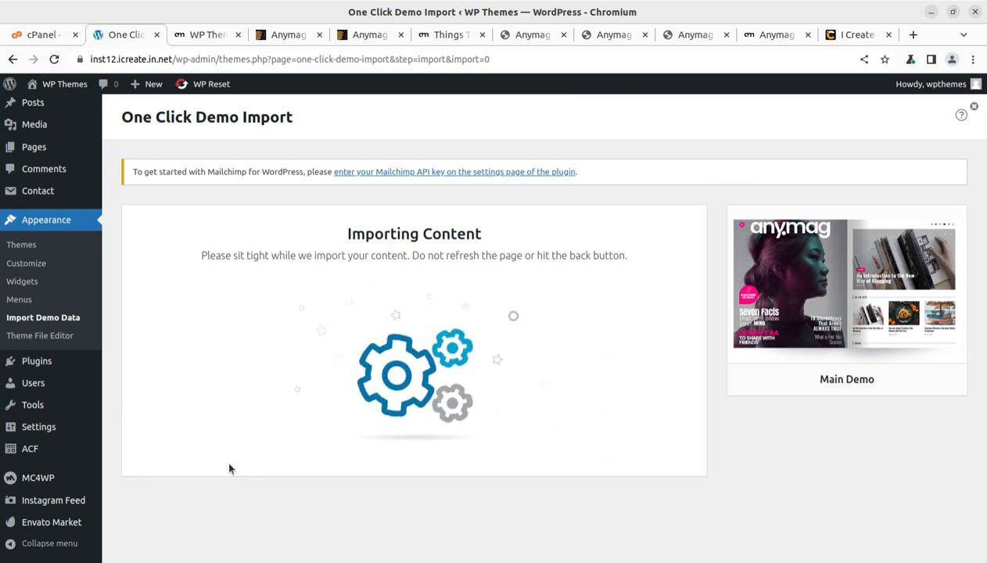
{"action": "mouse_move", "coordinate": [196, 398]}
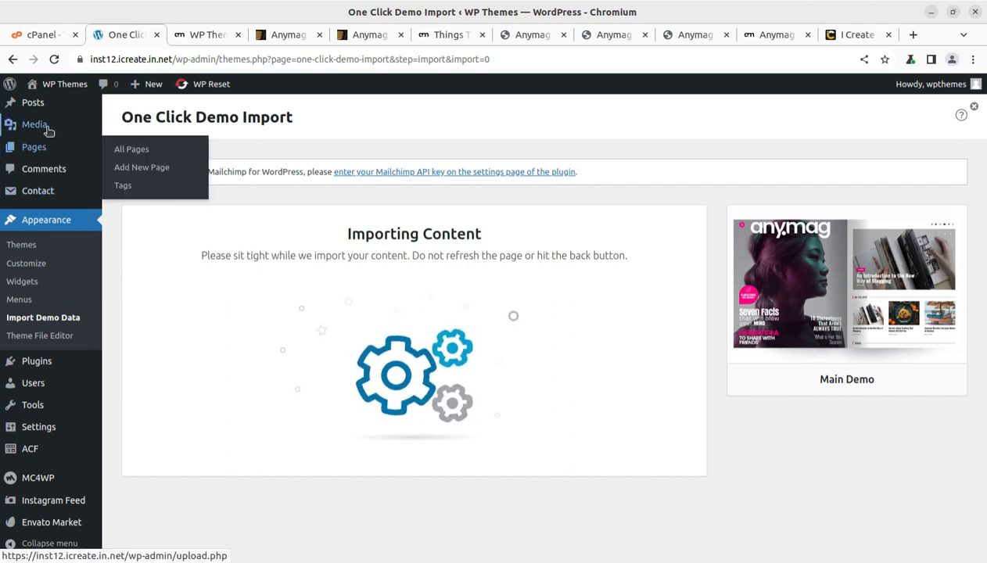
{"action": "mouse_move", "coordinate": [35, 124]}
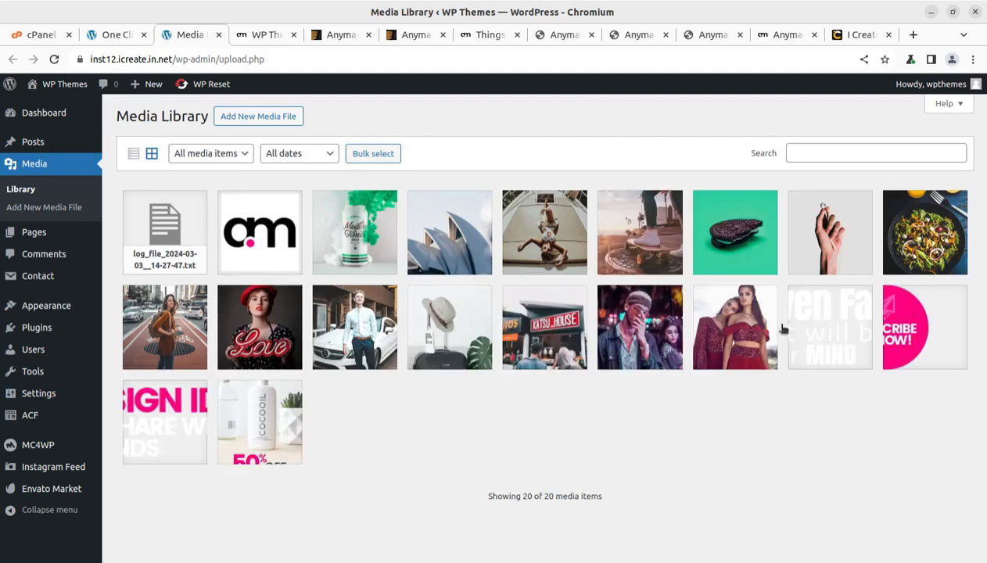
{"action": "mouse_move", "coordinate": [616, 342]}
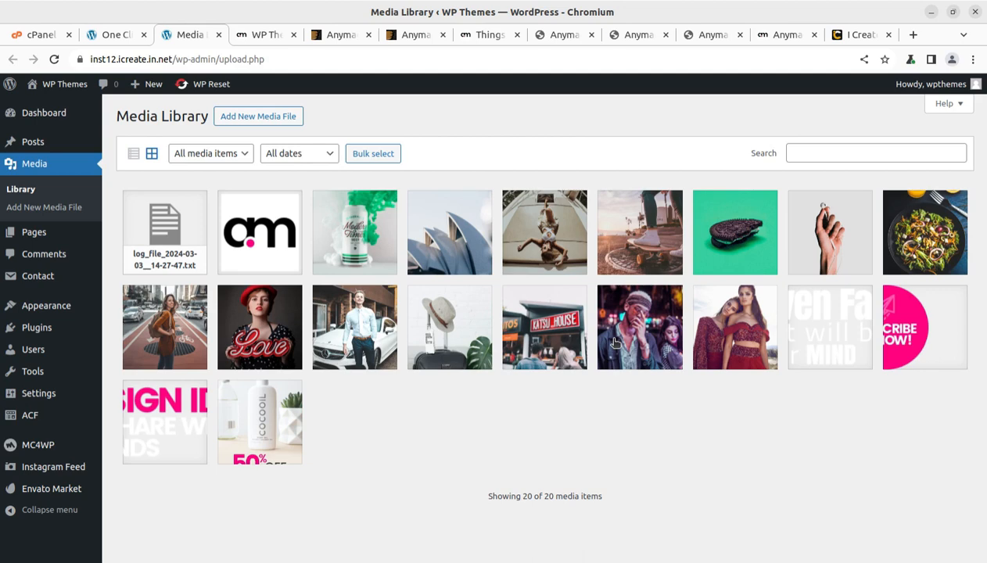
{"action": "mouse_move", "coordinate": [195, 49]}
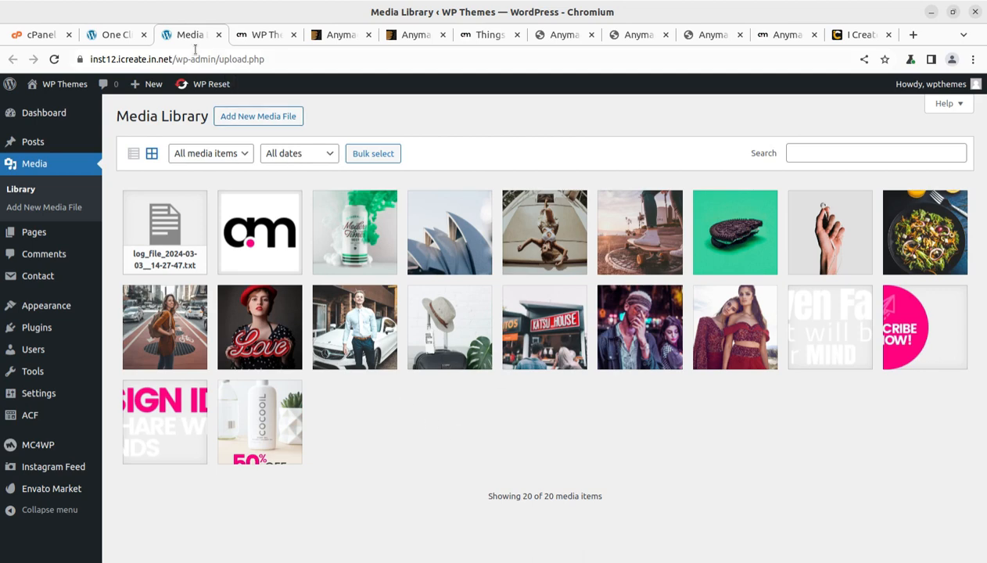
Step: Switch back to the One Click Demo Import tab where the import is still running
{"action": "left_click", "coordinate": [113, 34]}
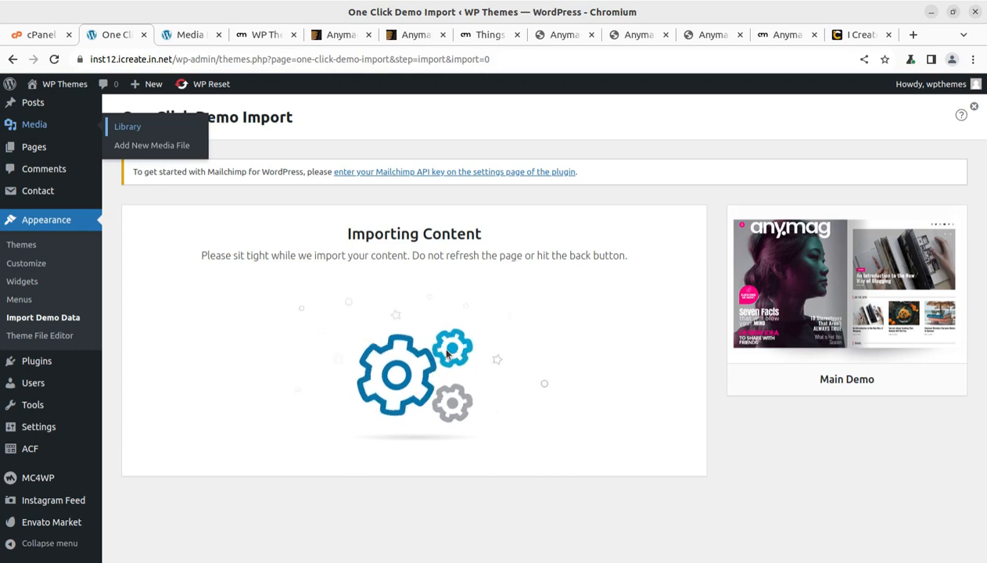
Step: Compare the Anymag preview tabs, ending on the Main demo preview
{"action": "left_click", "coordinate": [488, 35]}
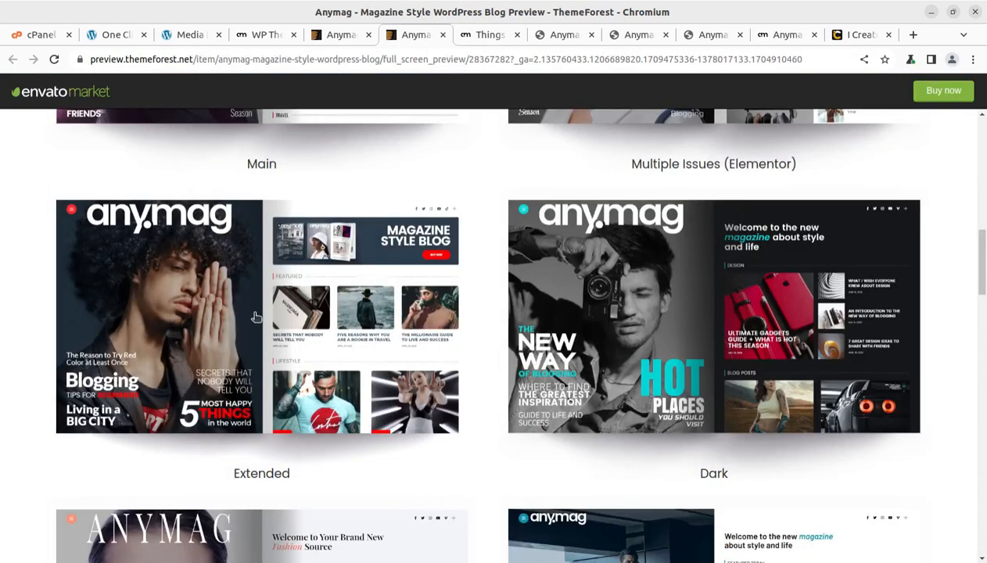
{"action": "scroll", "scroll_direction": "up", "scroll_amount": 3}
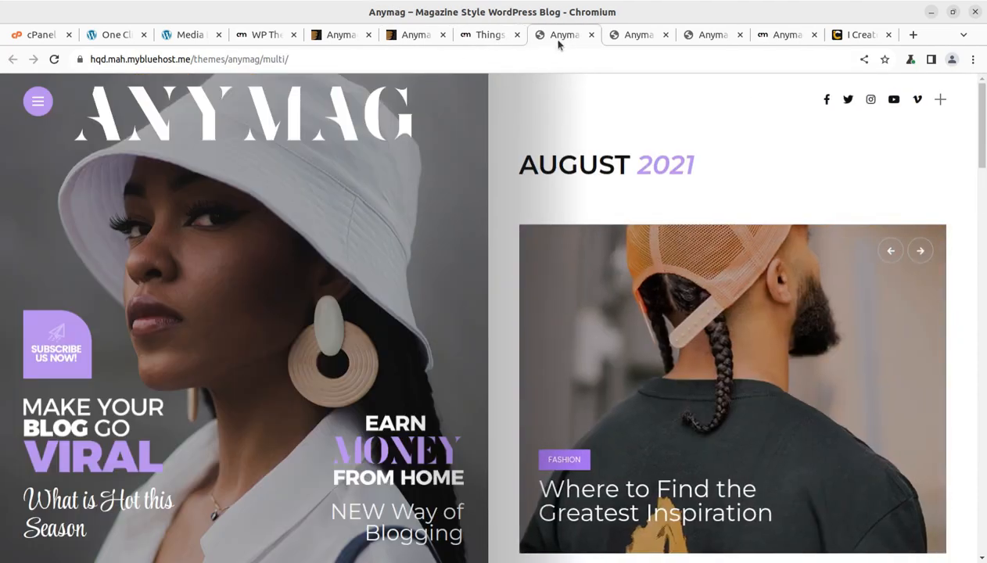
{"action": "mouse_move", "coordinate": [635, 32]}
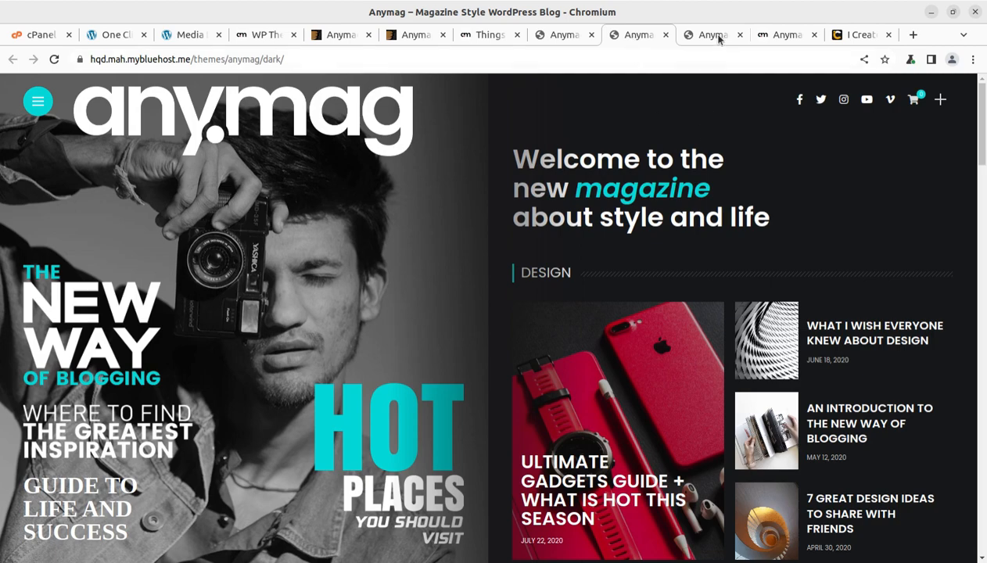
{"action": "left_click", "coordinate": [785, 34]}
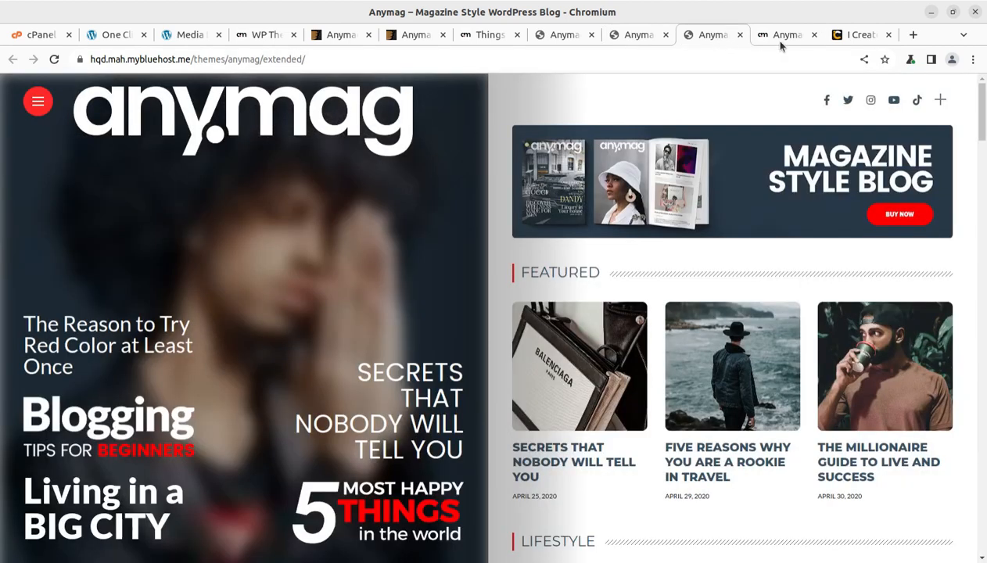
{"action": "left_click", "coordinate": [414, 34]}
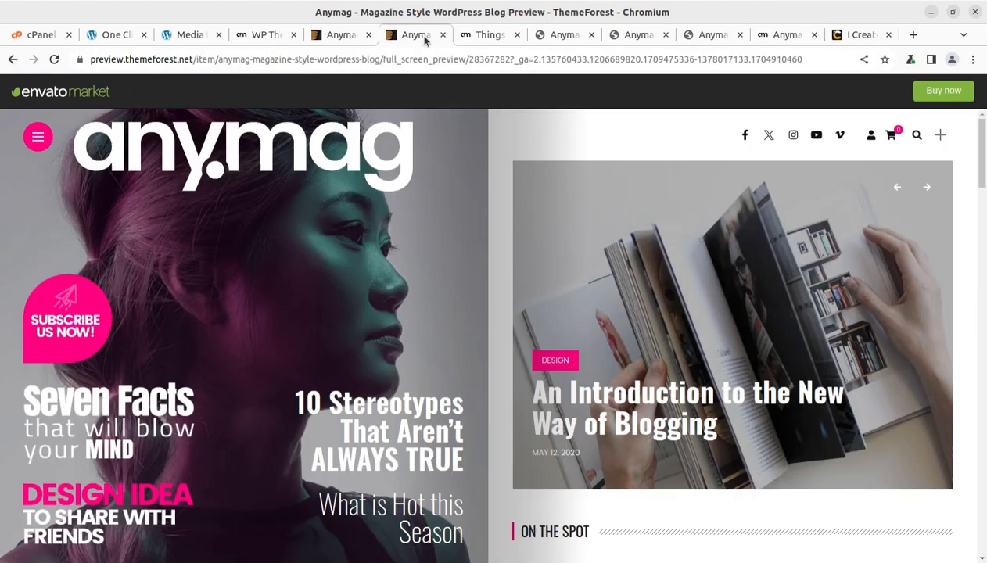
Step: Read the sample post 'The Lifestyle News You Missed This Week' down to its comments
{"action": "scroll", "scroll_direction": "down", "scroll_amount": 3}
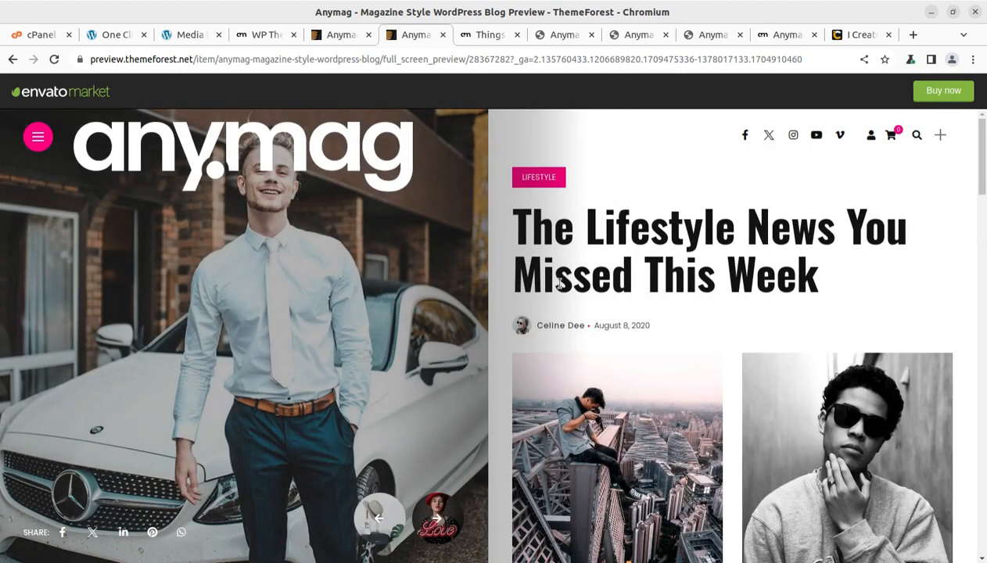
{"action": "scroll", "scroll_direction": "down", "scroll_amount": 3}
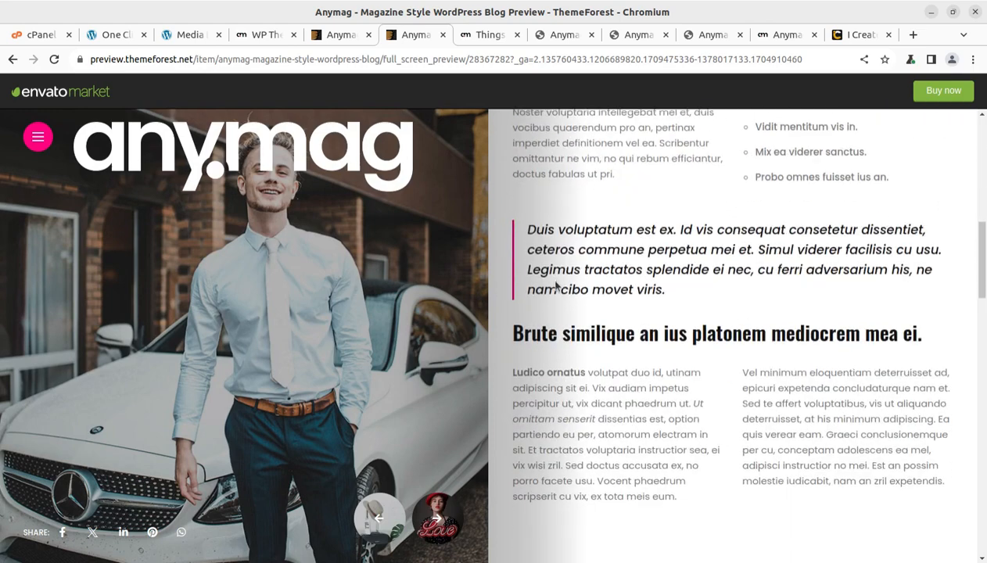
{"action": "scroll", "scroll_direction": "down", "scroll_amount": 3}
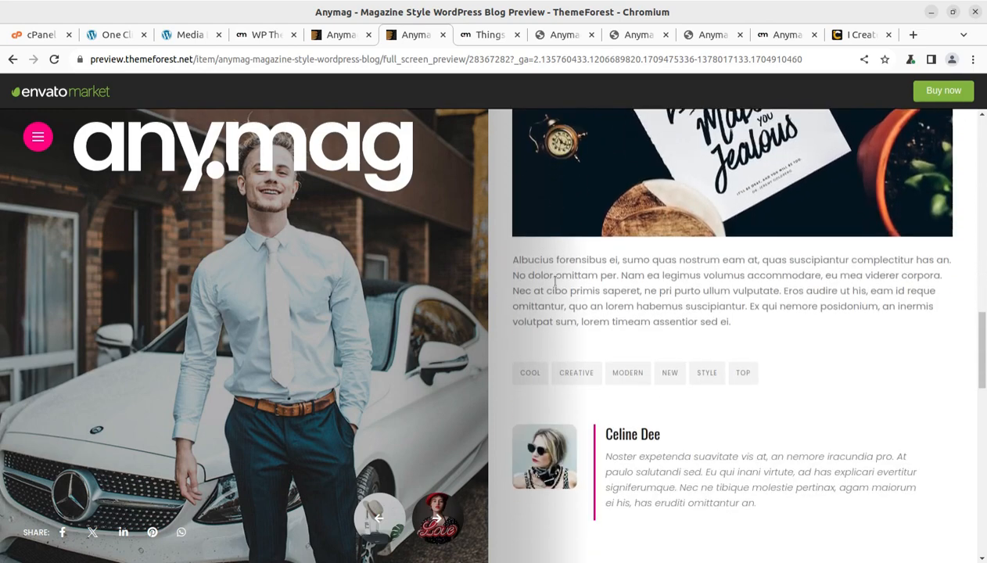
{"action": "scroll", "scroll_direction": "down", "scroll_amount": 3}
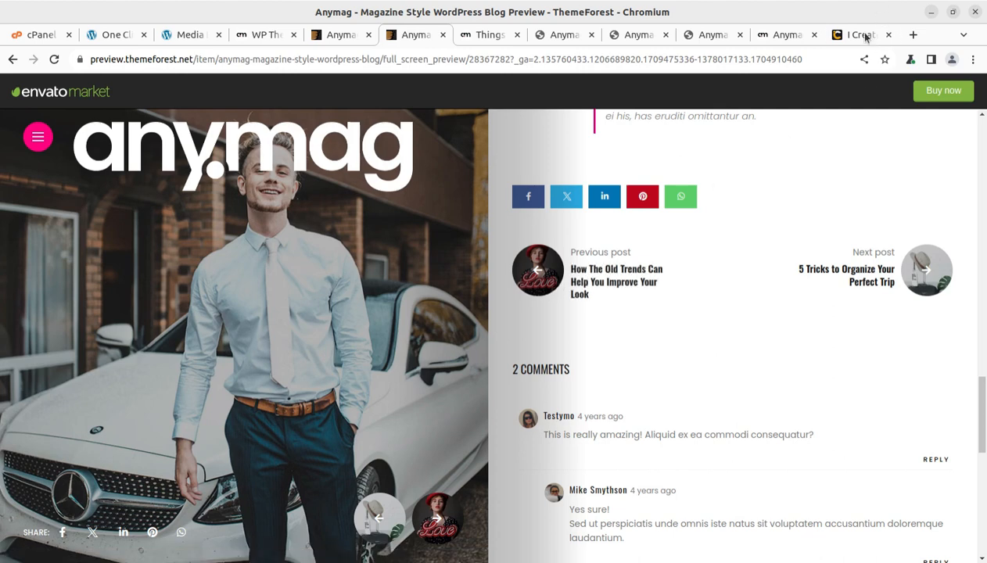
Step: Browse the i-Create Mentor Connect scheduling page and briefly open and close its live chat widget
{"action": "left_click", "coordinate": [857, 34]}
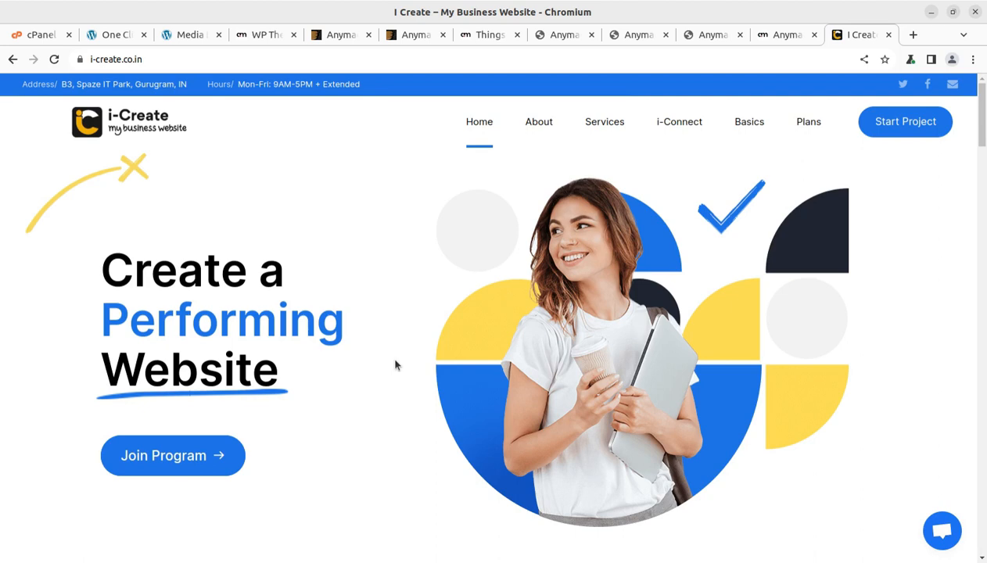
{"action": "mouse_move", "coordinate": [391, 266]}
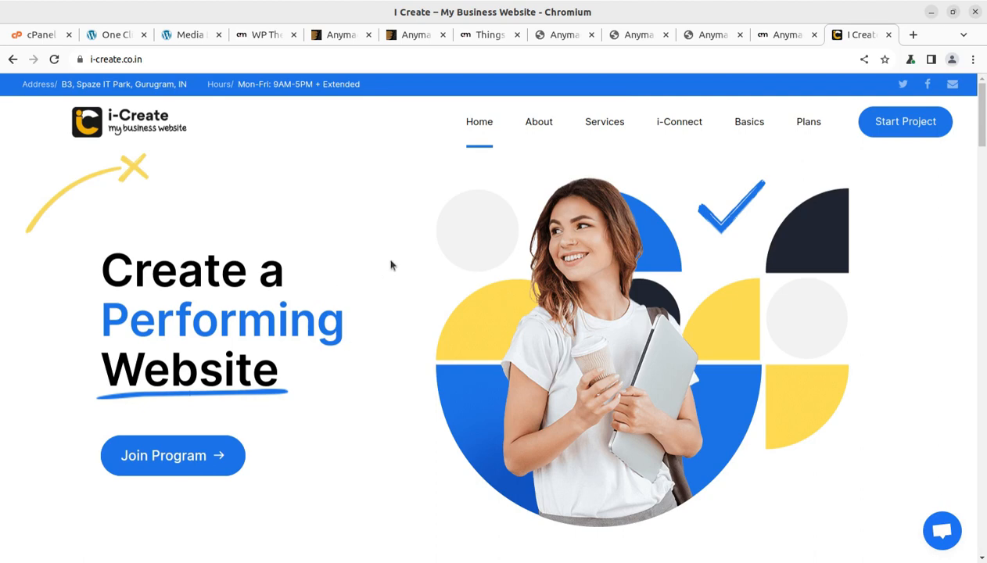
{"action": "mouse_move", "coordinate": [366, 310]}
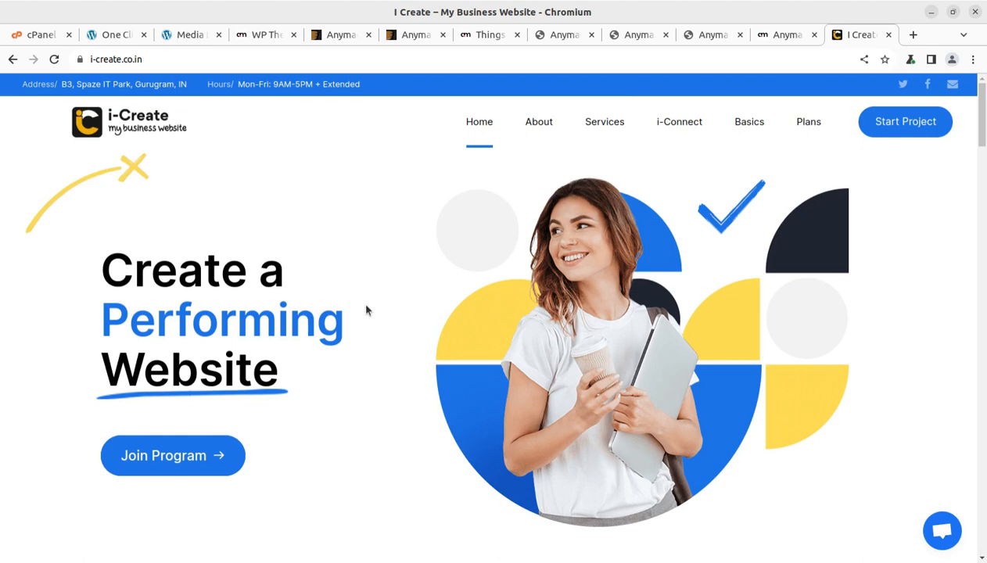
{"action": "mouse_move", "coordinate": [436, 309]}
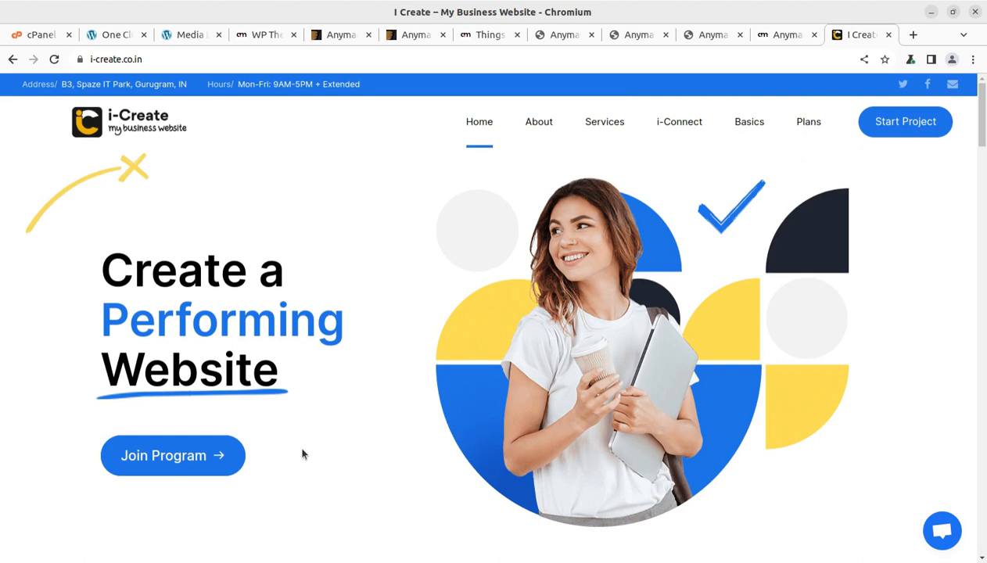
{"action": "mouse_move", "coordinate": [295, 451]}
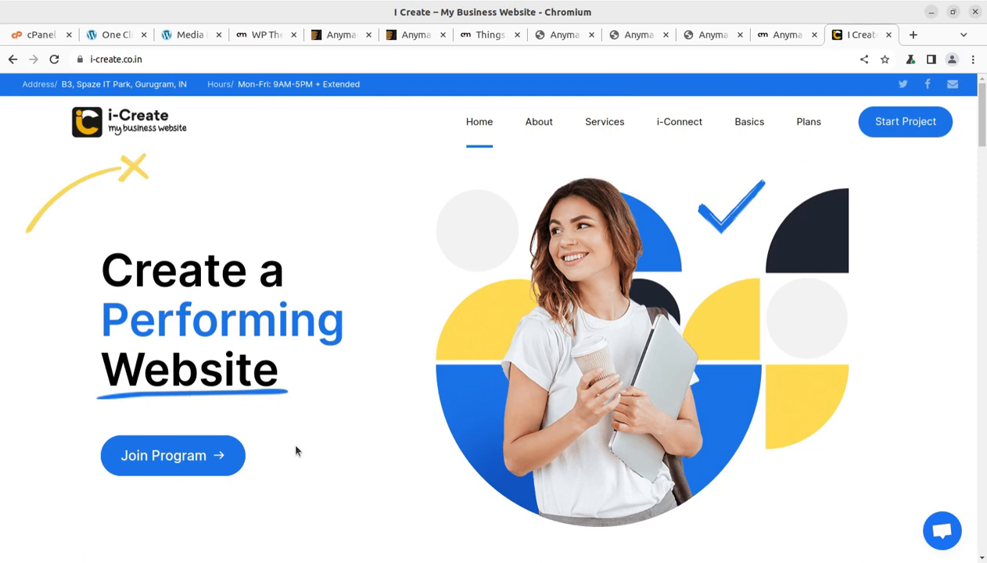
{"action": "mouse_move", "coordinate": [798, 441]}
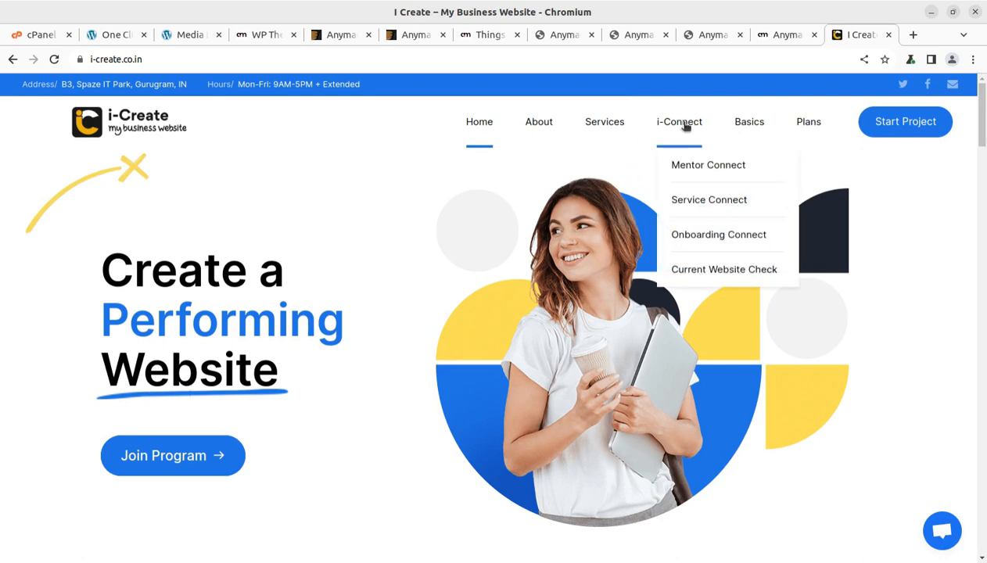
{"action": "mouse_move", "coordinate": [691, 167]}
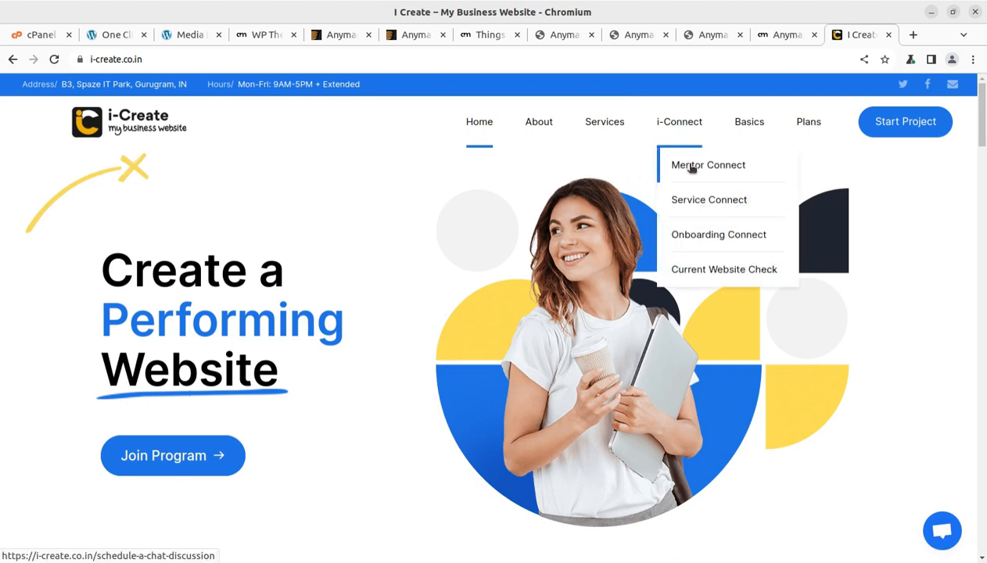
{"action": "mouse_move", "coordinate": [638, 141]}
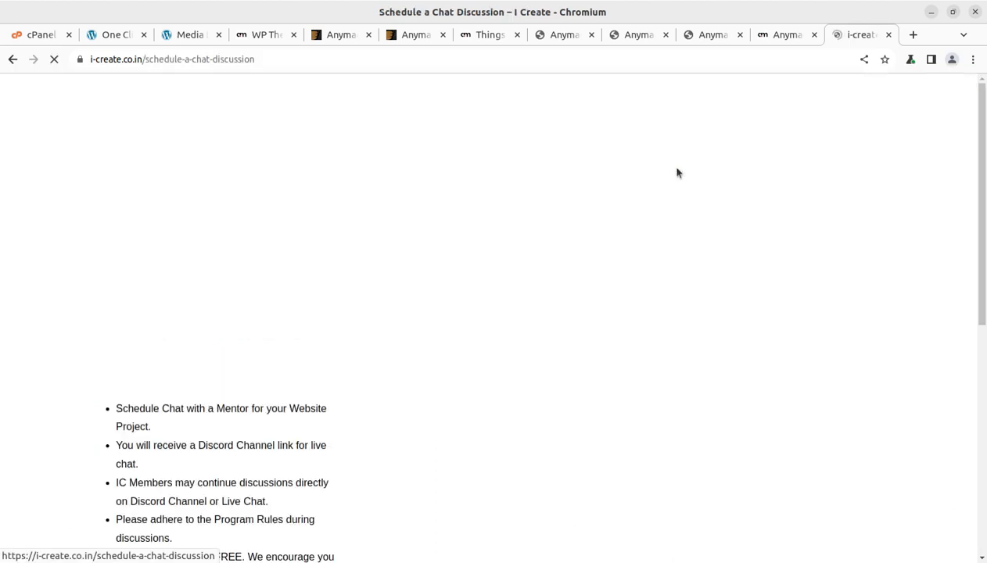
{"action": "scroll", "scroll_direction": "down", "scroll_amount": 3}
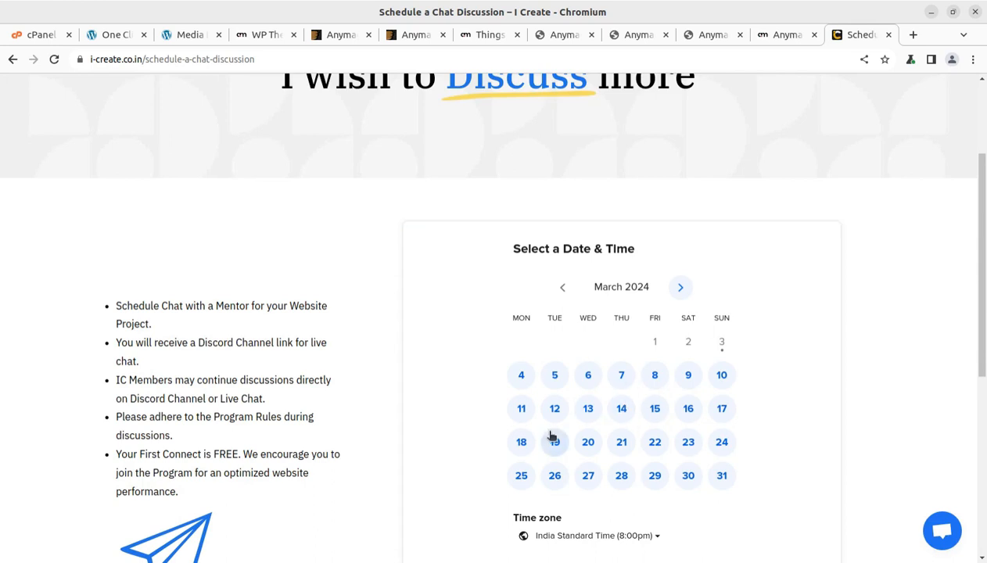
{"action": "scroll", "scroll_direction": "down", "scroll_amount": 3}
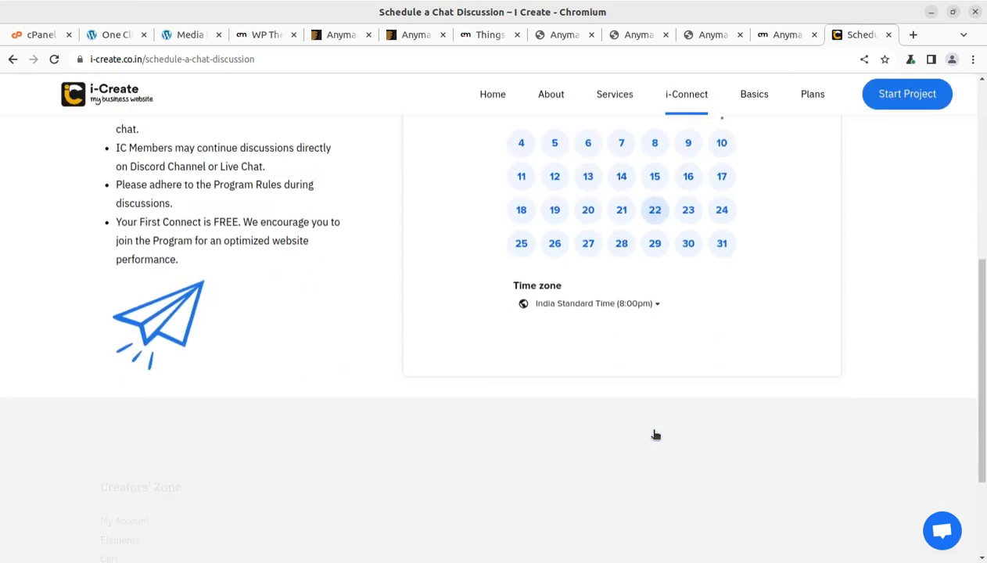
{"action": "scroll", "scroll_direction": "up", "scroll_amount": 3}
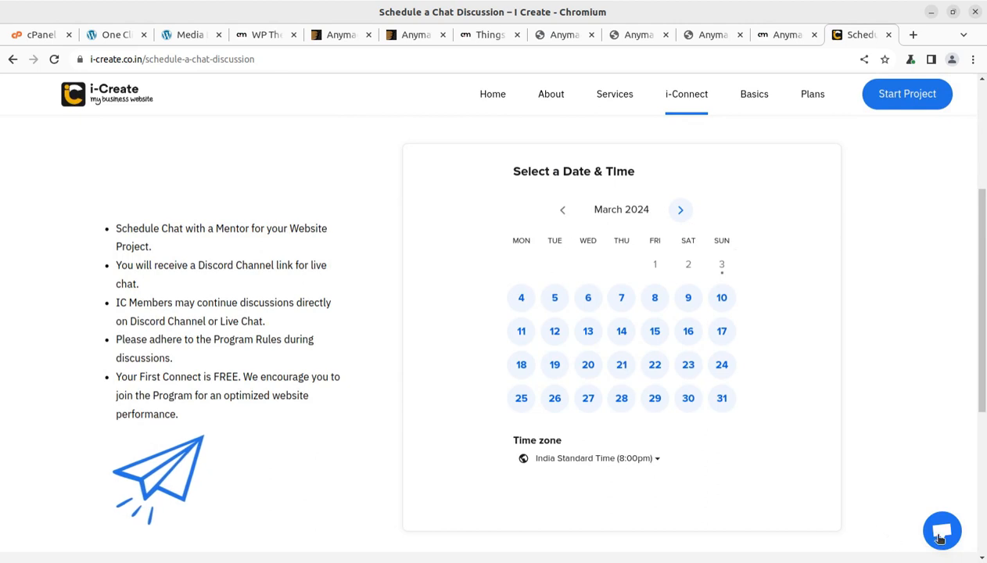
{"action": "left_click", "coordinate": [942, 532]}
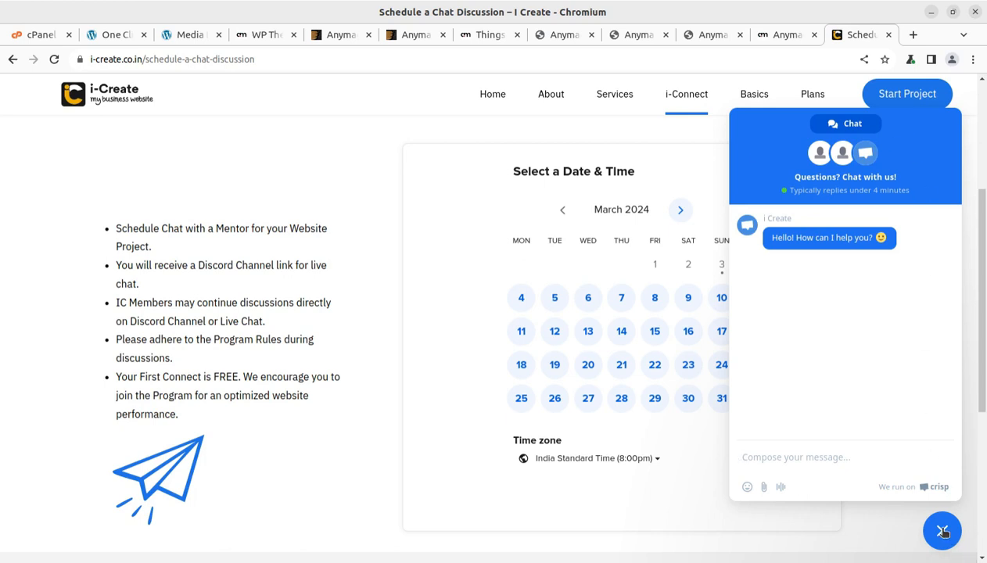
{"action": "left_click", "coordinate": [941, 532]}
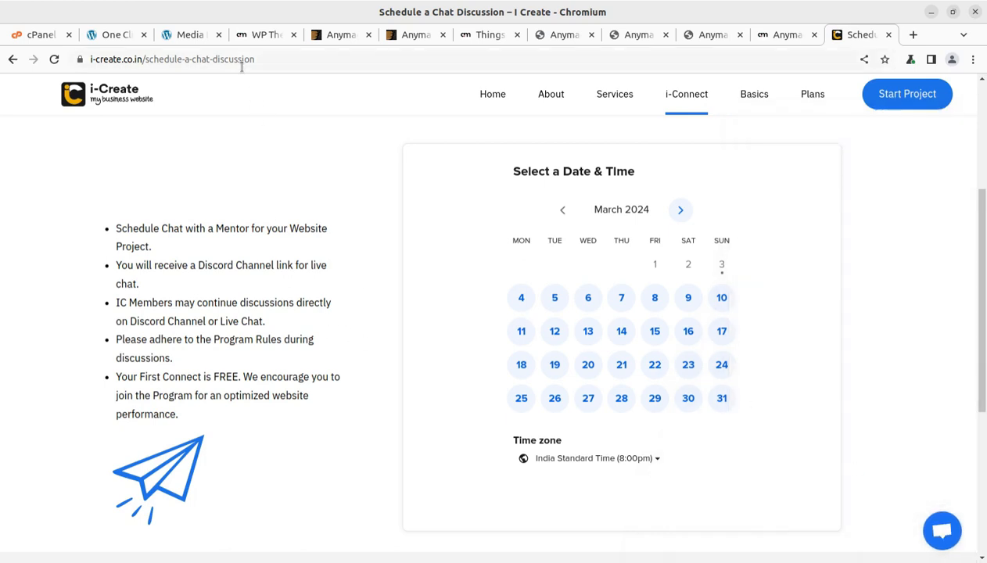
Step: Reload the Media Library tab so it lists the 72 imported demo images and scroll through the grid
{"action": "left_click", "coordinate": [190, 34]}
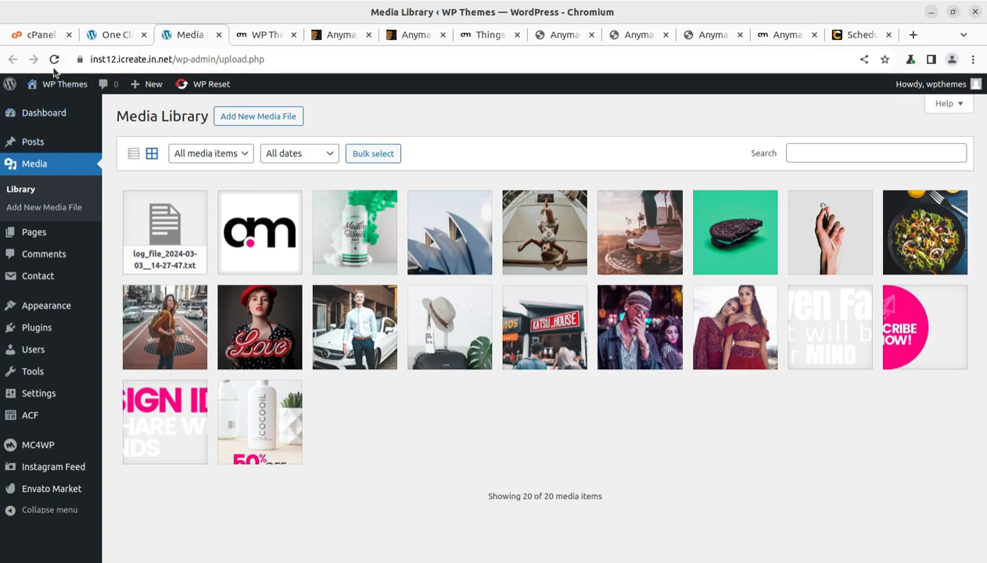
{"action": "left_click", "coordinate": [53, 60]}
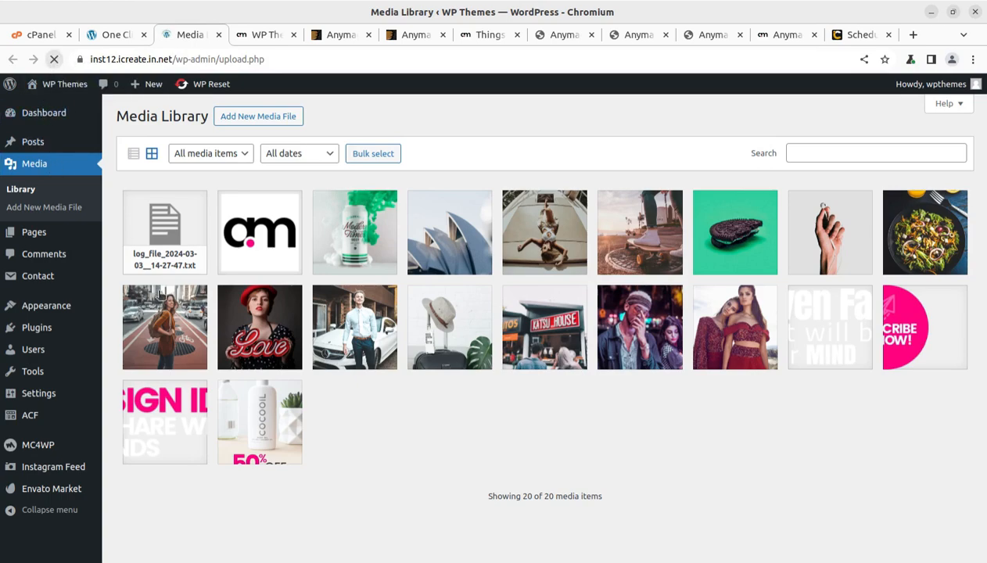
{"action": "scroll", "scroll_direction": "down", "scroll_amount": 3}
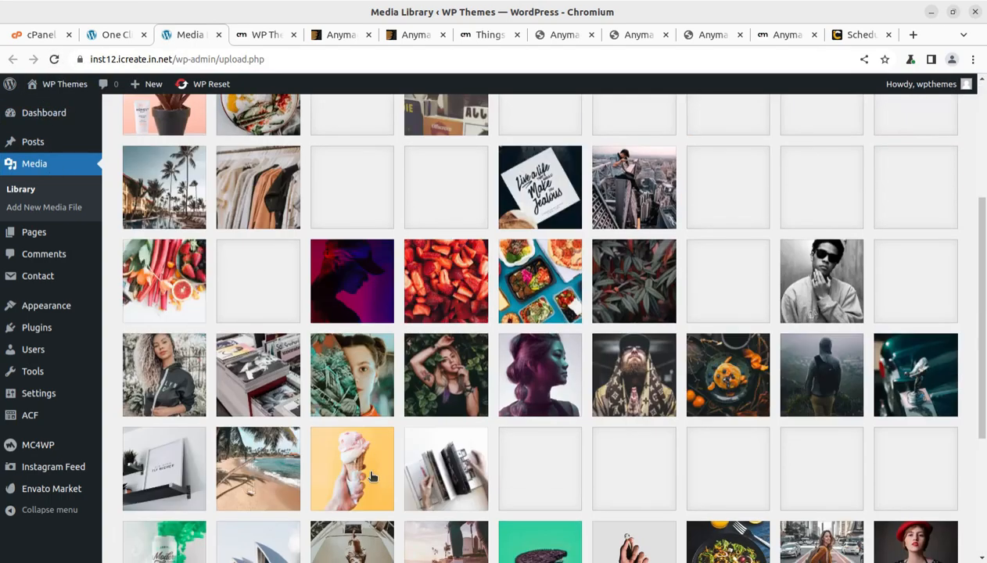
{"action": "scroll", "scroll_direction": "down", "scroll_amount": 3}
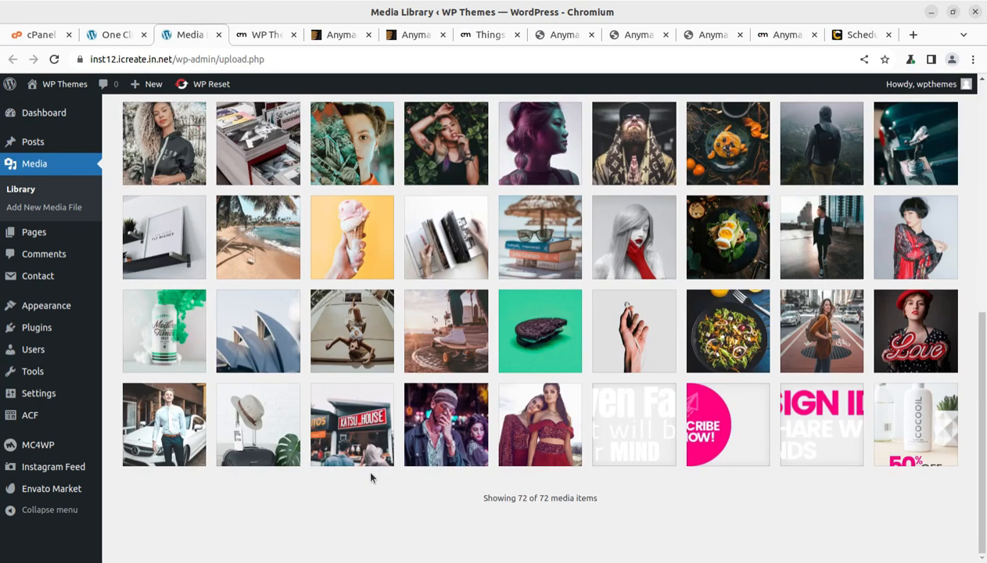
Step: Return to the One Click Demo Import page to watch the Main Demo import progress
{"action": "left_click", "coordinate": [115, 34]}
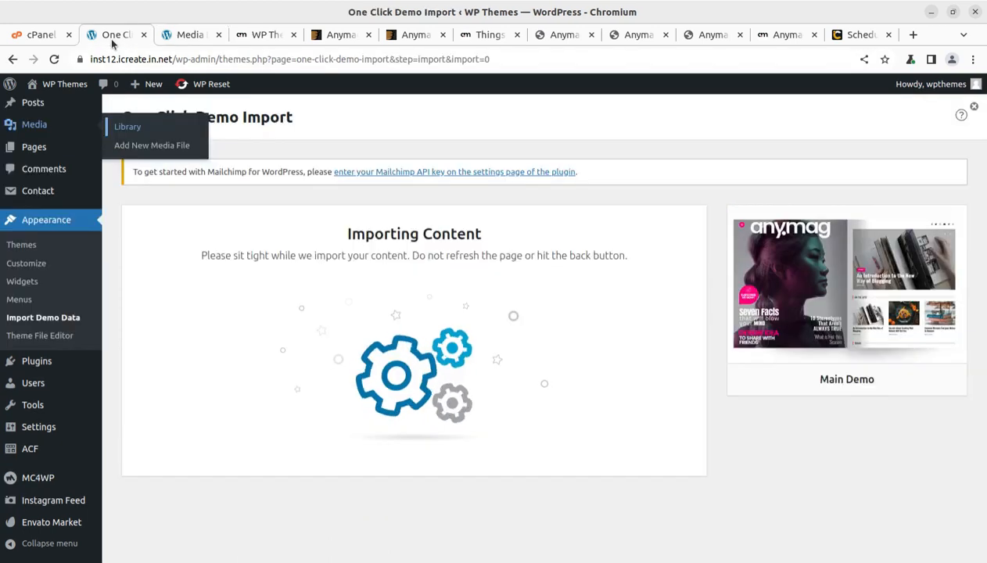
{"action": "mouse_move", "coordinate": [513, 320]}
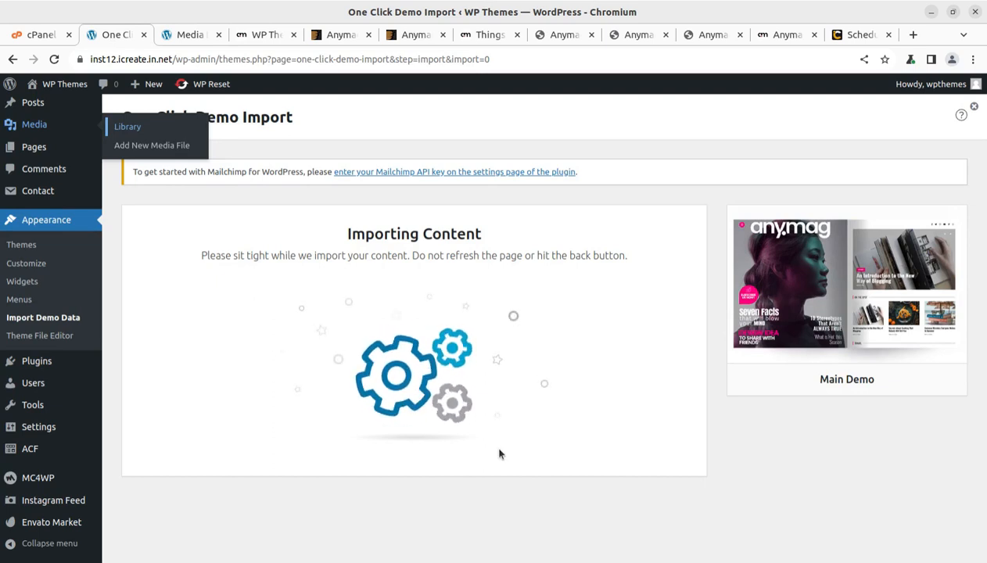
{"action": "mouse_move", "coordinate": [512, 216]}
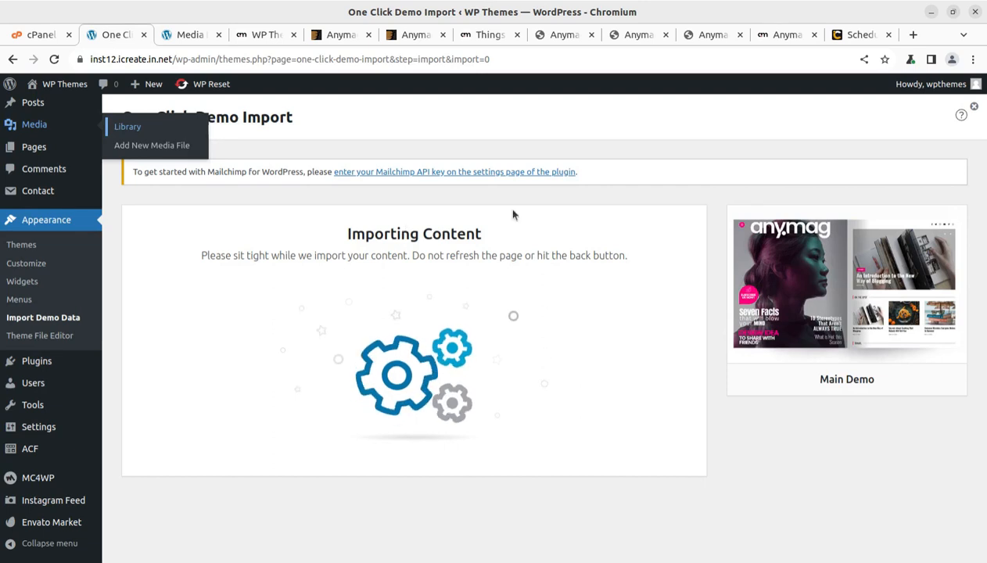
{"action": "mouse_move", "coordinate": [663, 234]}
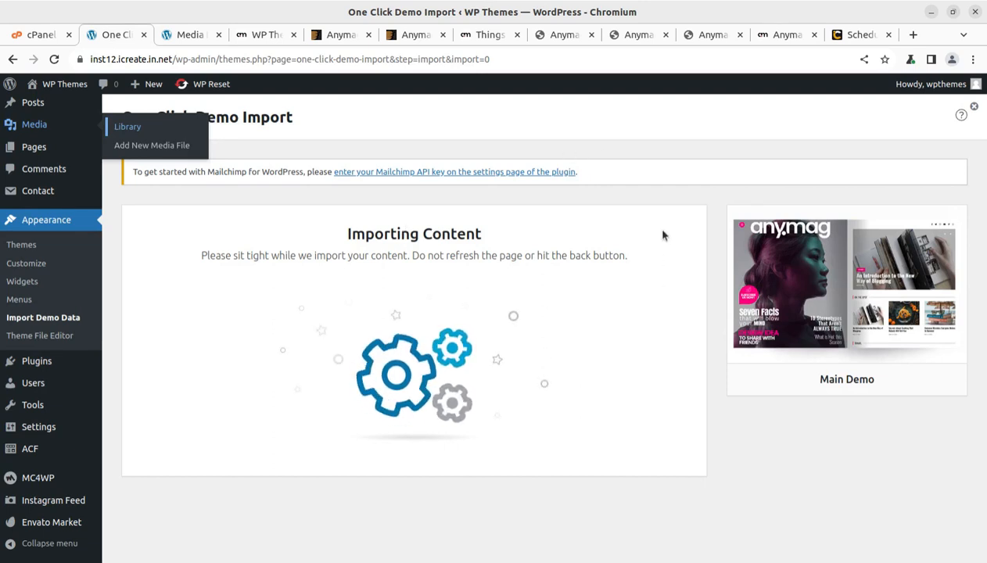
{"action": "mouse_move", "coordinate": [671, 188]}
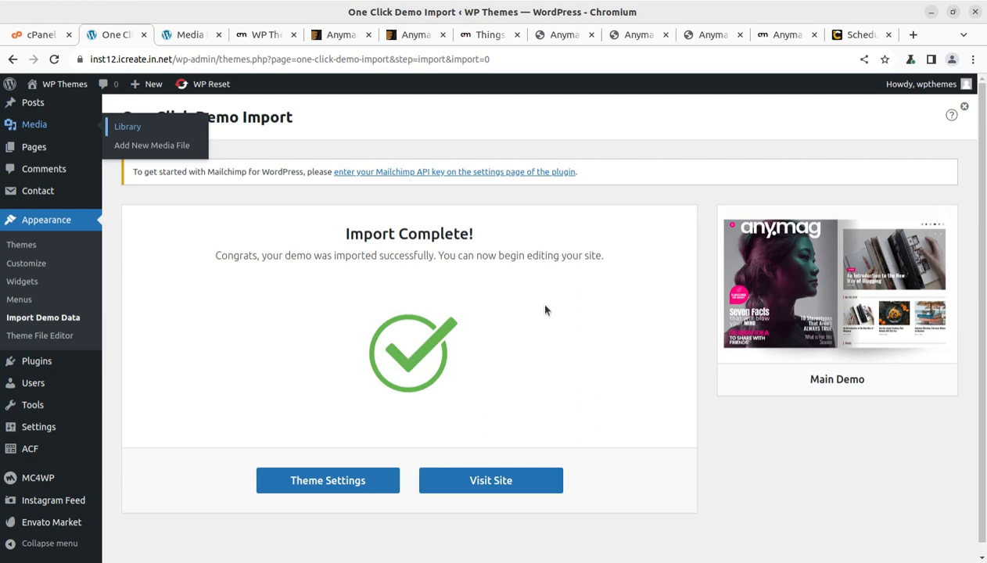
{"action": "mouse_move", "coordinate": [655, 506]}
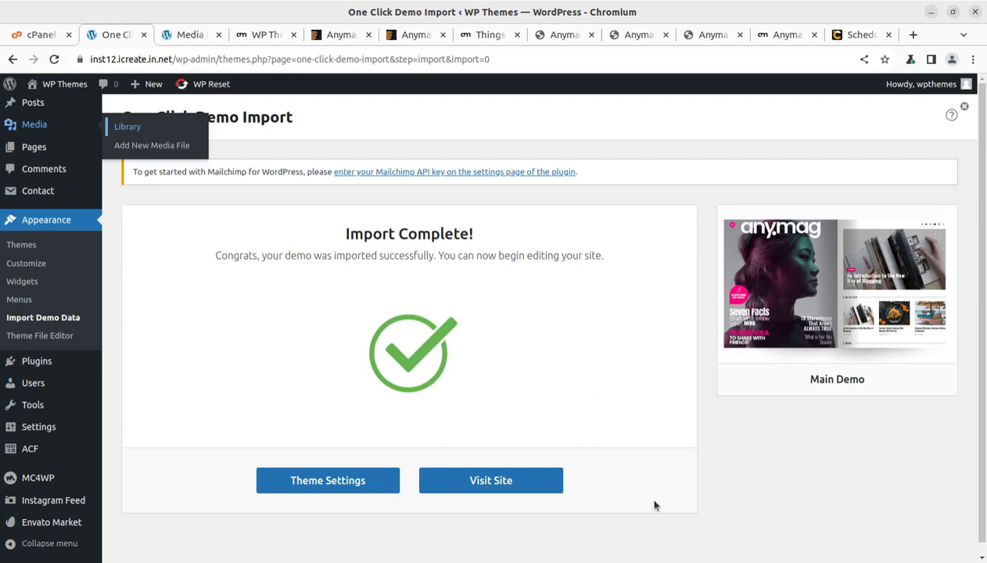
{"action": "mouse_move", "coordinate": [559, 328]}
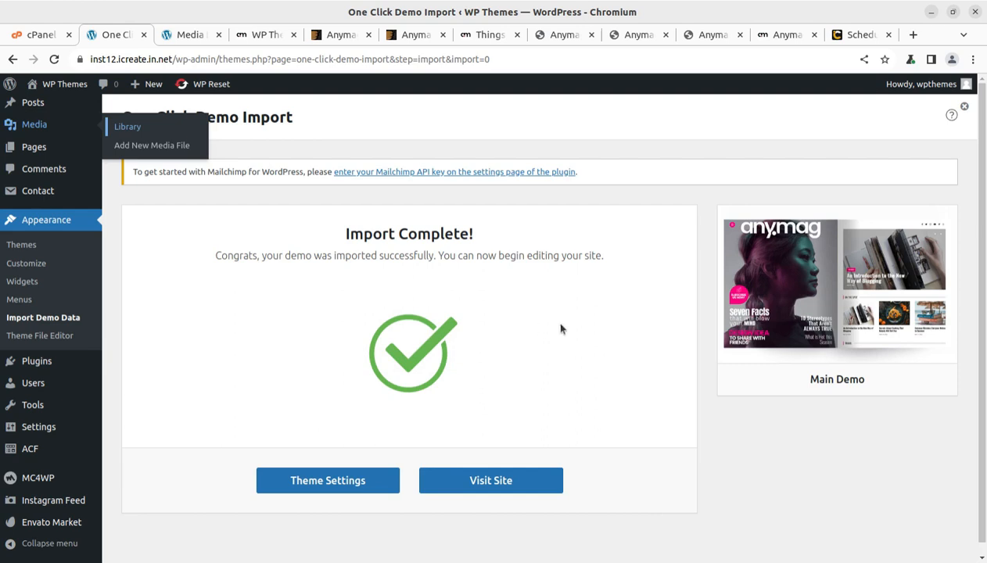
{"action": "mouse_move", "coordinate": [544, 380]}
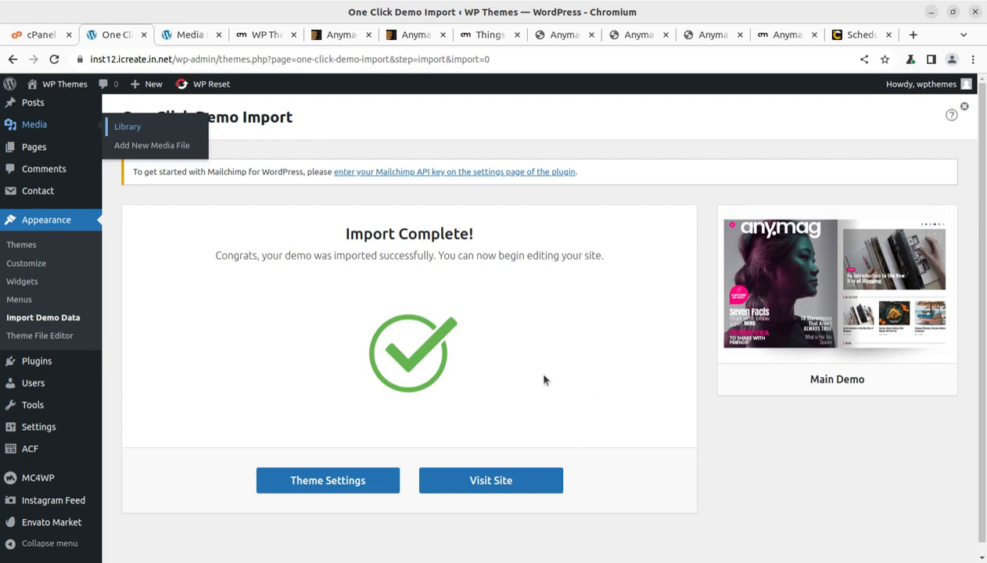
{"action": "mouse_move", "coordinate": [313, 303]}
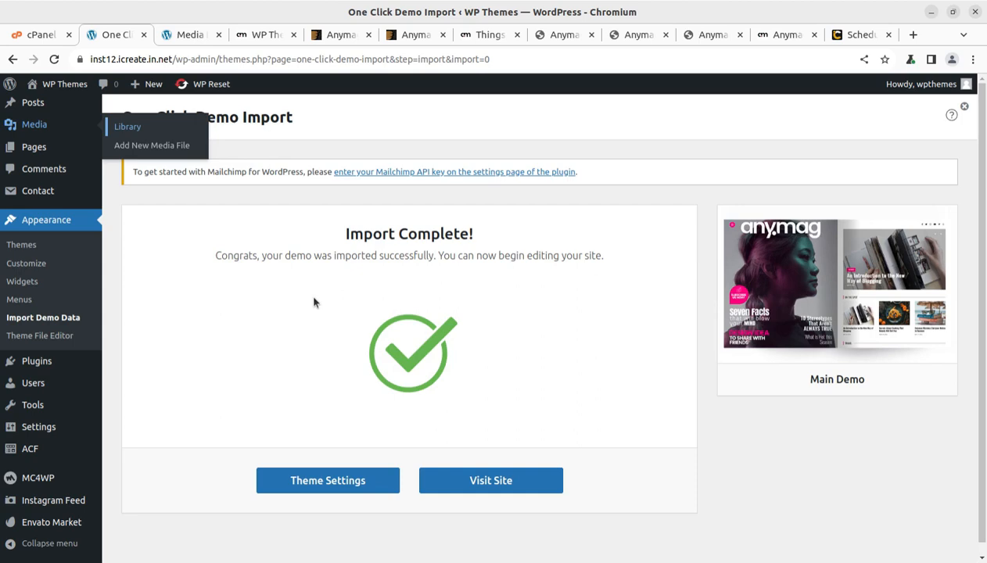
{"action": "mouse_move", "coordinate": [378, 335]}
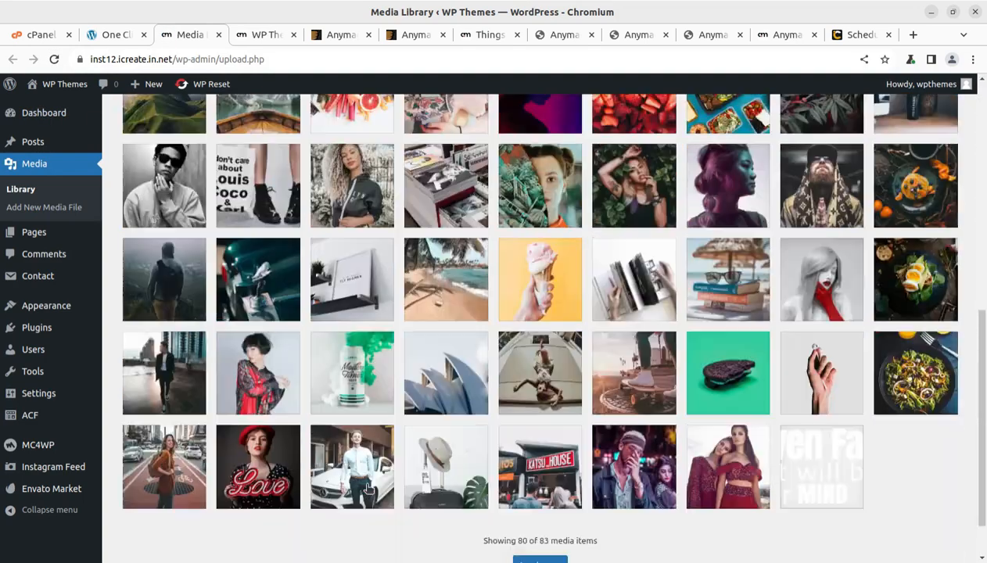
Step: Scroll through the Media Library images now that the import has finished
{"action": "scroll", "scroll_direction": "up", "scroll_amount": 3}
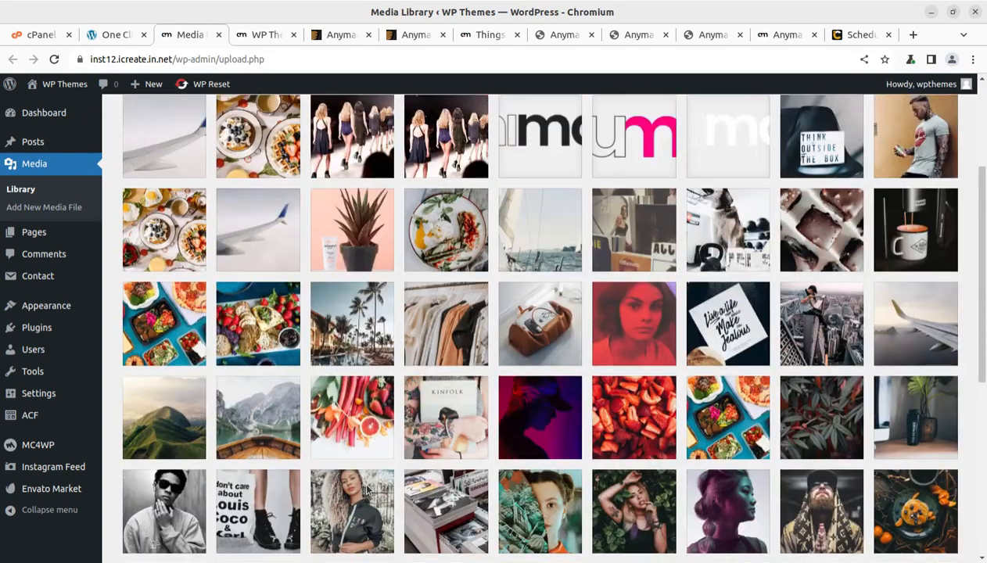
{"action": "scroll", "scroll_direction": "up", "scroll_amount": 3}
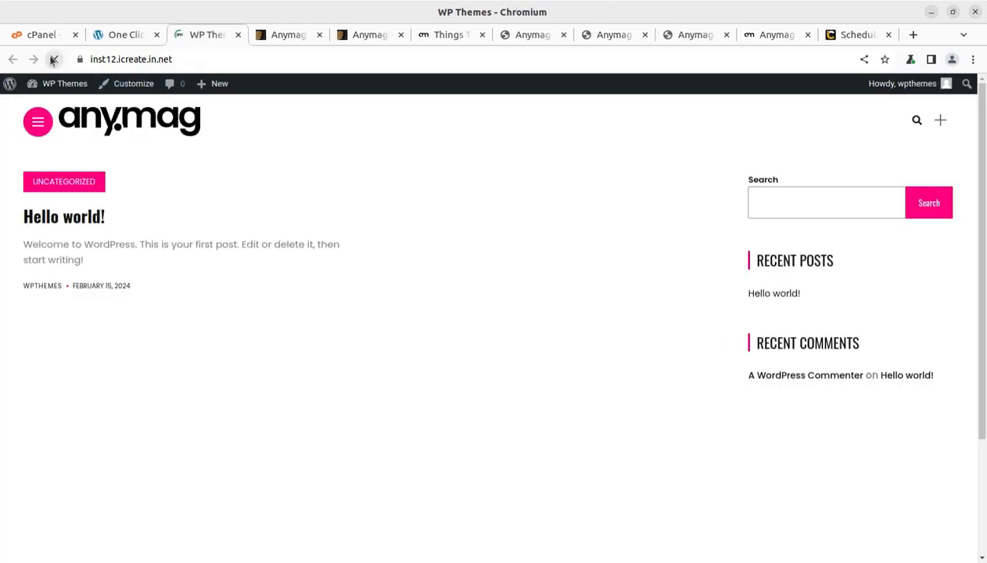
Step: Reload the live site and view the Where to Find the Greatest Inspiration post
{"action": "left_click", "coordinate": [53, 60]}
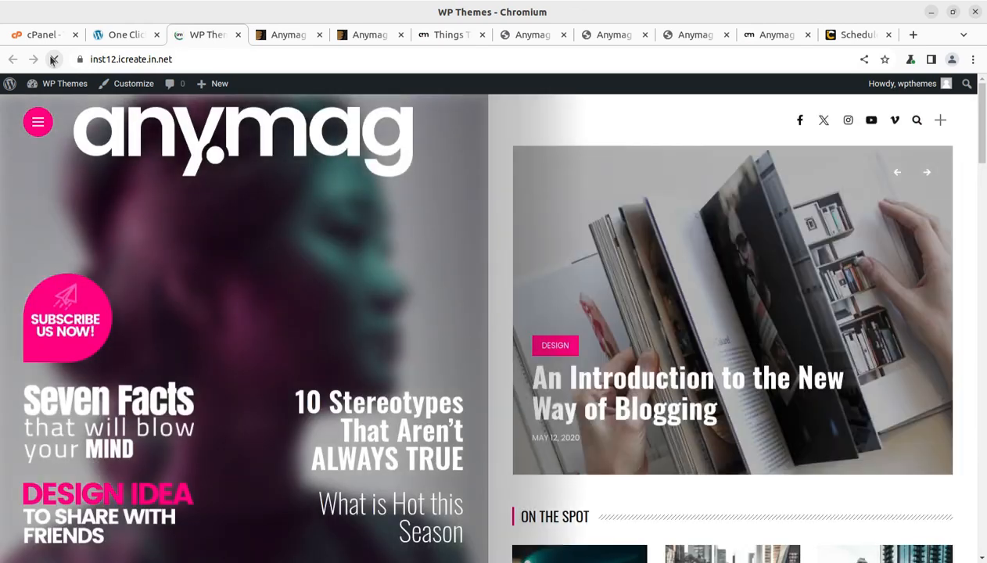
{"action": "left_click", "coordinate": [54, 59]}
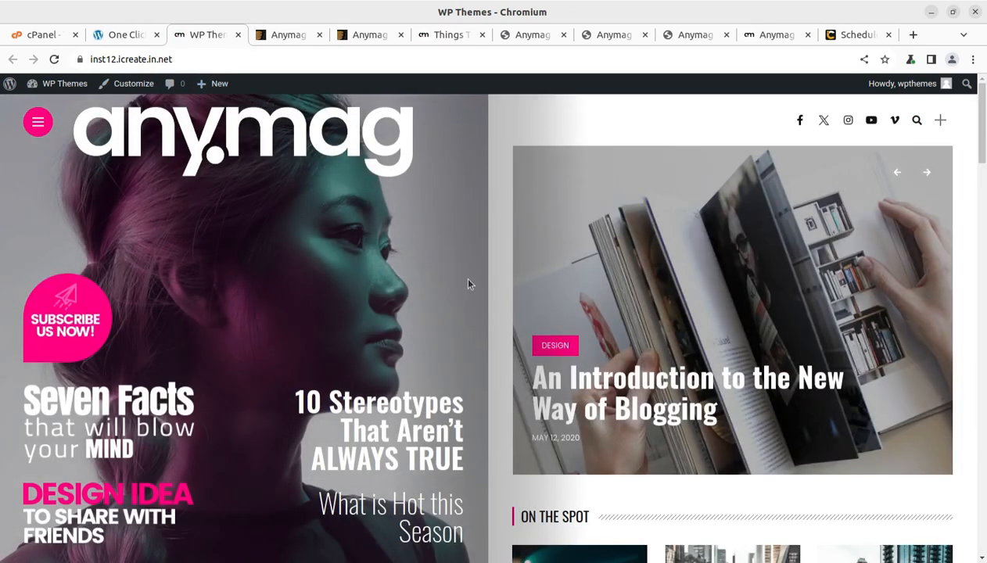
{"action": "scroll", "scroll_direction": "down", "scroll_amount": 3}
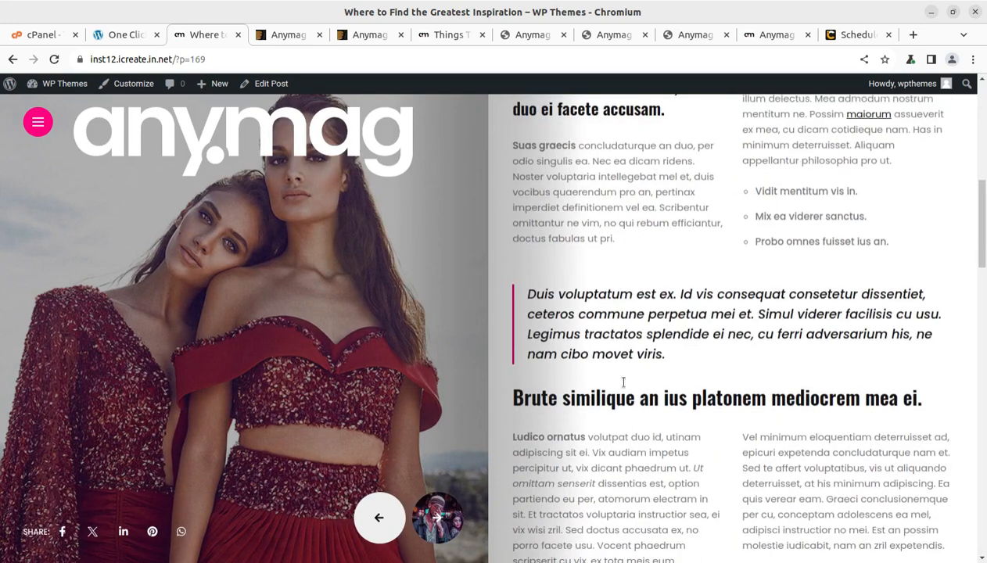
Step: Move to the neighbouring Hello world! post and read to its bottom
{"action": "left_click", "coordinate": [378, 517]}
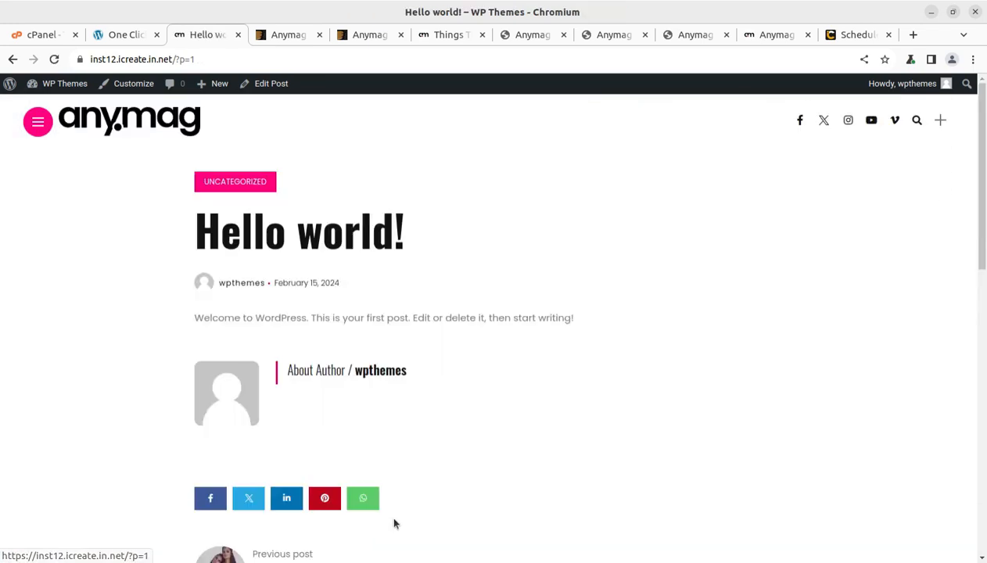
{"action": "scroll", "scroll_direction": "down", "scroll_amount": 3}
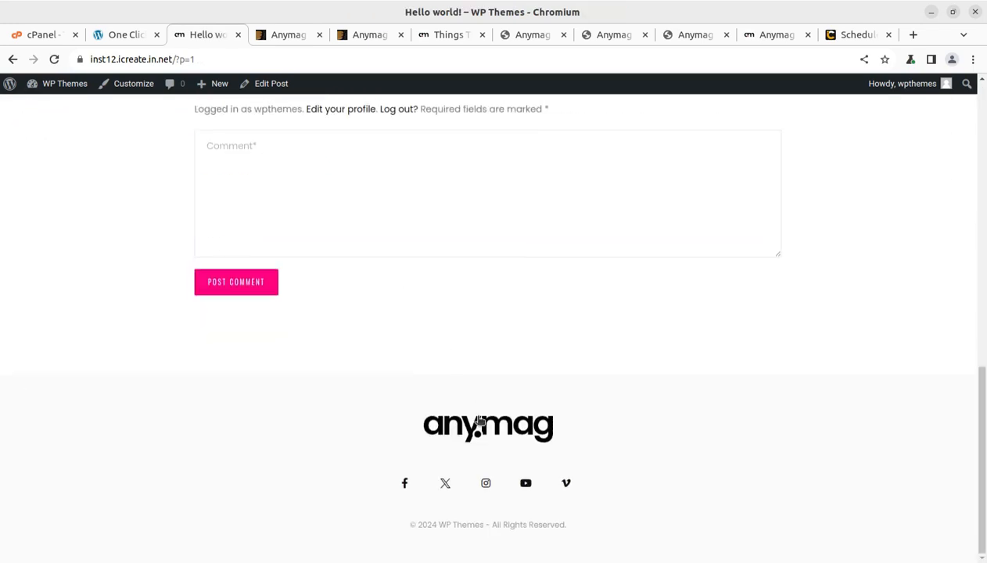
{"action": "scroll", "scroll_direction": "up", "scroll_amount": 3}
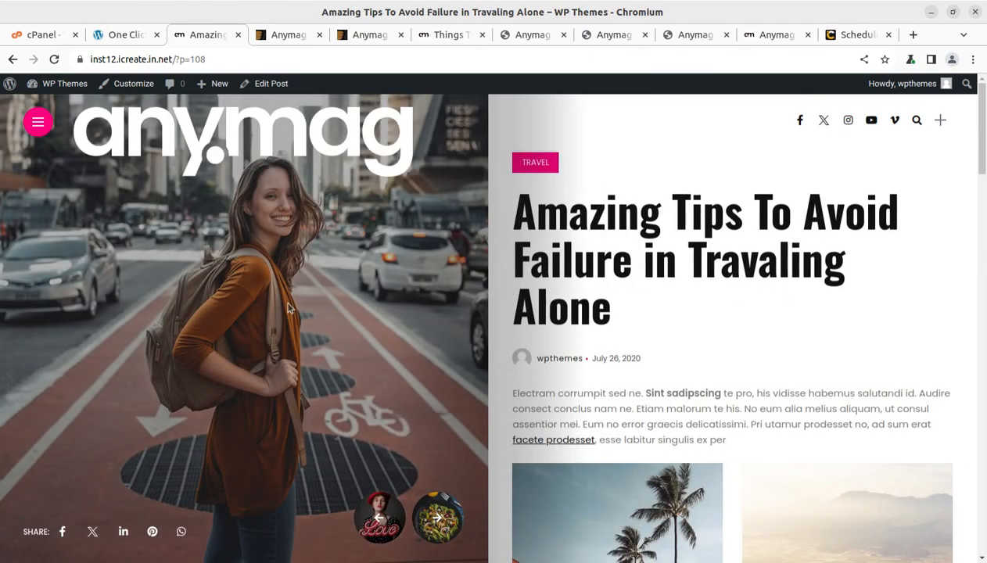
Step: Read the Travaling Alone post down to its comments and back up
{"action": "scroll", "scroll_direction": "down", "scroll_amount": 3}
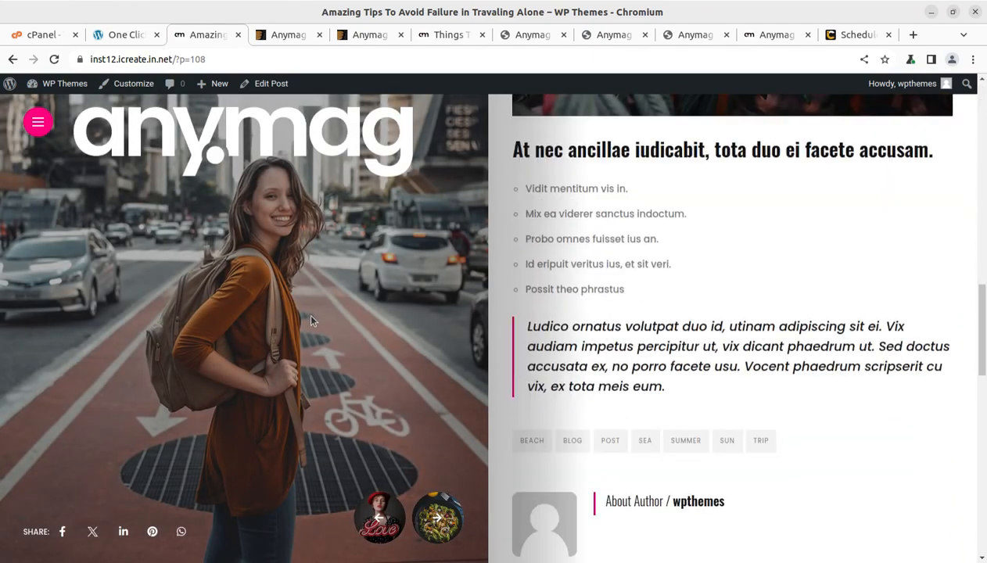
{"action": "scroll", "scroll_direction": "down", "scroll_amount": 3}
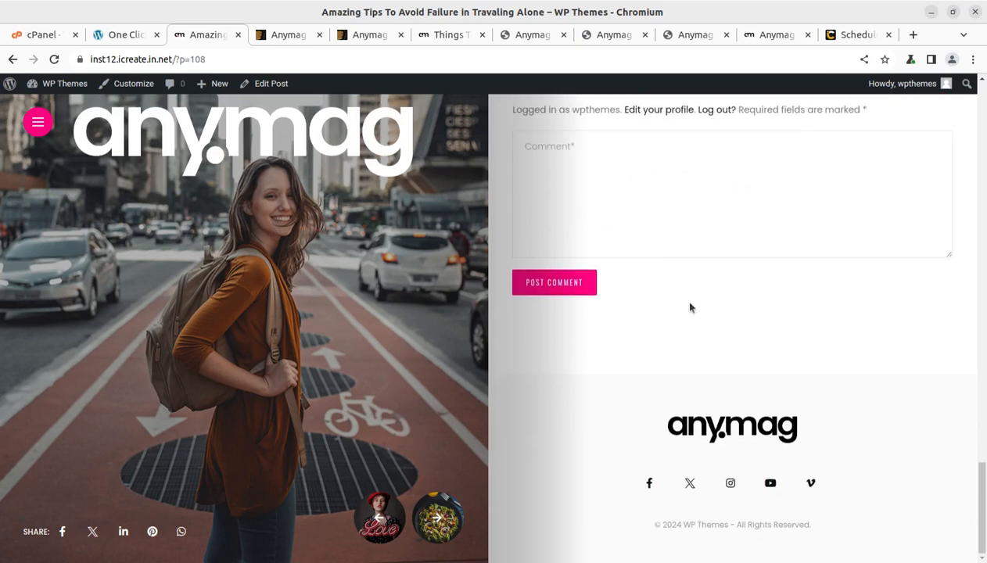
{"action": "scroll", "scroll_direction": "up", "scroll_amount": 3}
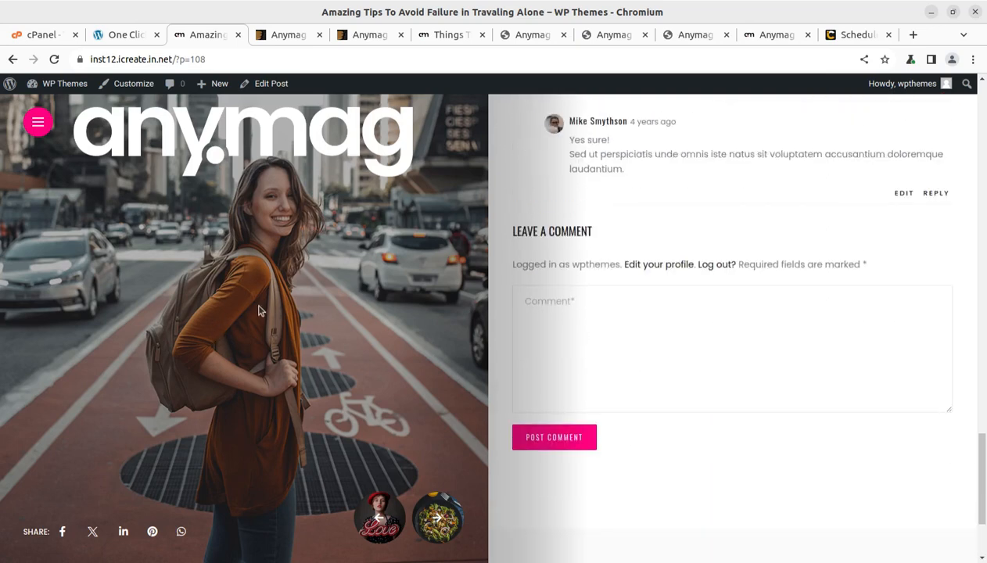
{"action": "scroll", "scroll_direction": "up", "scroll_amount": 3}
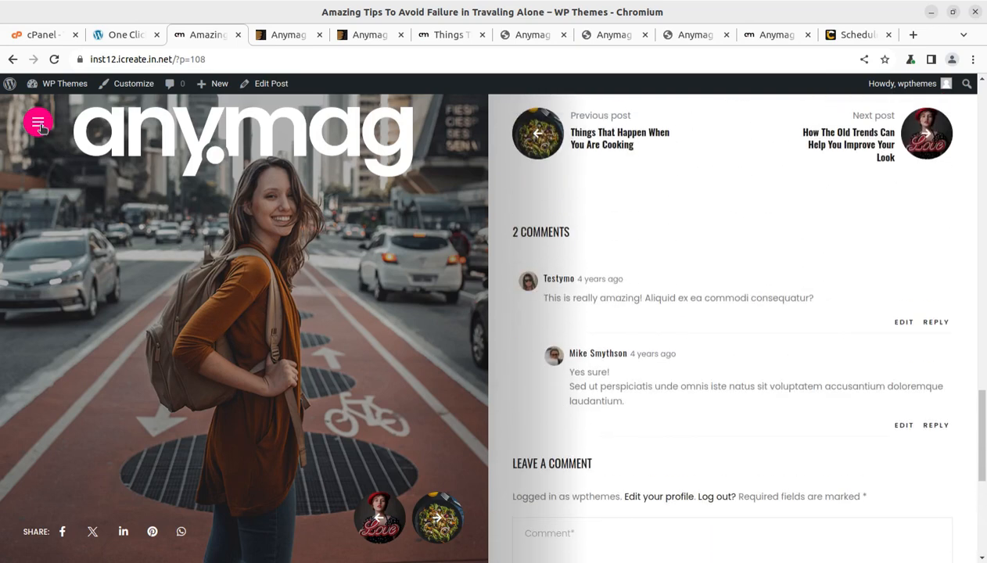
Step: Check the site's hamburger navigation menu and return toward the homepage
{"action": "left_click", "coordinate": [38, 122]}
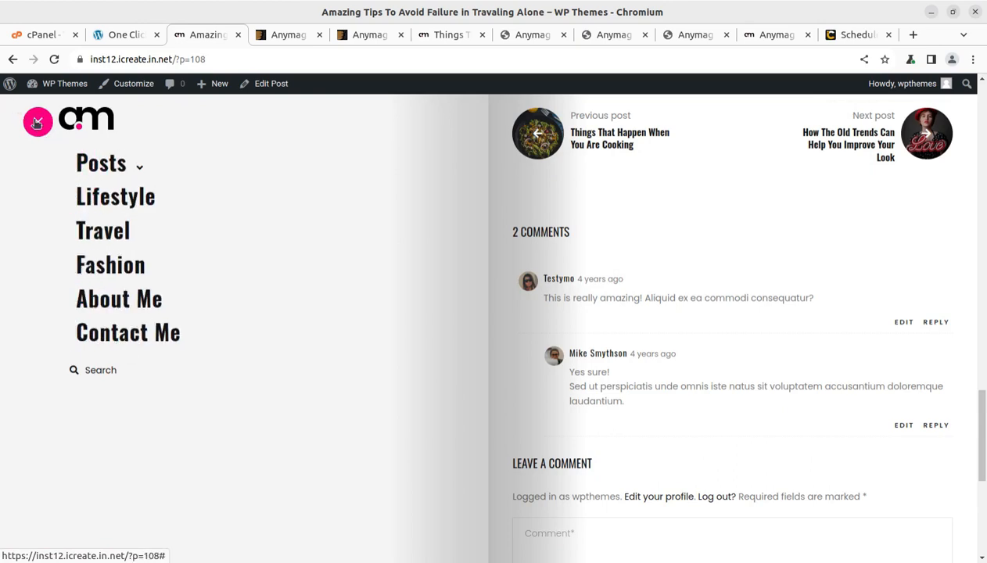
{"action": "scroll", "scroll_direction": "up", "scroll_amount": 3}
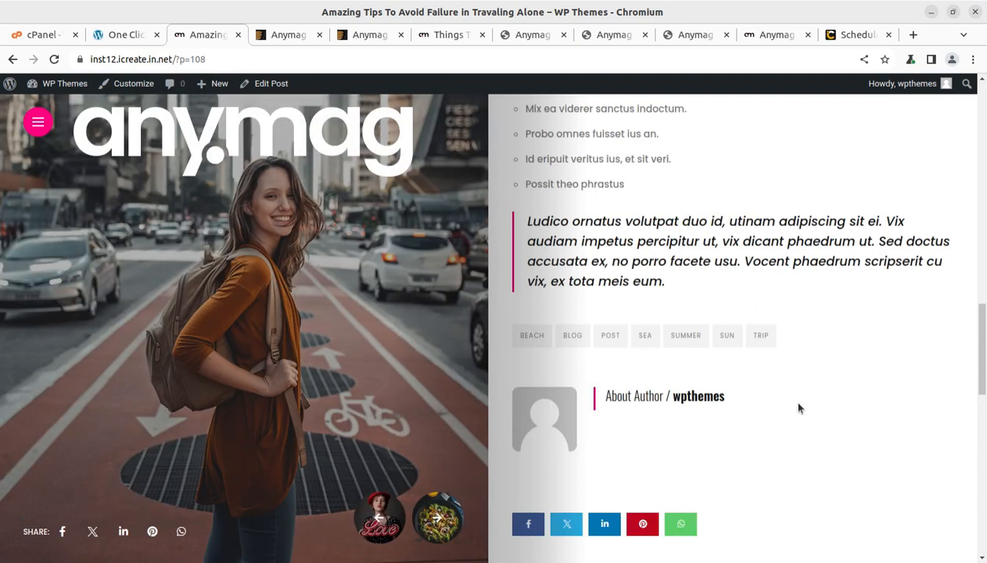
{"action": "scroll", "scroll_direction": "up", "scroll_amount": 3}
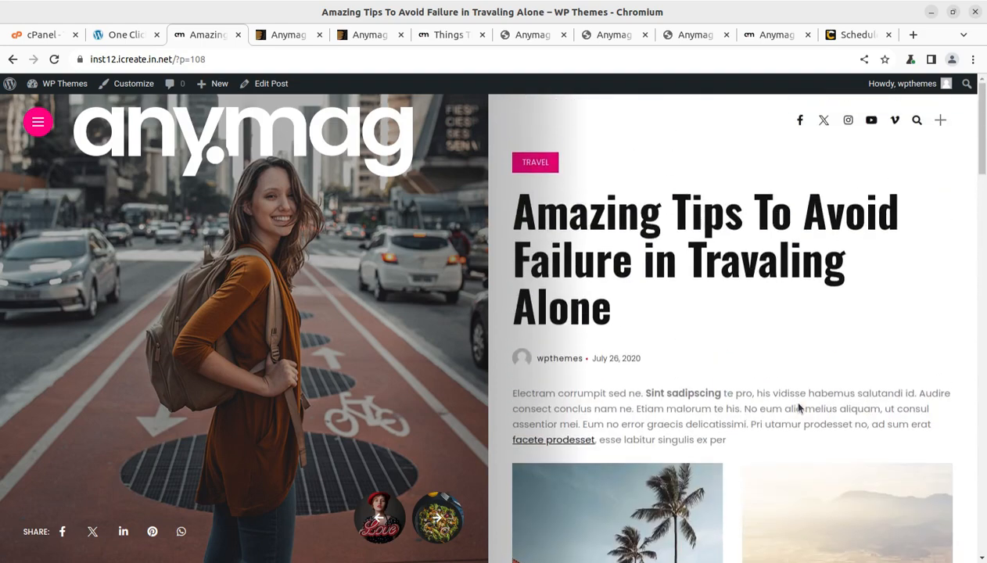
{"action": "mouse_move", "coordinate": [268, 175]}
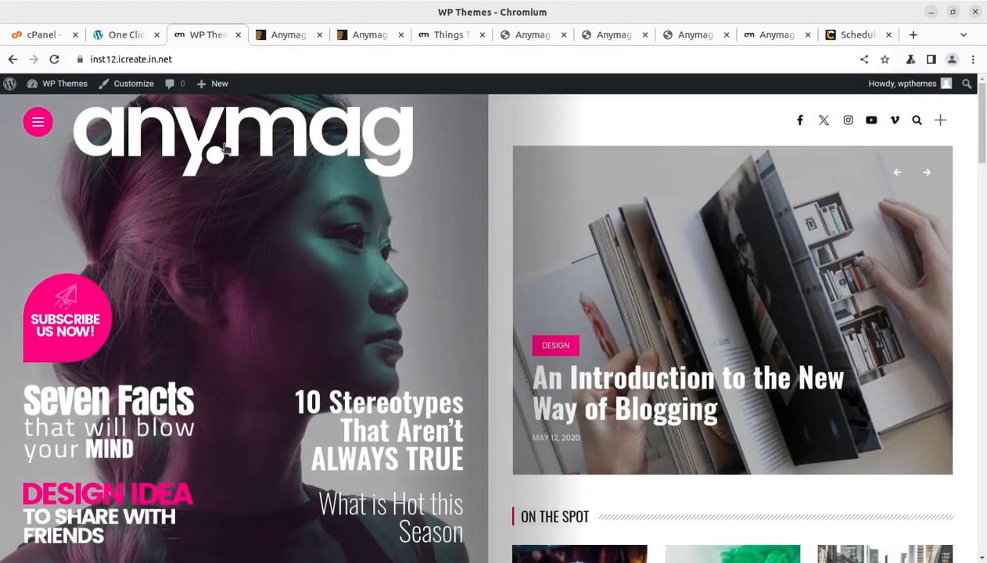
{"action": "mouse_move", "coordinate": [884, 122]}
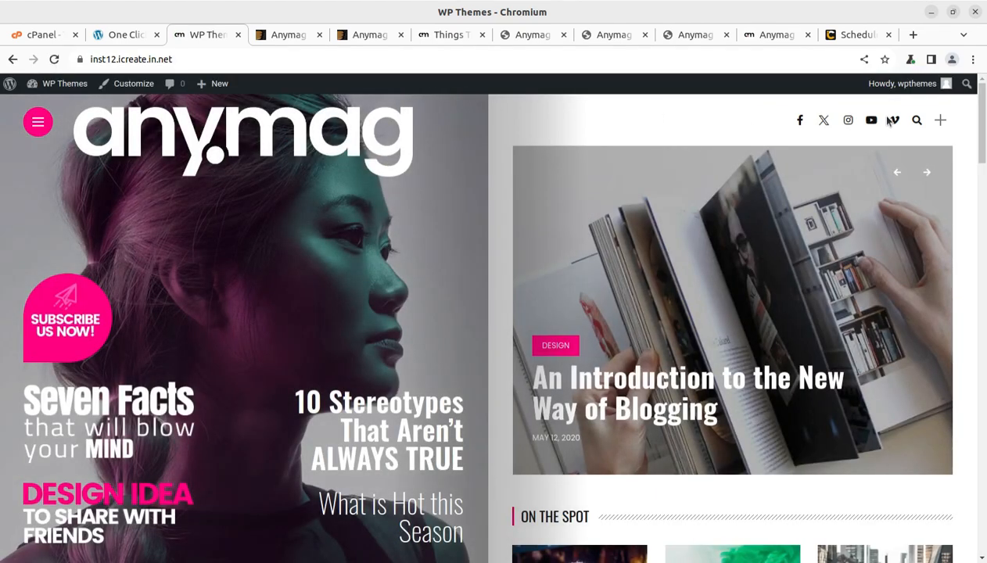
Step: Read through the How The Old Trends Can Help You Improve Your Look post
{"action": "scroll", "scroll_direction": "down", "scroll_amount": 3}
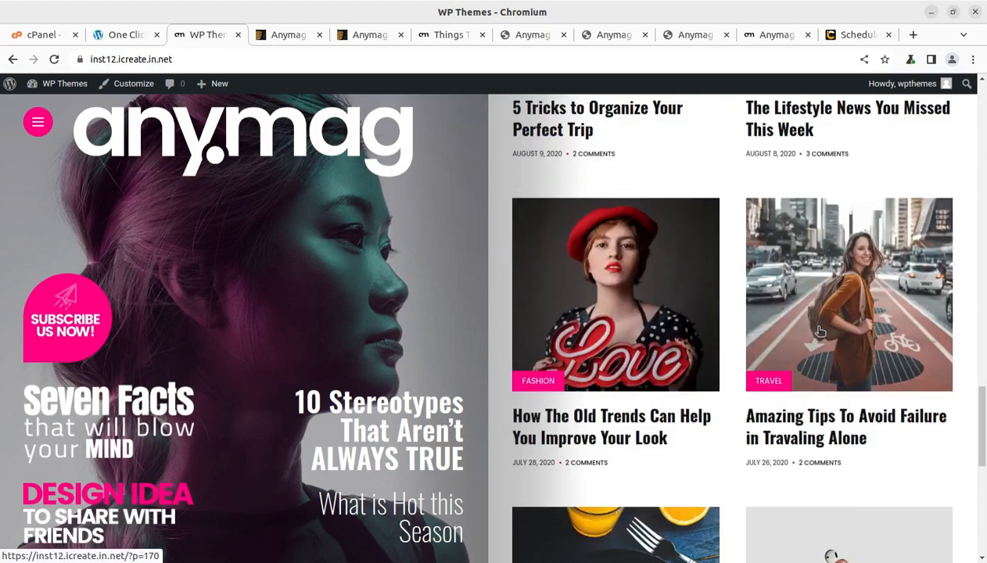
{"action": "left_click", "coordinate": [612, 416]}
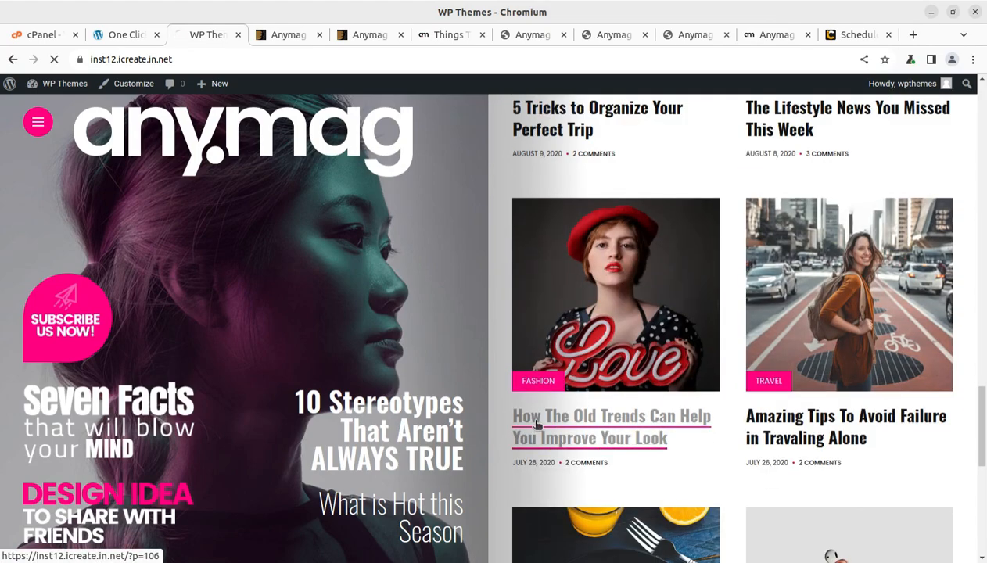
{"action": "left_click", "coordinate": [610, 425]}
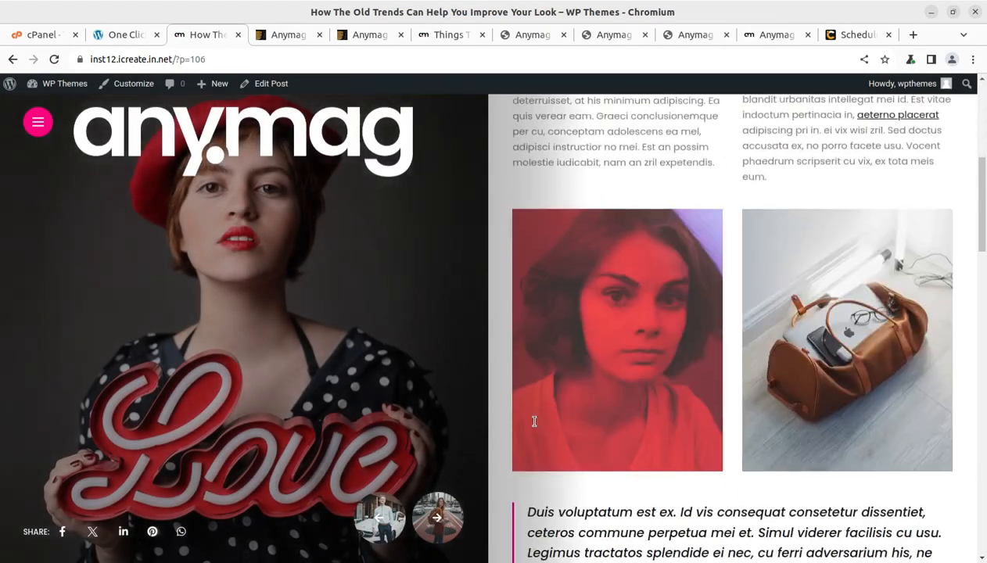
{"action": "scroll", "scroll_direction": "down", "scroll_amount": 3}
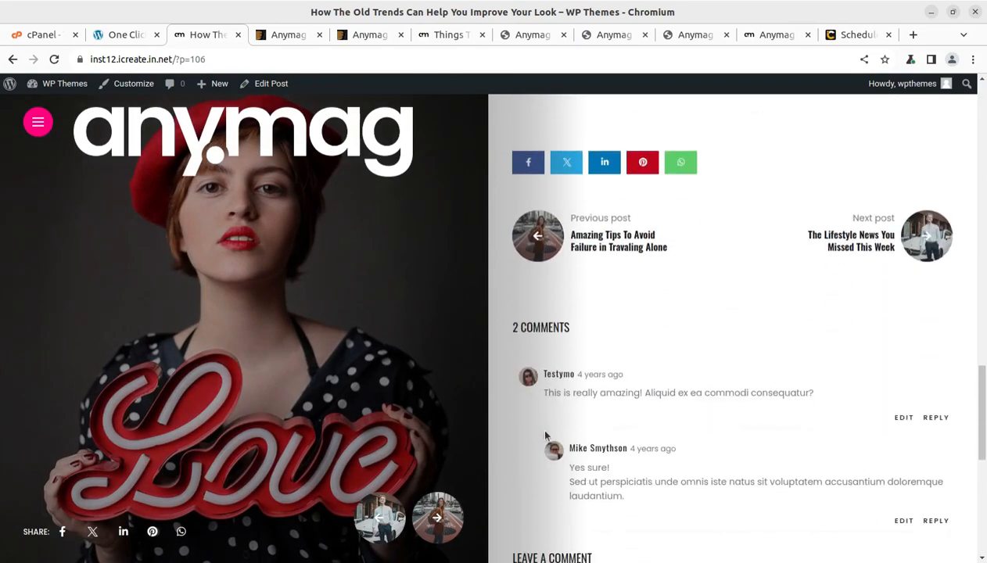
{"action": "scroll", "scroll_direction": "down", "scroll_amount": 3}
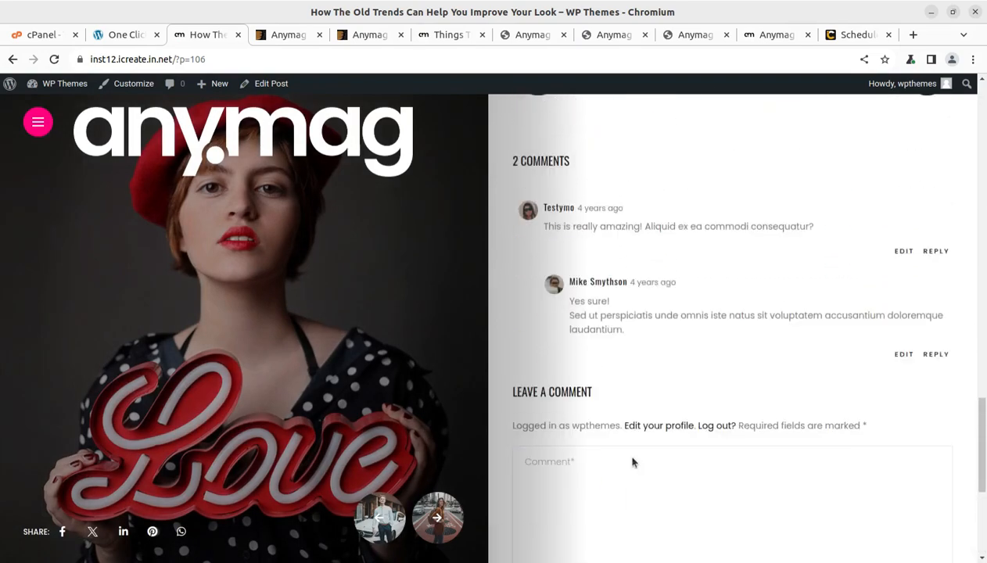
{"action": "scroll", "scroll_direction": "up", "scroll_amount": 3}
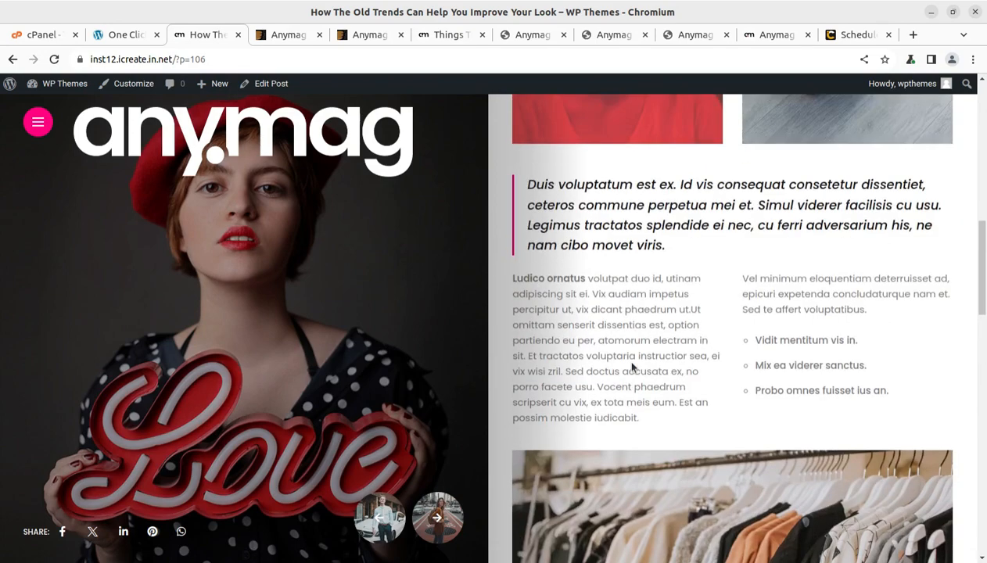
{"action": "scroll", "scroll_direction": "up", "scroll_amount": 3}
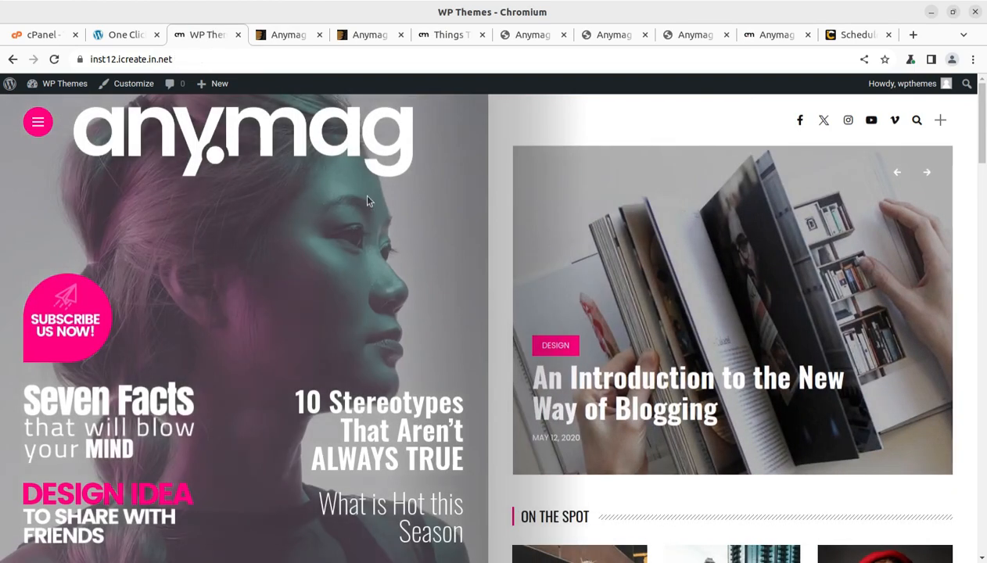
Step: Scroll the homepage to reach the Ultimate Gadgets Guide + What is Hot this Season post
{"action": "scroll", "scroll_direction": "down", "scroll_amount": 3}
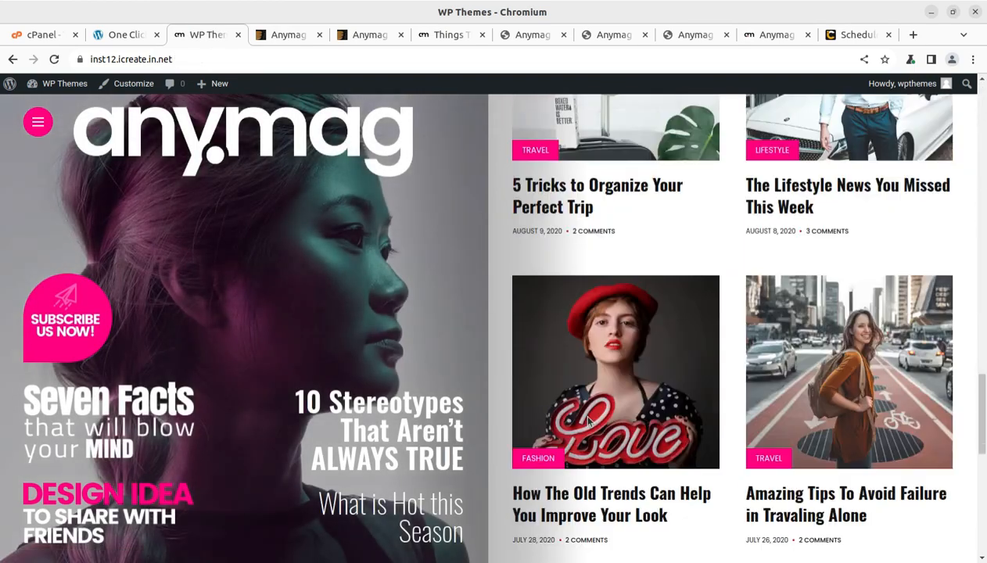
{"action": "scroll", "scroll_direction": "down", "scroll_amount": 3}
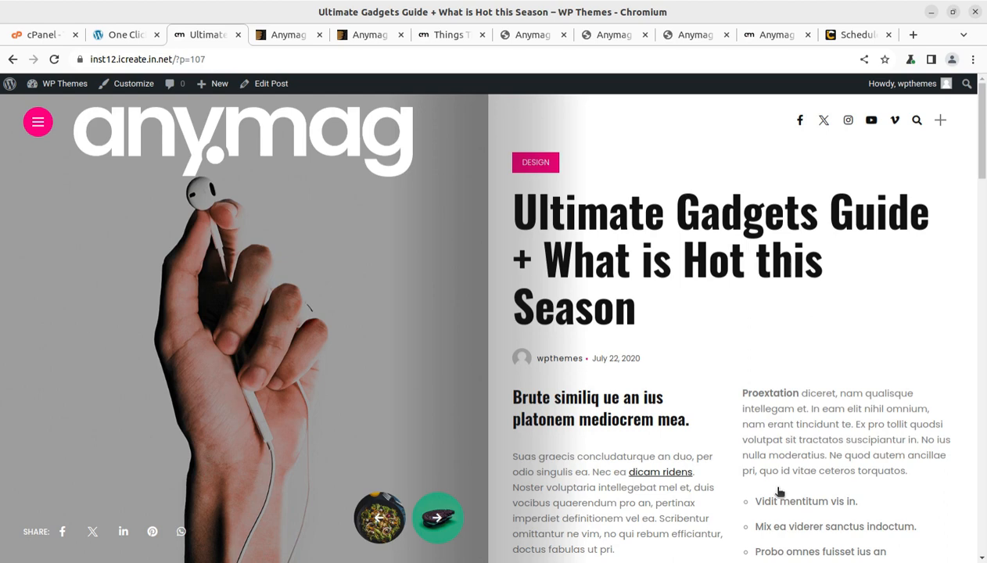
{"action": "mouse_move", "coordinate": [349, 261]}
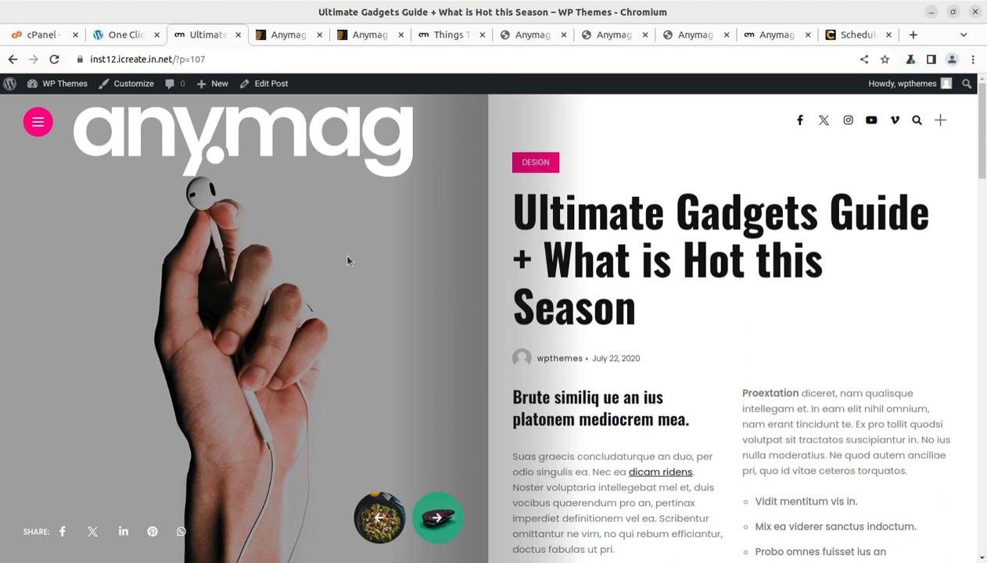
Step: Return to the admin dashboard and check the ACF Field Groups list with its Category group
{"action": "left_click", "coordinate": [125, 35]}
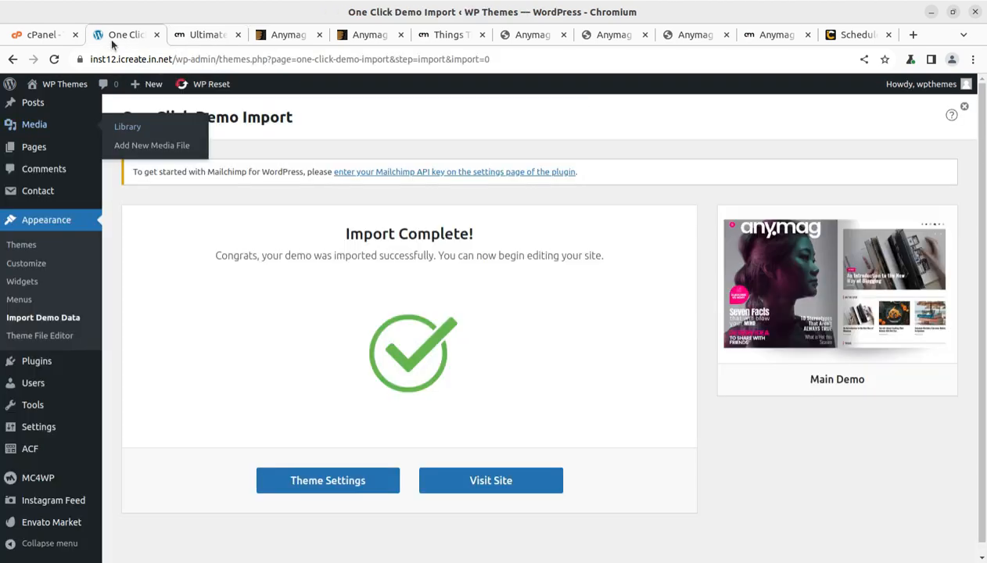
{"action": "mouse_move", "coordinate": [22, 282]}
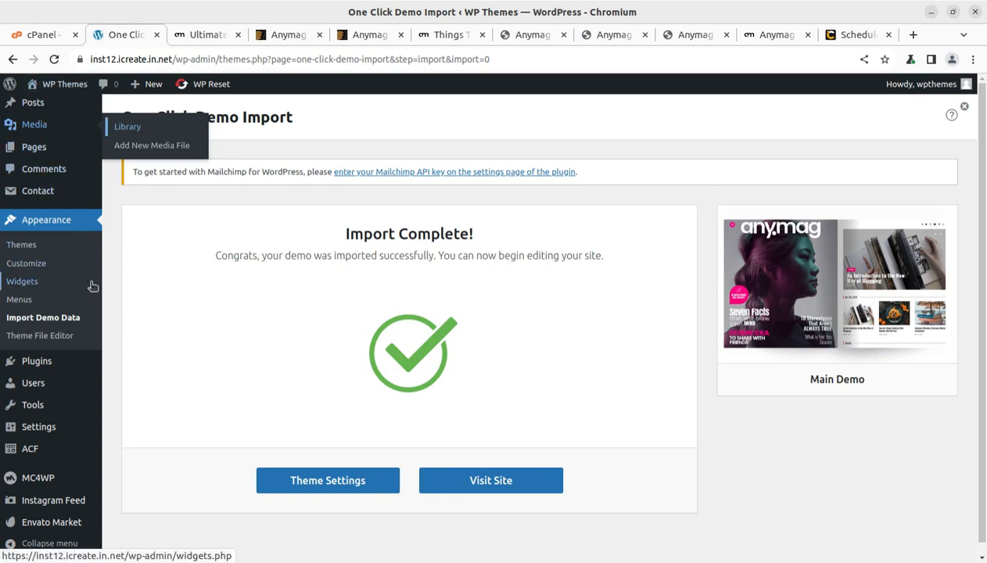
{"action": "mouse_move", "coordinate": [64, 84]}
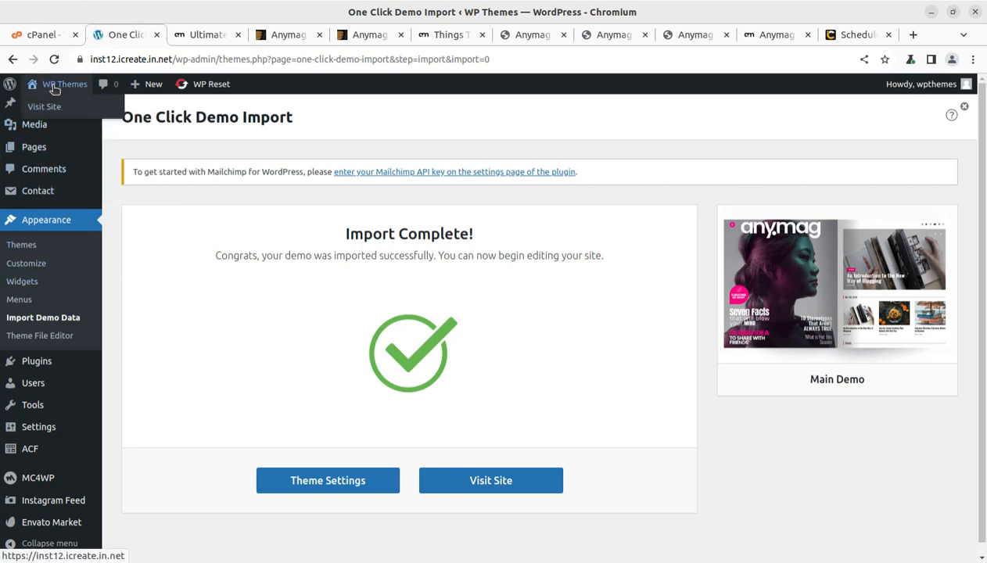
{"action": "left_click", "coordinate": [491, 480]}
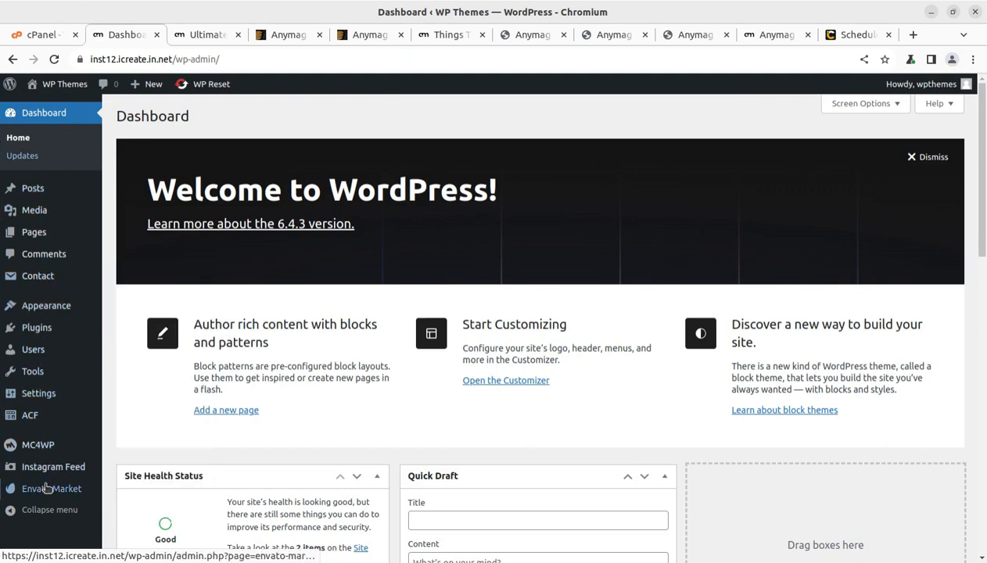
{"action": "left_click", "coordinate": [30, 414]}
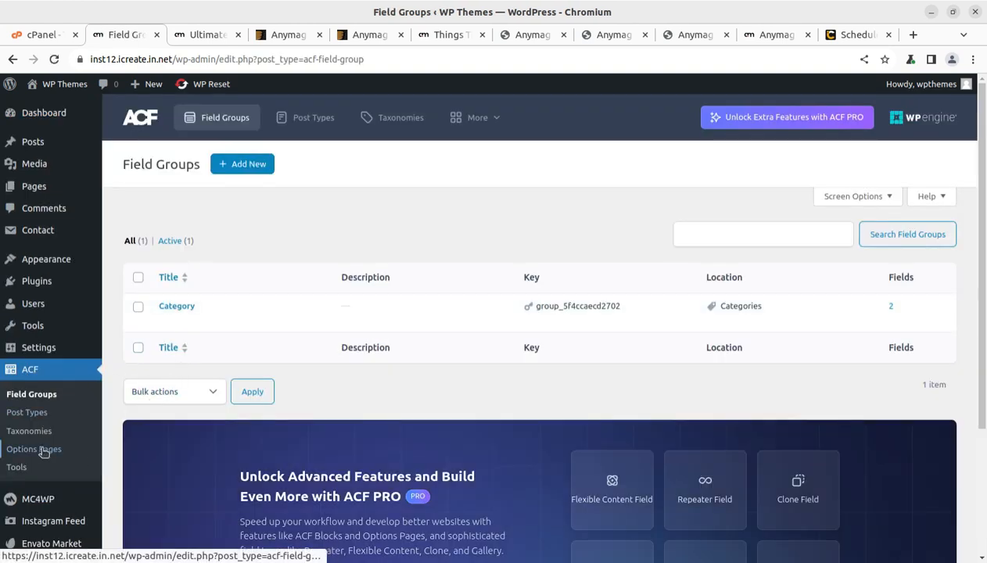
Step: Bring up the MC4WP Mailchimp API settings page
{"action": "left_click", "coordinate": [38, 497]}
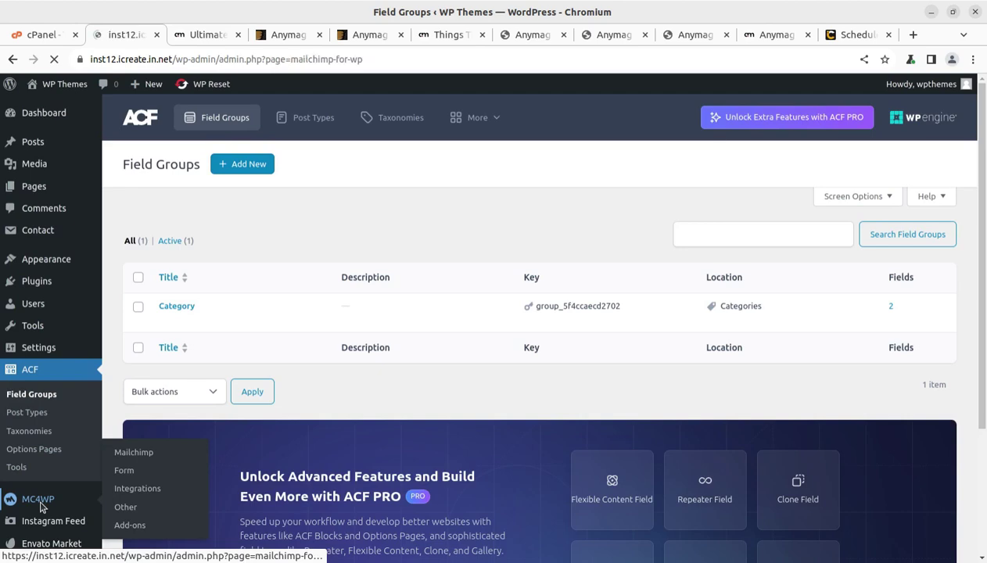
{"action": "left_click", "coordinate": [133, 452]}
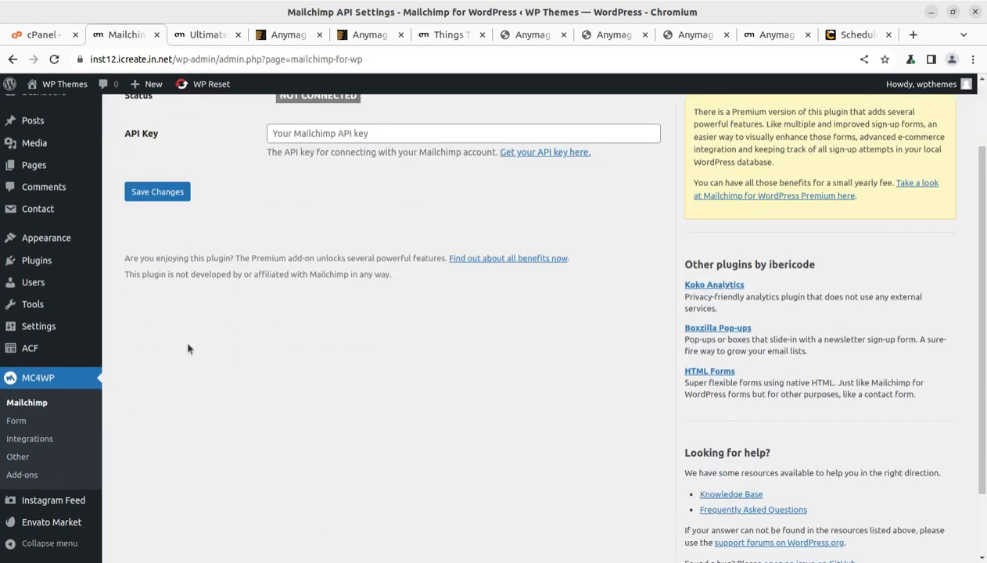
{"action": "scroll", "scroll_direction": "down", "scroll_amount": 3}
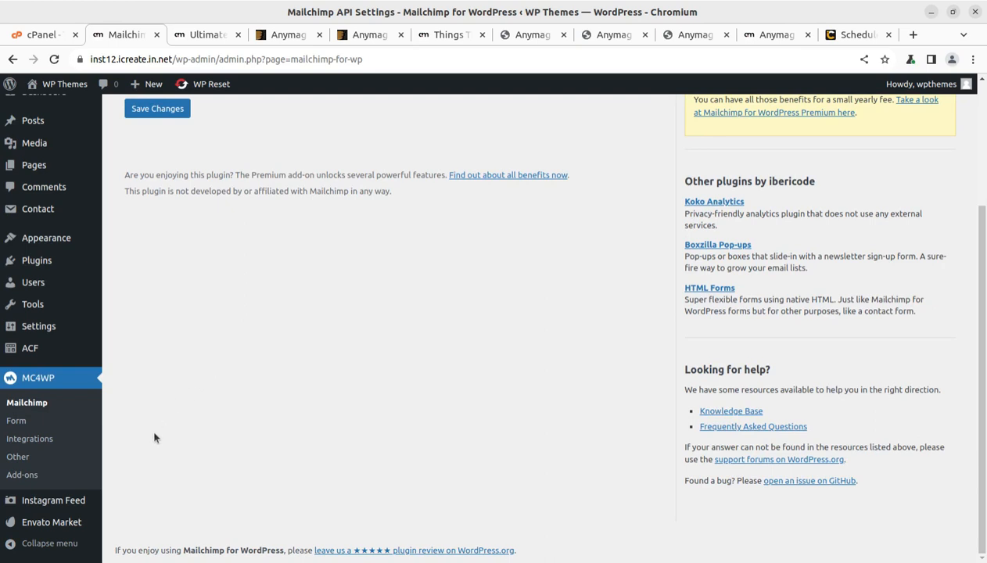
{"action": "mouse_move", "coordinate": [56, 542]}
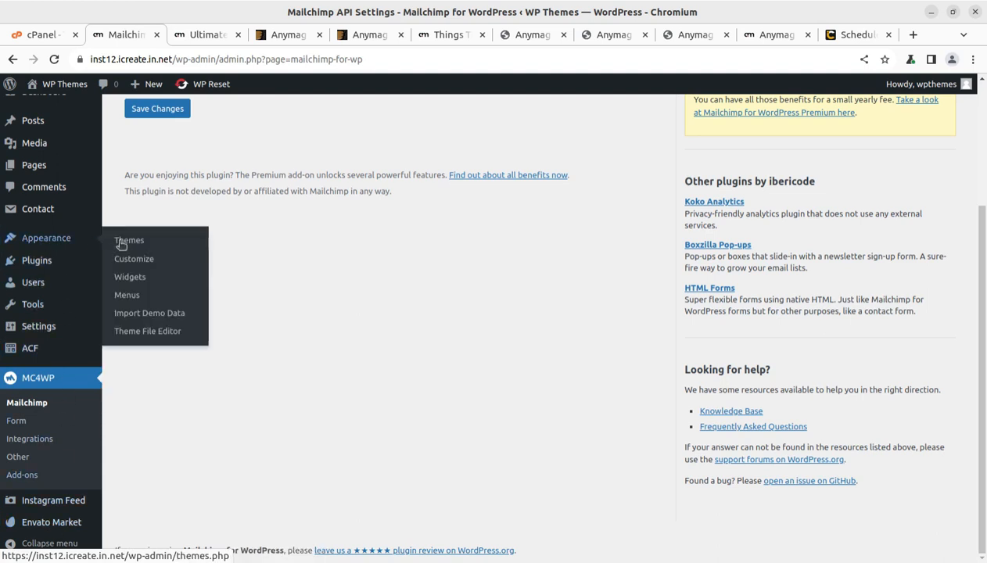
{"action": "left_click", "coordinate": [135, 259]}
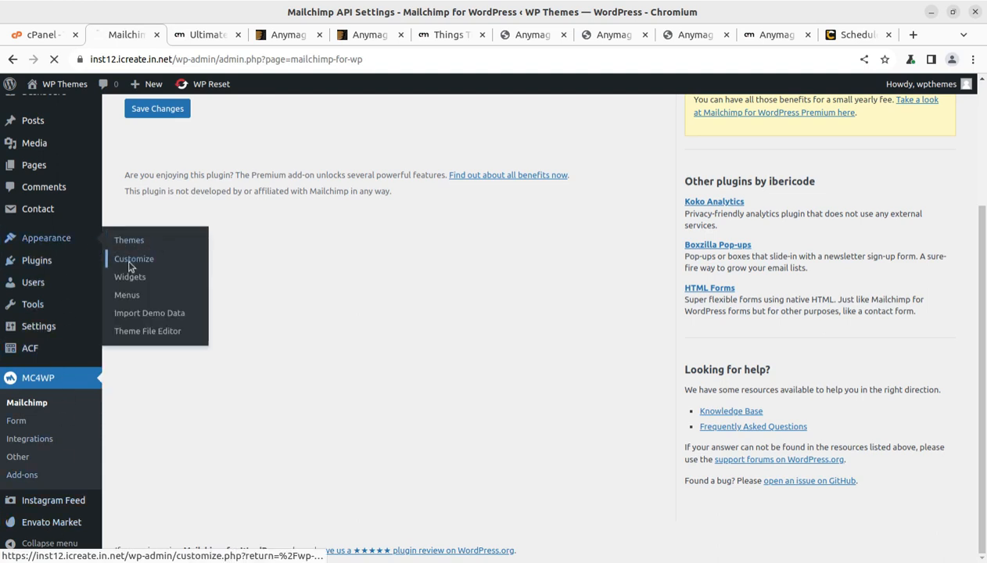
{"action": "left_click", "coordinate": [135, 258]}
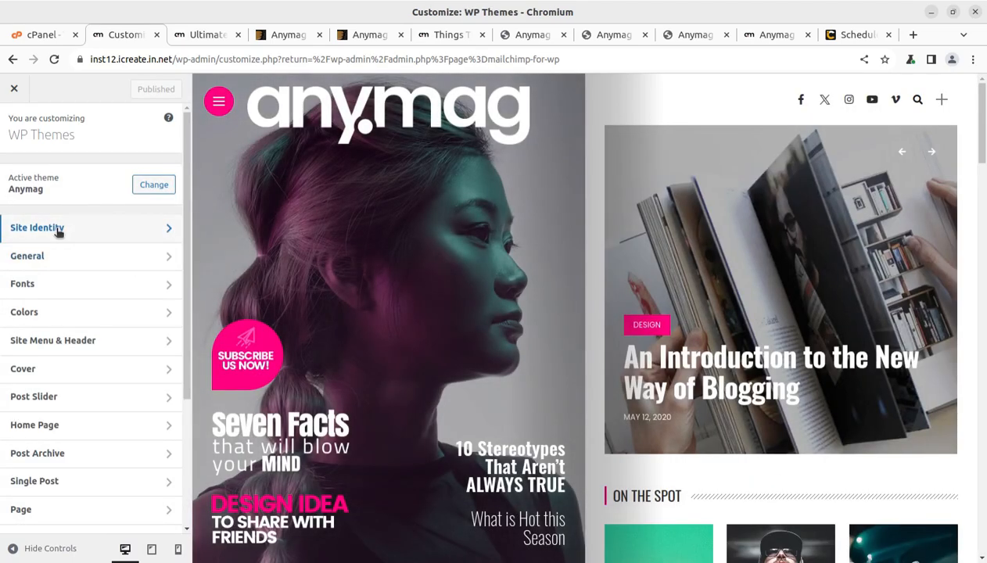
{"action": "left_click", "coordinate": [38, 227]}
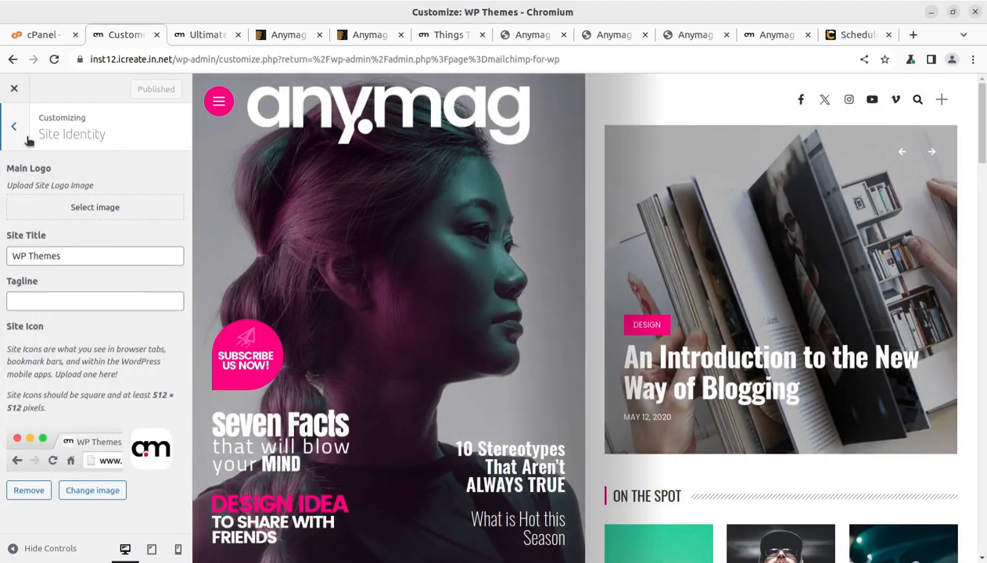
{"action": "left_click", "coordinate": [13, 125]}
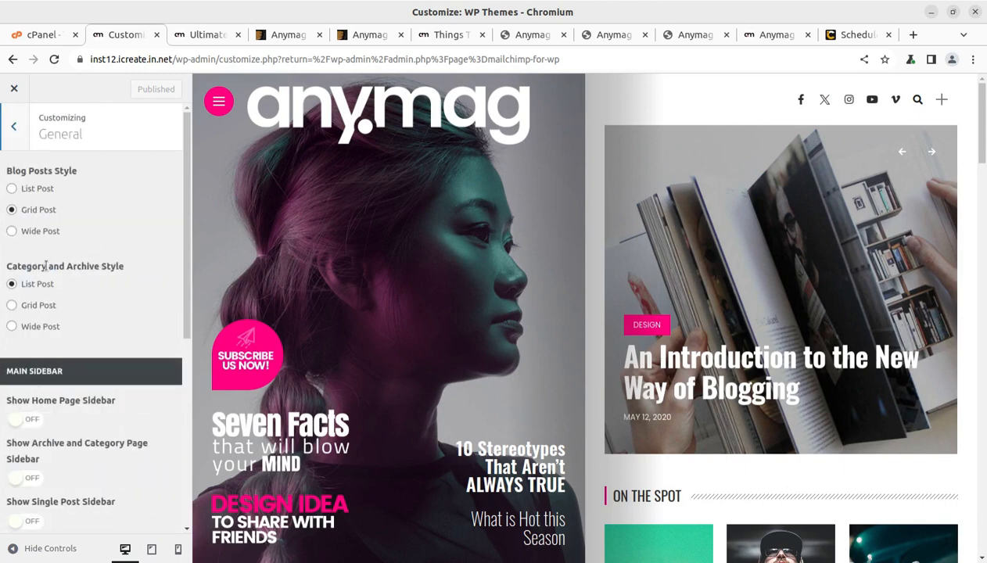
{"action": "scroll", "scroll_direction": "down", "scroll_amount": 3}
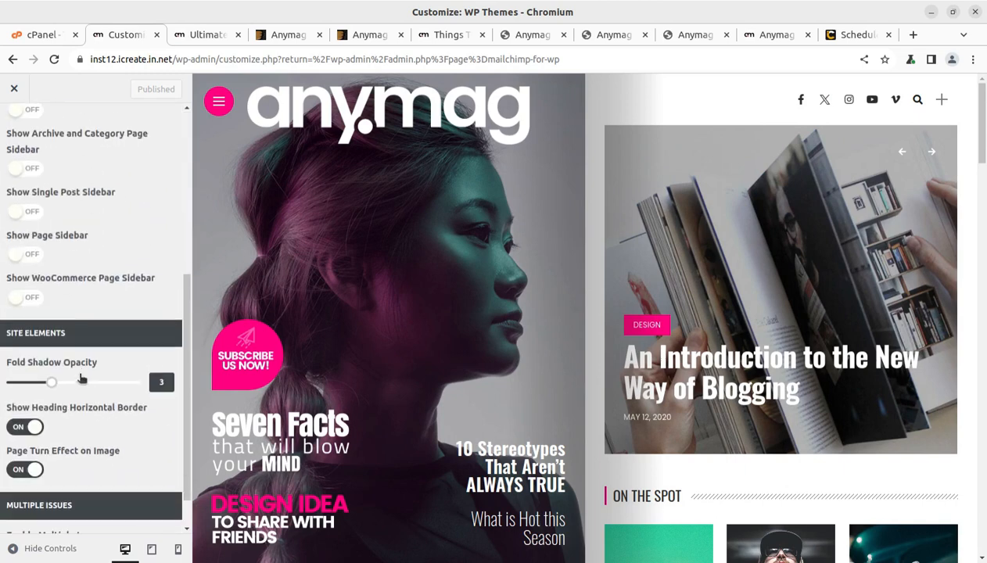
{"action": "scroll", "scroll_direction": "down", "scroll_amount": 3}
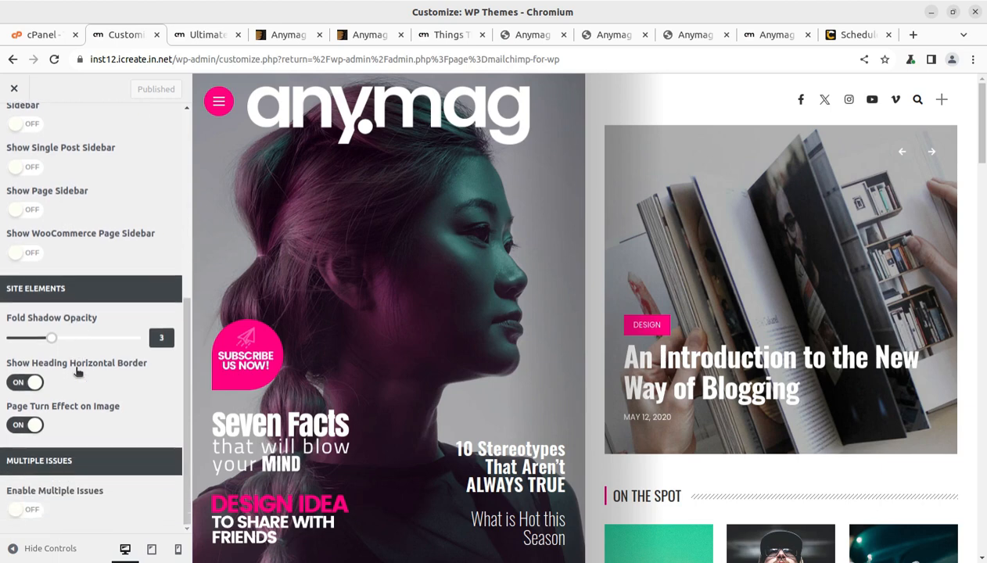
{"action": "left_click", "coordinate": [14, 88]}
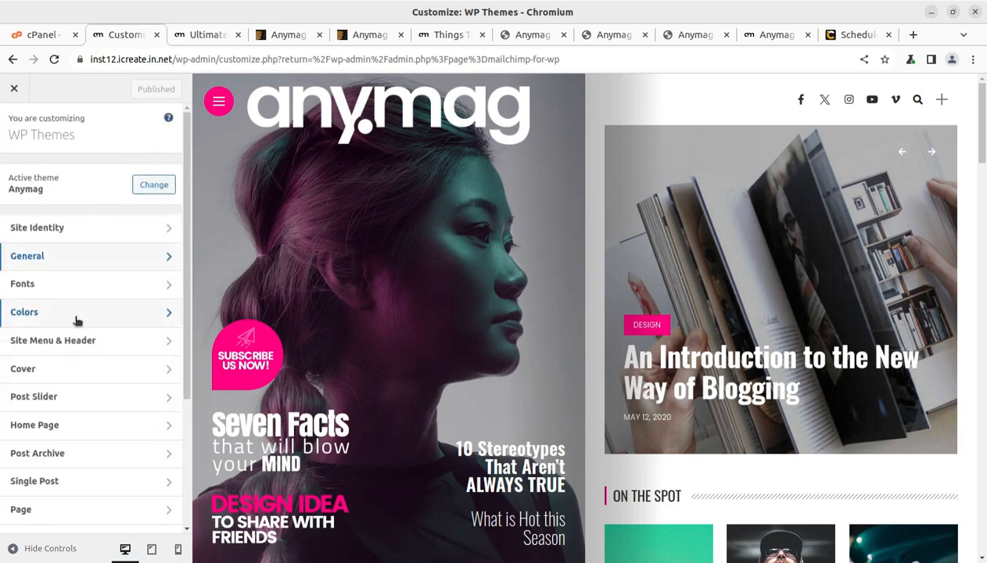
{"action": "left_click", "coordinate": [22, 283]}
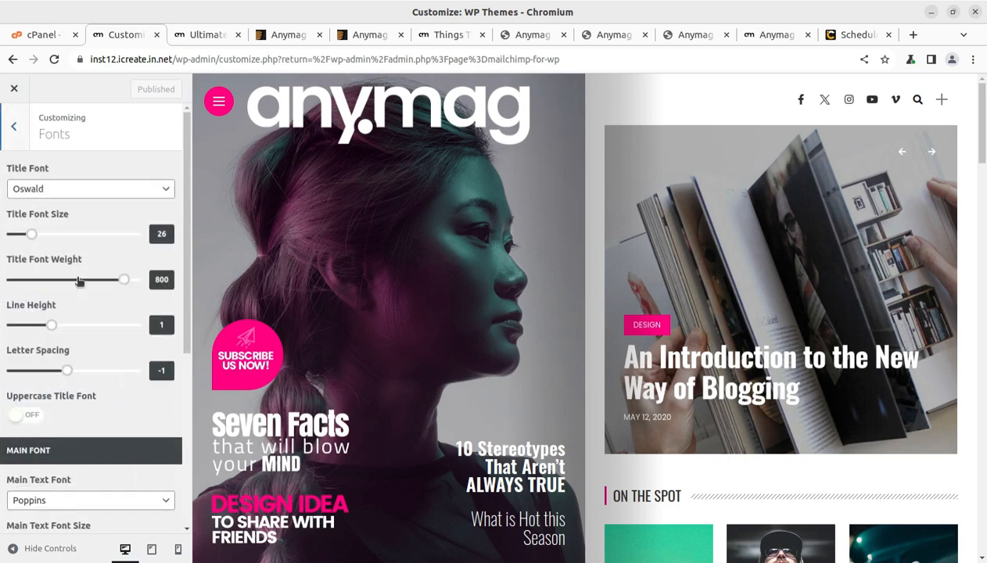
{"action": "mouse_move", "coordinate": [64, 192]}
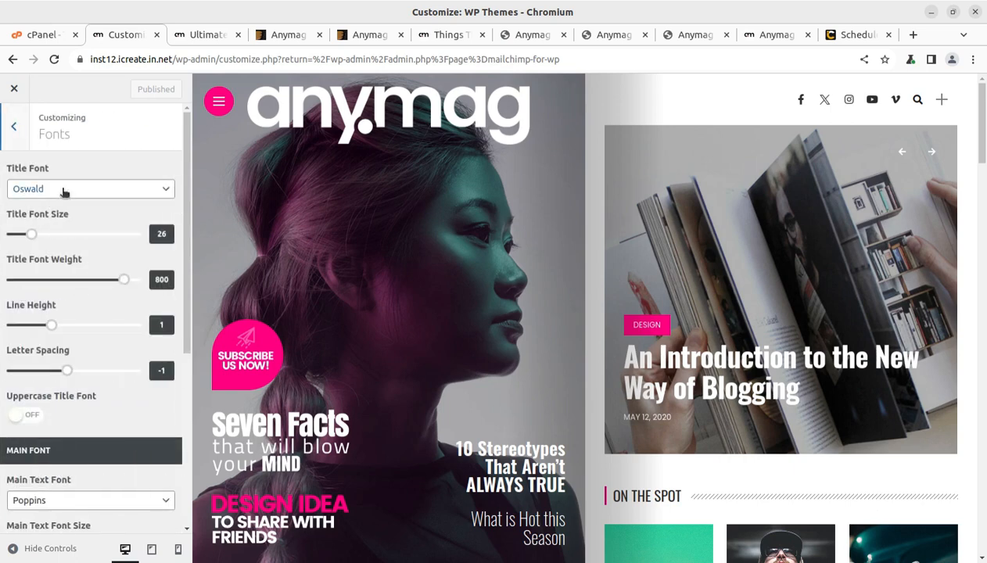
{"action": "scroll", "scroll_direction": "down", "scroll_amount": 3}
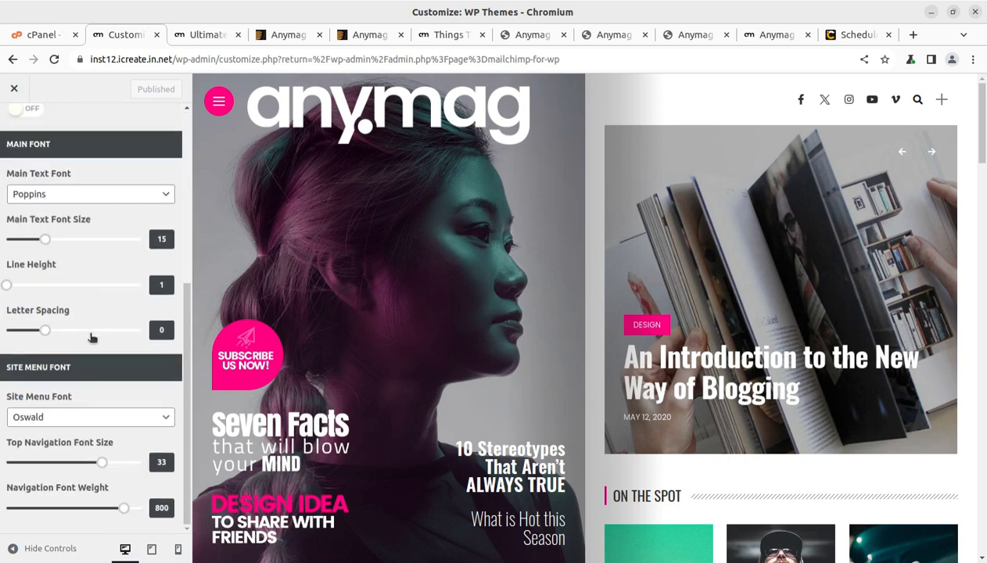
{"action": "mouse_move", "coordinate": [99, 402]}
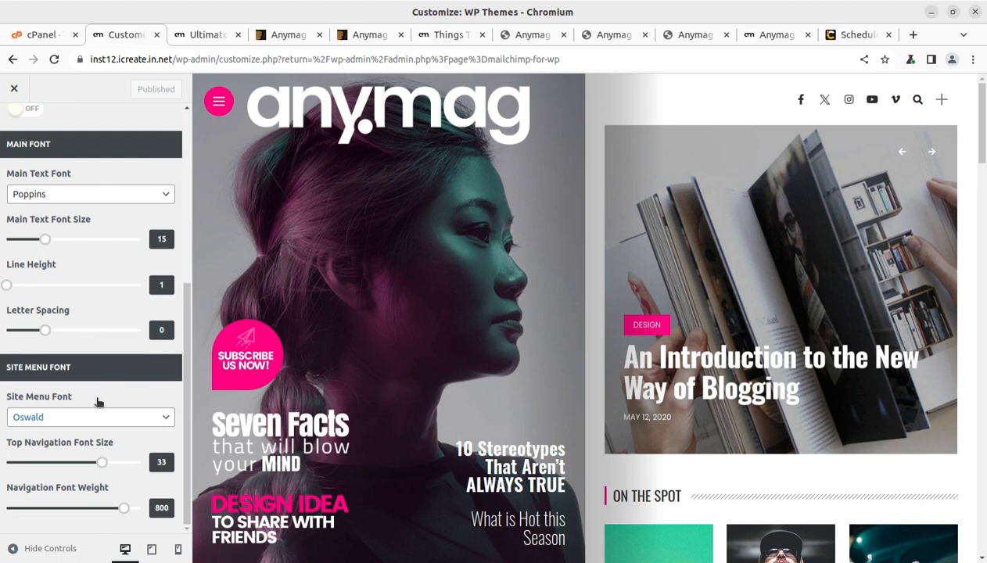
{"action": "left_click", "coordinate": [14, 87]}
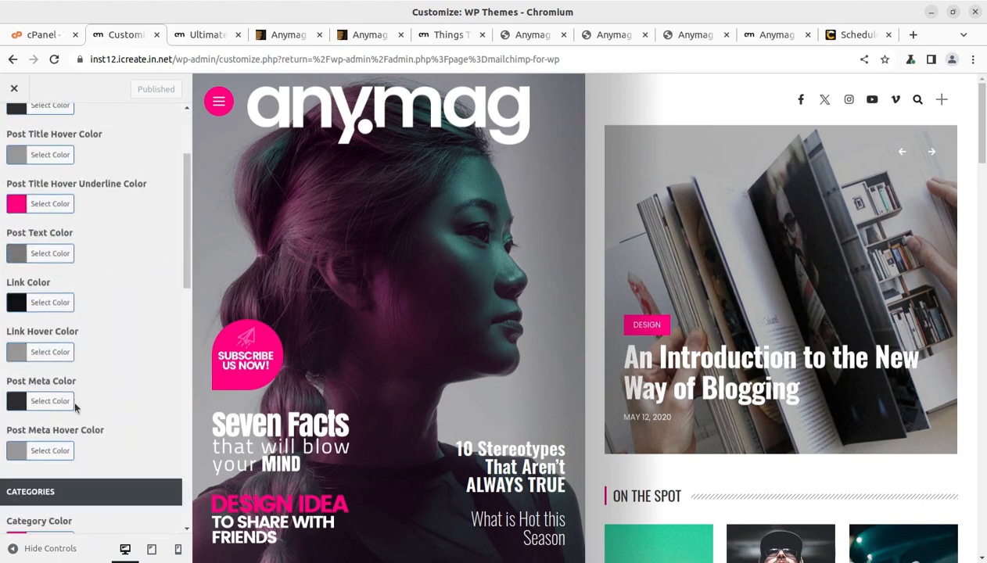
{"action": "scroll", "scroll_direction": "down", "scroll_amount": 3}
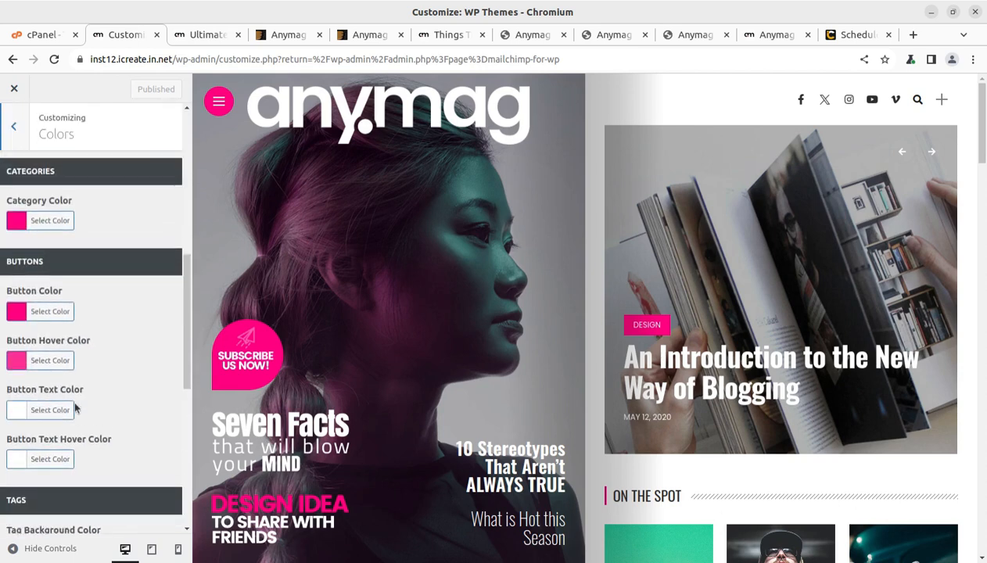
{"action": "left_click", "coordinate": [13, 125]}
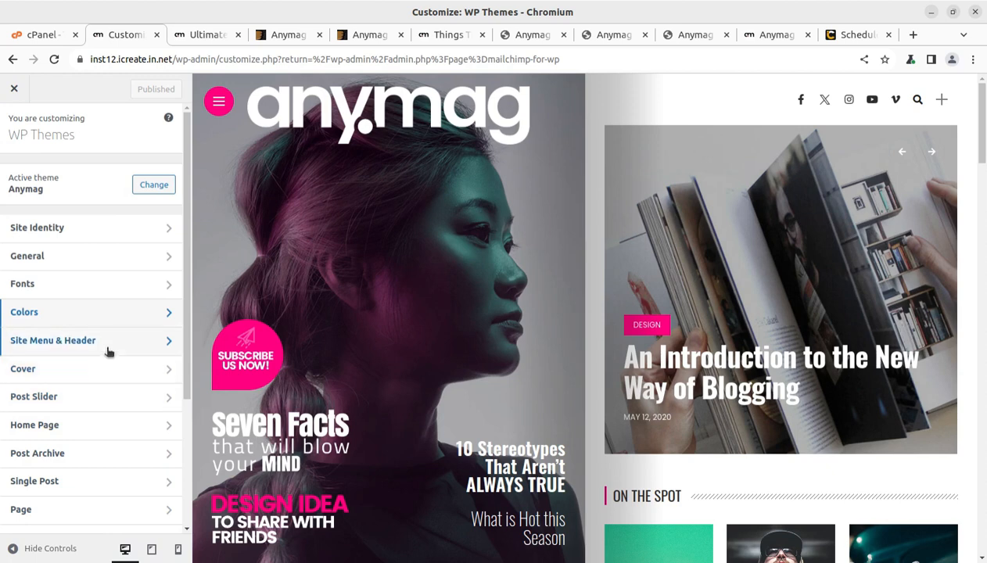
{"action": "left_click", "coordinate": [53, 341]}
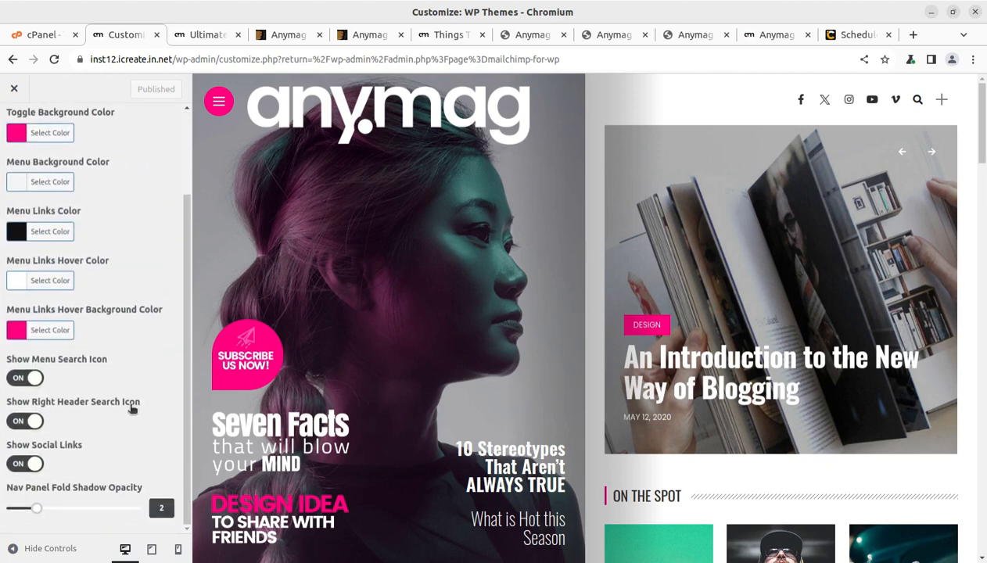
{"action": "scroll", "scroll_direction": "up", "scroll_amount": 3}
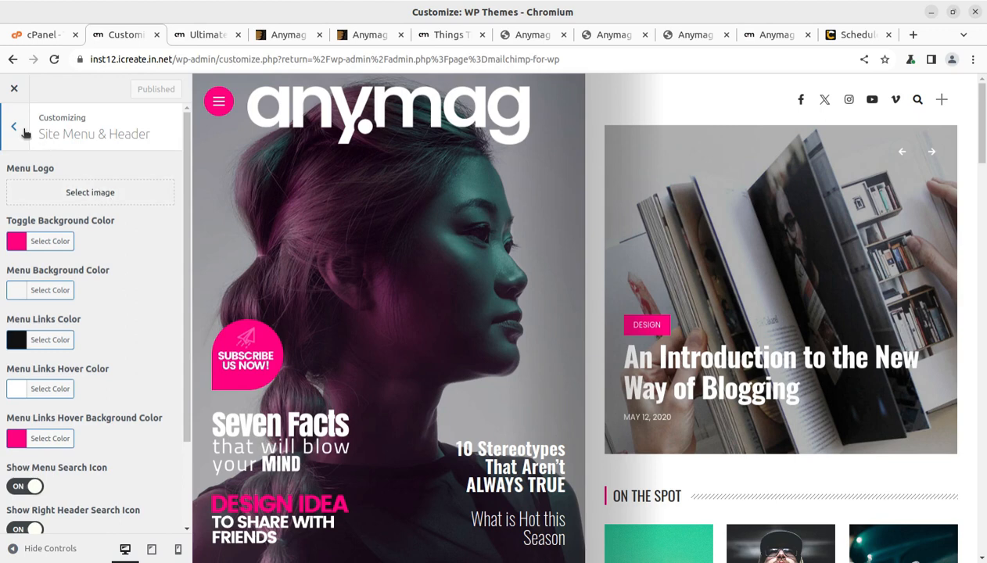
{"action": "left_click", "coordinate": [13, 125]}
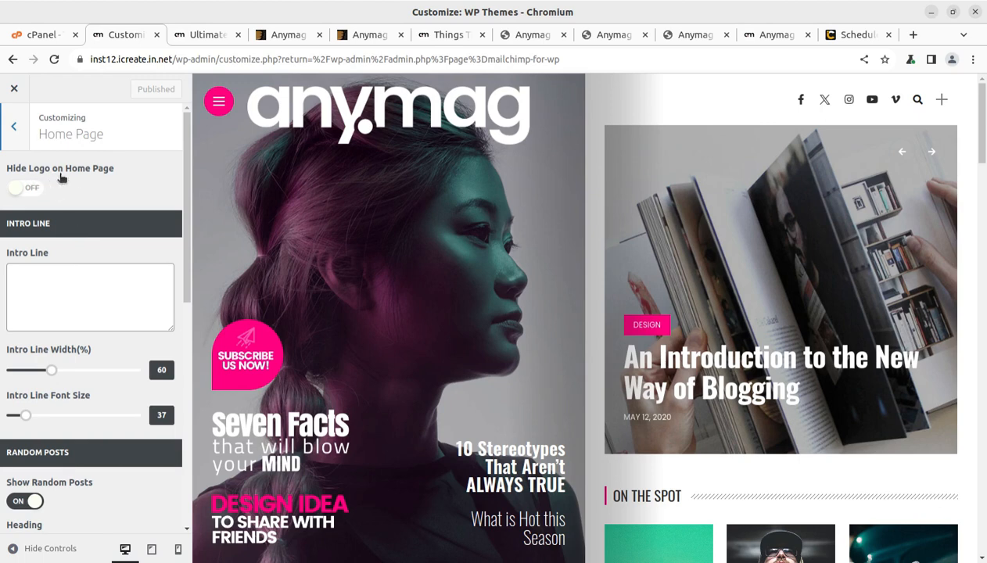
{"action": "scroll", "scroll_direction": "down", "scroll_amount": 3}
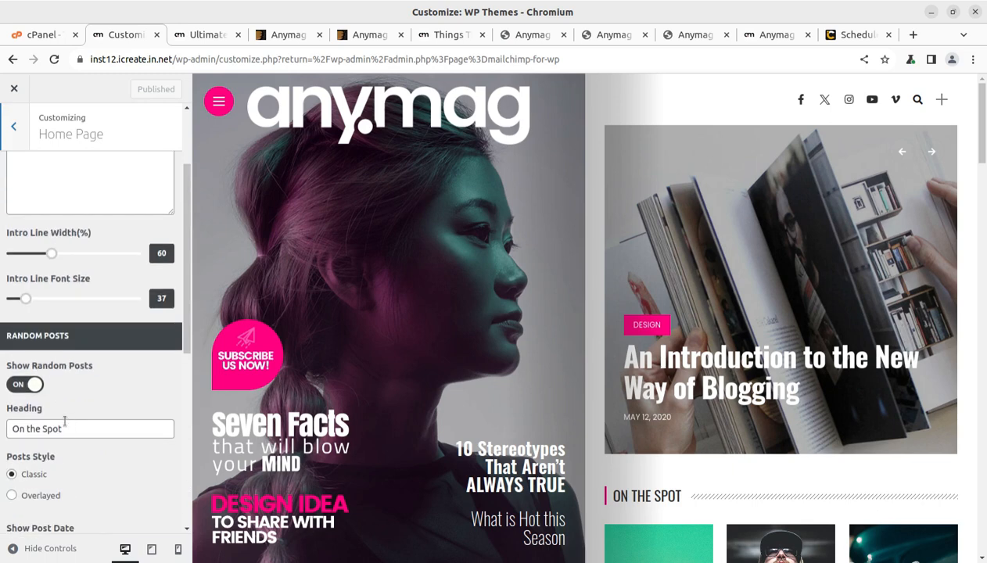
{"action": "scroll", "scroll_direction": "up", "scroll_amount": 3}
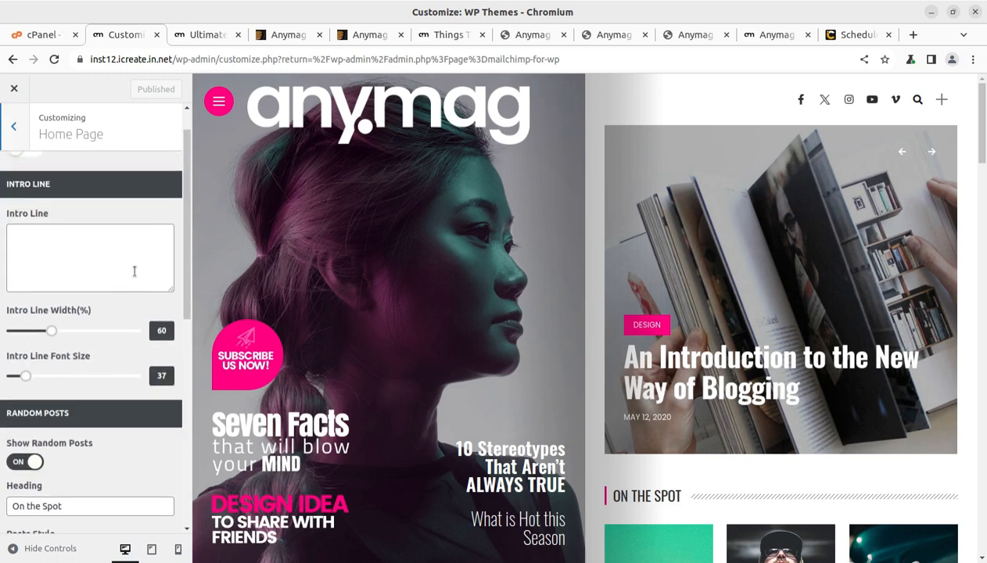
{"action": "left_click", "coordinate": [13, 125]}
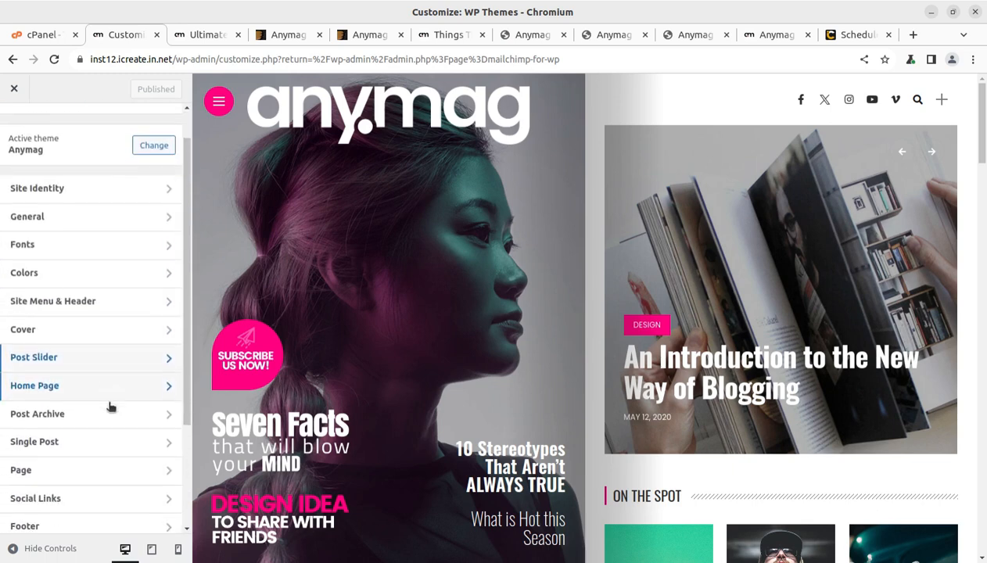
{"action": "scroll", "scroll_direction": "down", "scroll_amount": 3}
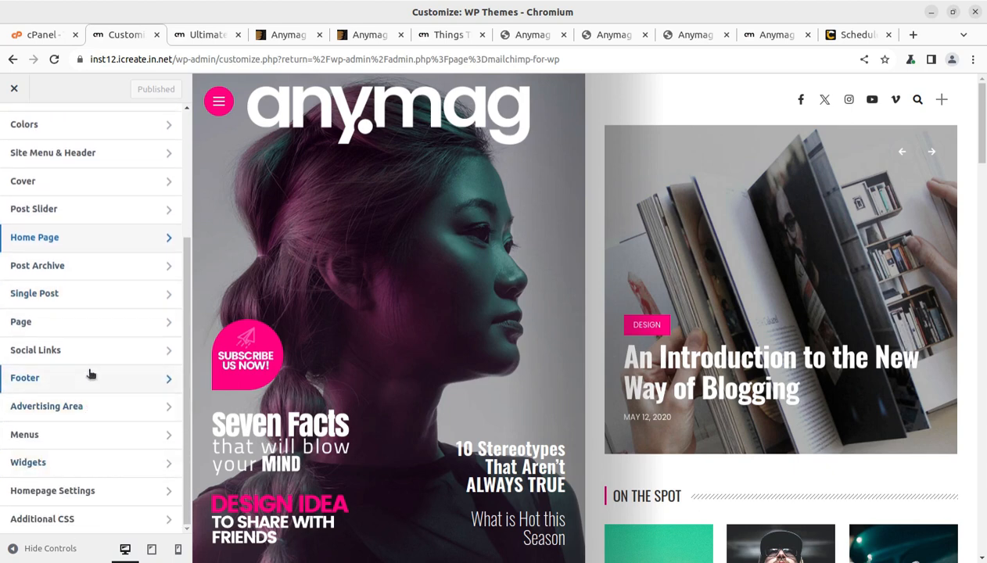
{"action": "left_click", "coordinate": [34, 351]}
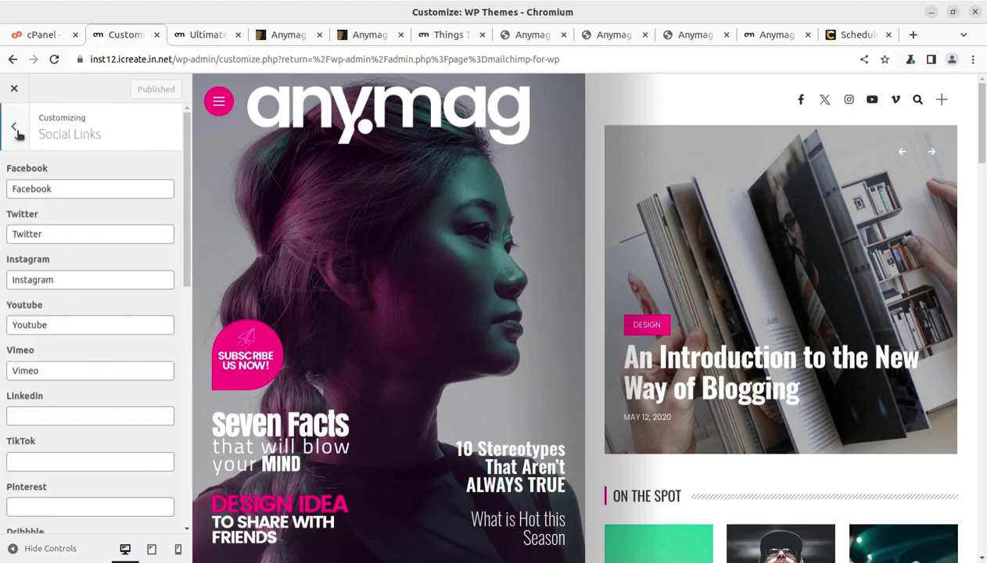
{"action": "left_click", "coordinate": [14, 127]}
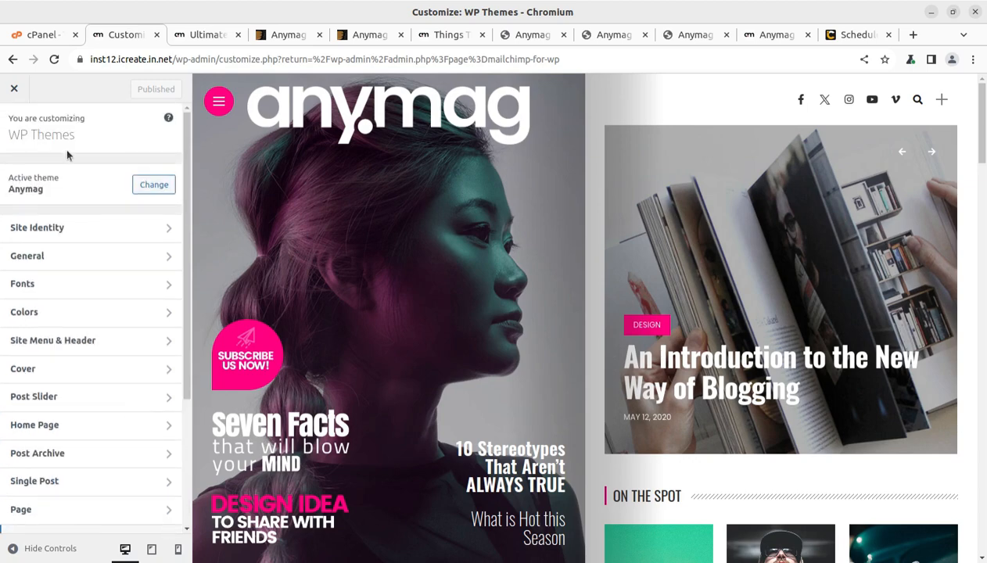
Step: Leave the Customizer and review the Posts list of 29 published demo posts
{"action": "left_click", "coordinate": [14, 88]}
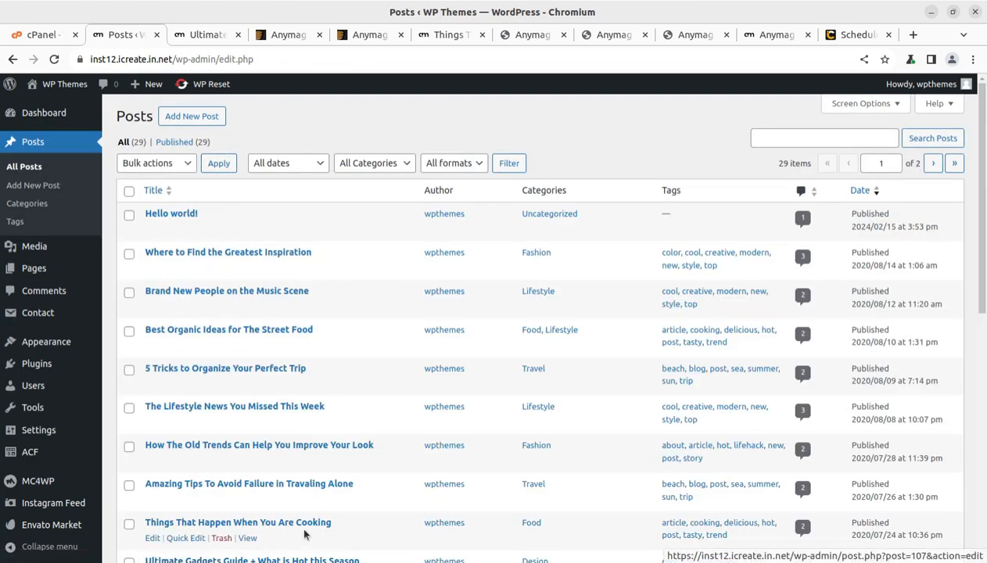
{"action": "scroll", "scroll_direction": "down", "scroll_amount": 3}
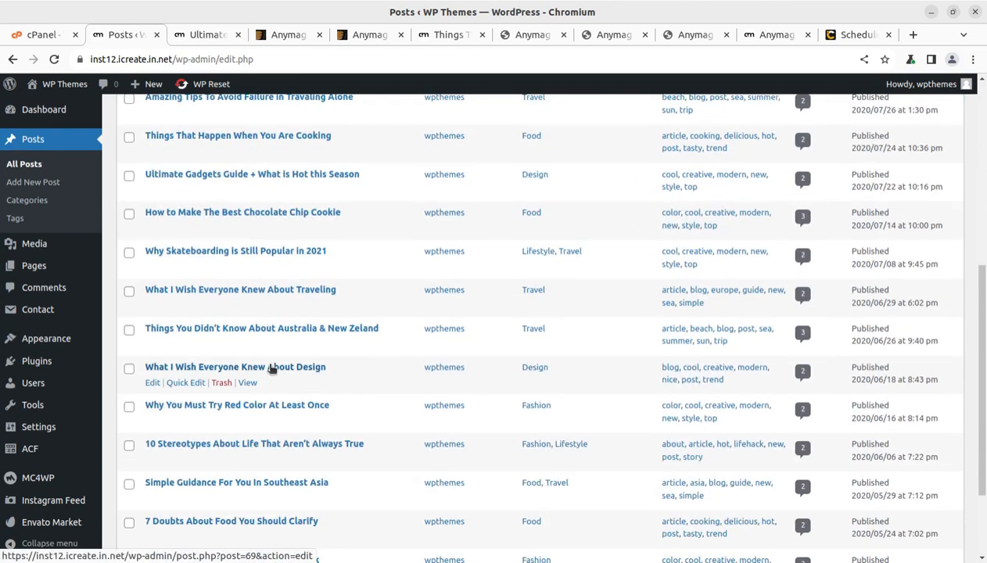
{"action": "scroll", "scroll_direction": "up", "scroll_amount": 3}
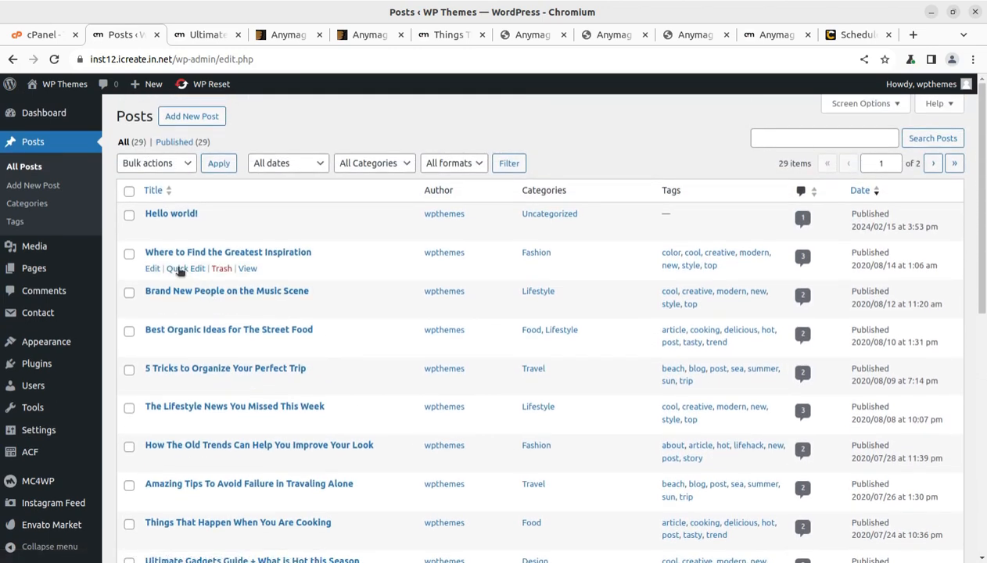
{"action": "mouse_move", "coordinate": [253, 279]}
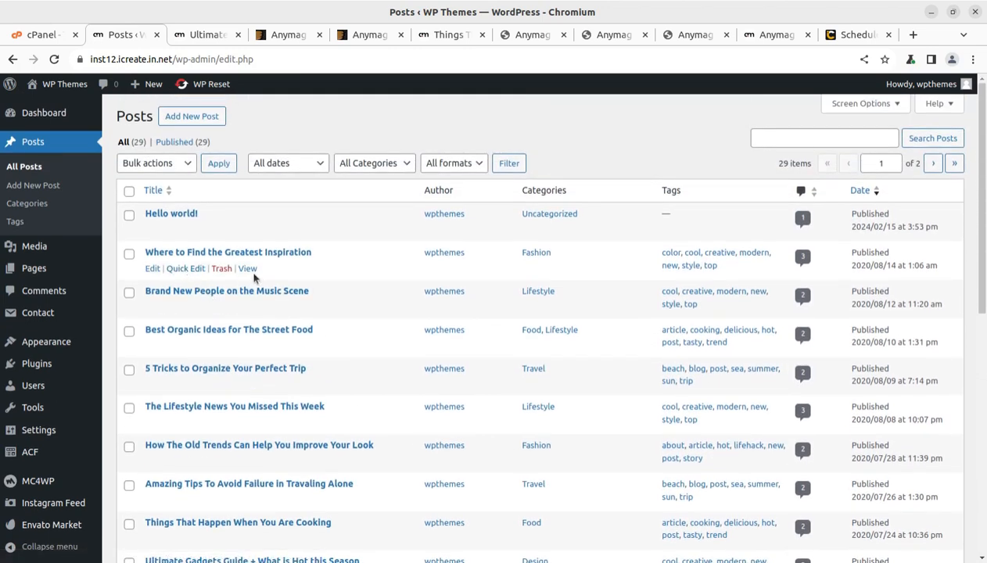
Step: Start editing the Where to Find the Greatest Inspiration post
{"action": "left_click", "coordinate": [152, 269]}
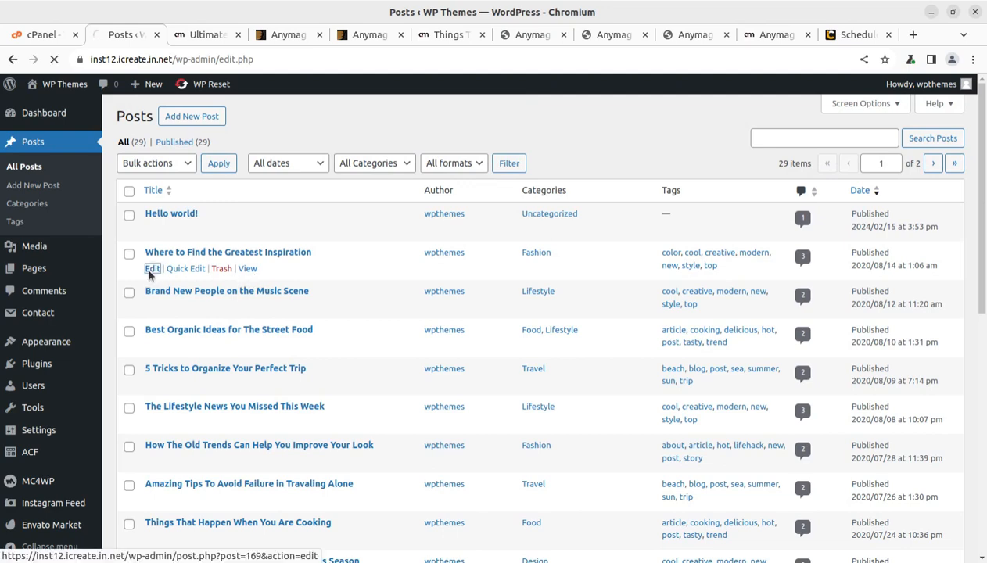
{"action": "left_click", "coordinate": [153, 269]}
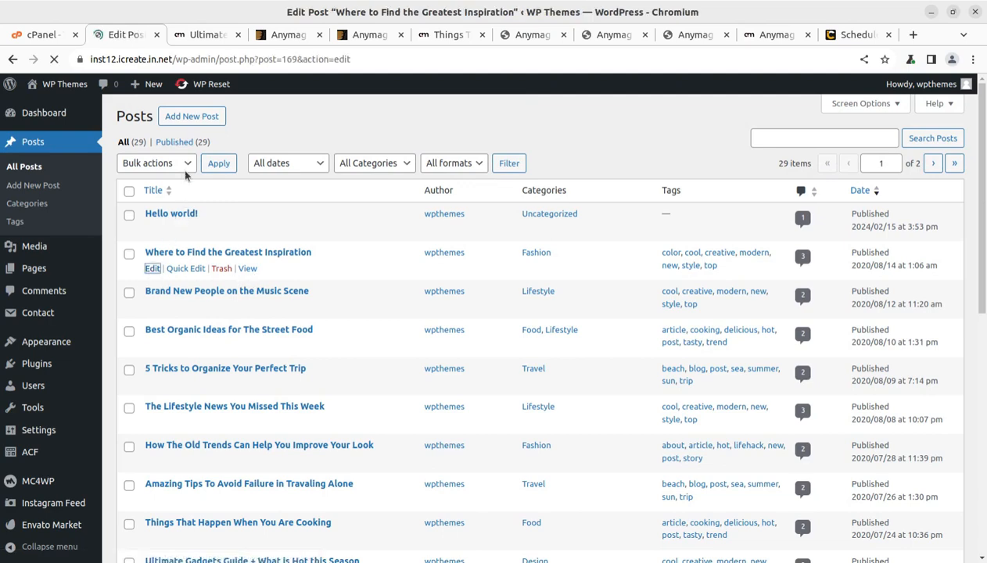
{"action": "left_click", "coordinate": [153, 269]}
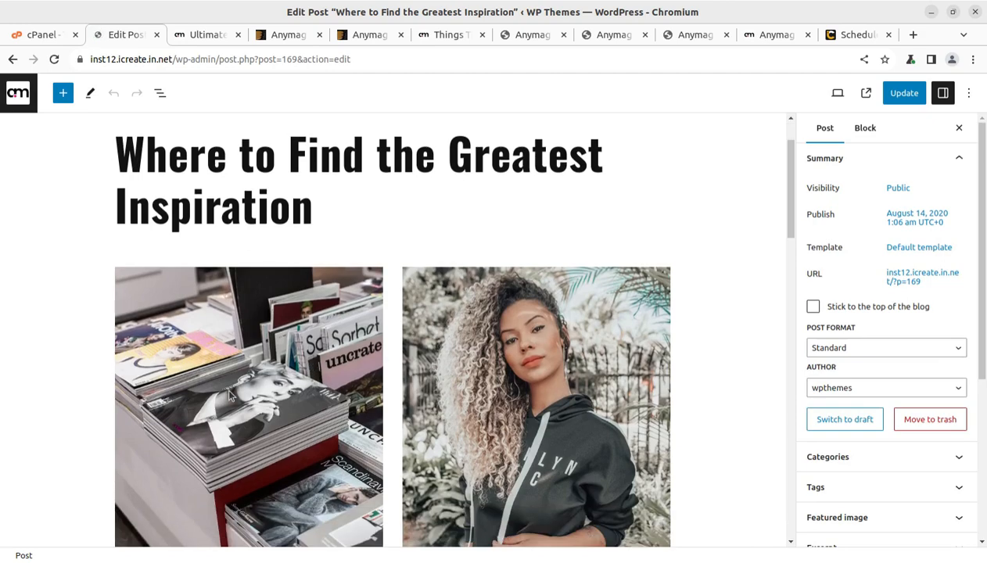
{"action": "scroll", "scroll_direction": "down", "scroll_amount": 3}
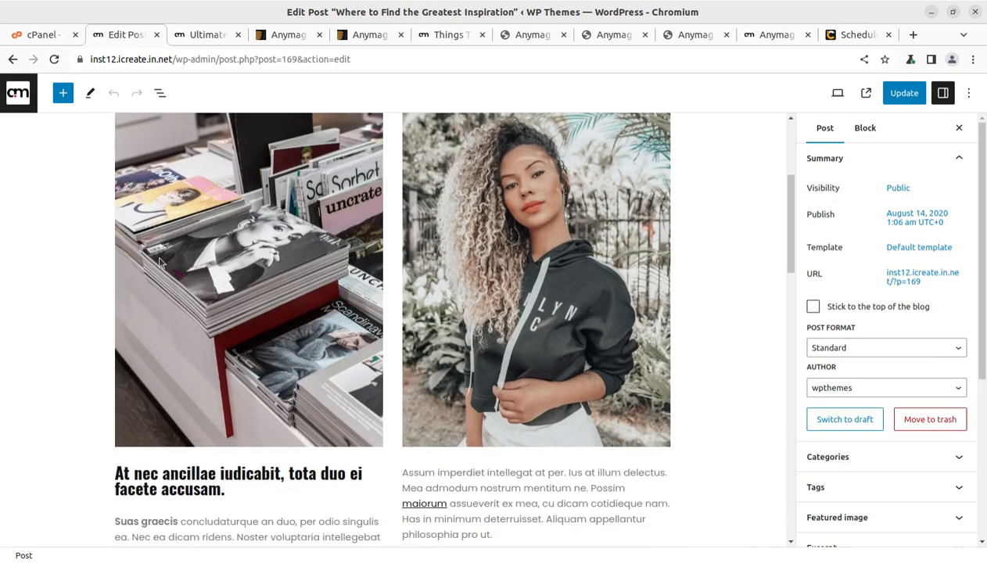
{"action": "scroll", "scroll_direction": "down", "scroll_amount": 3}
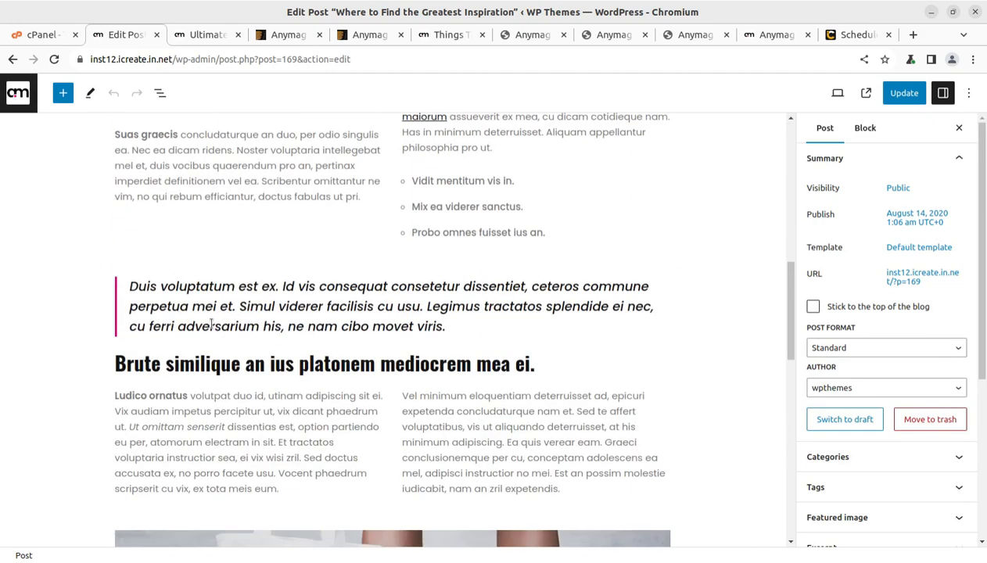
{"action": "scroll", "scroll_direction": "down", "scroll_amount": 3}
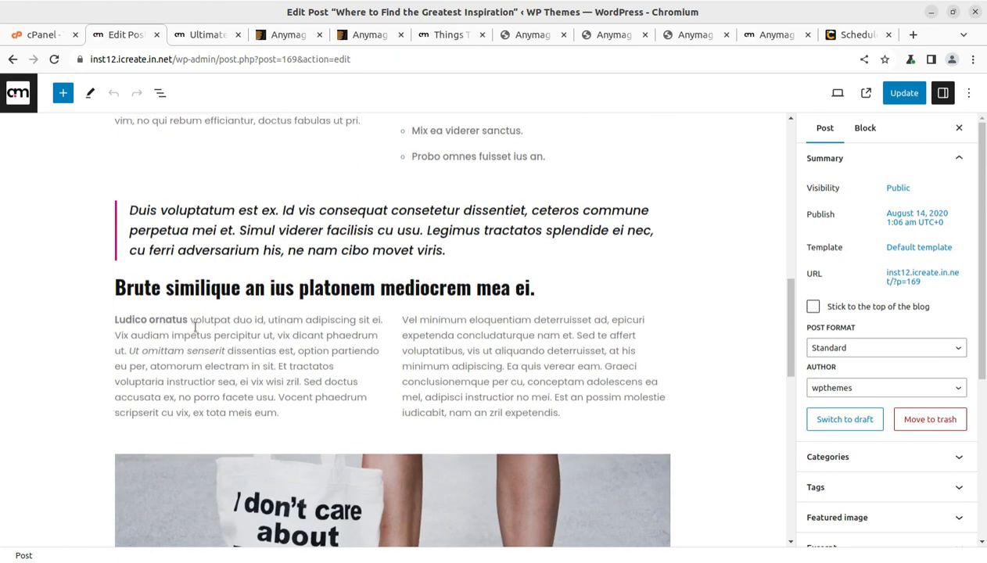
{"action": "scroll", "scroll_direction": "up", "scroll_amount": 3}
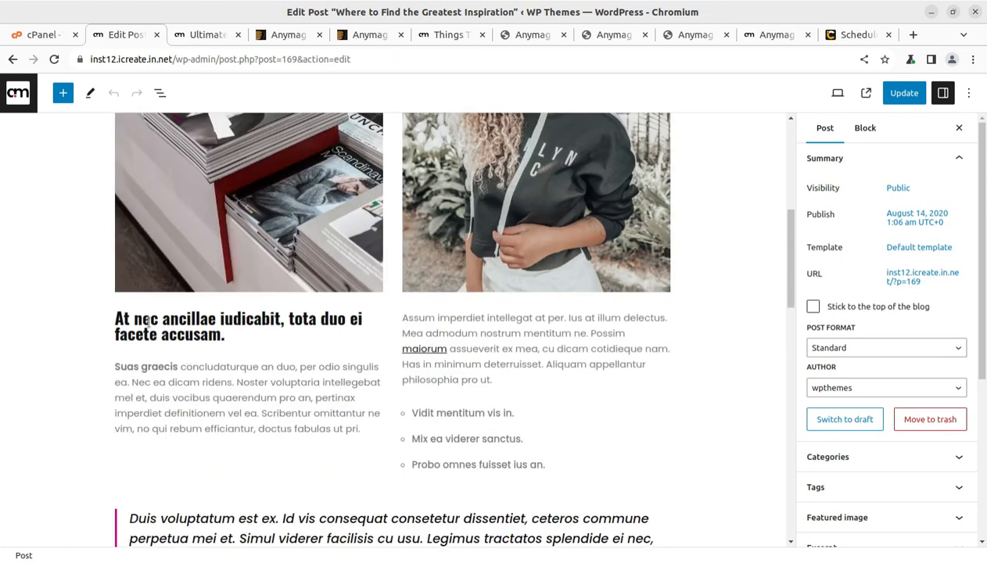
{"action": "left_click", "coordinate": [247, 397]}
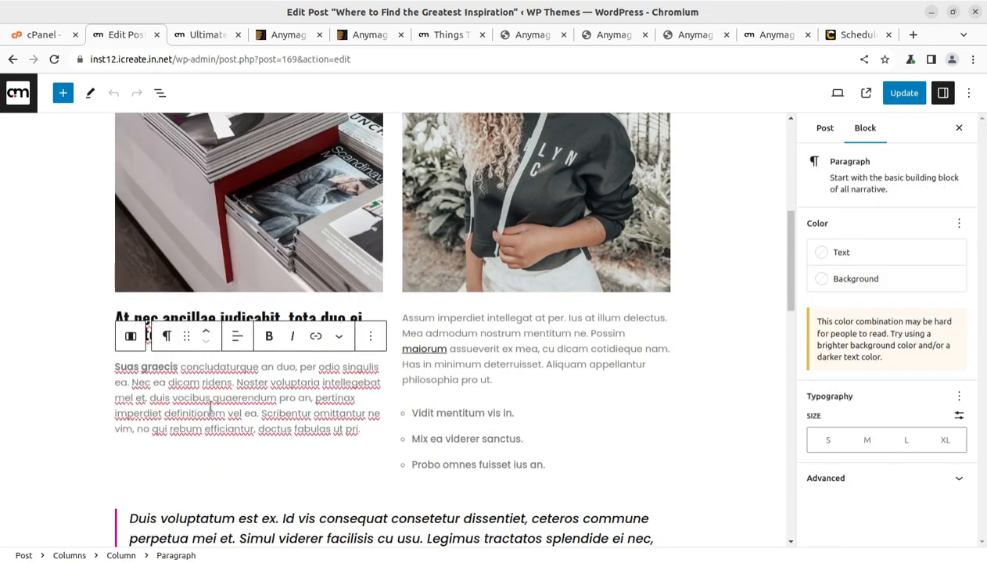
{"action": "scroll", "scroll_direction": "down", "scroll_amount": 3}
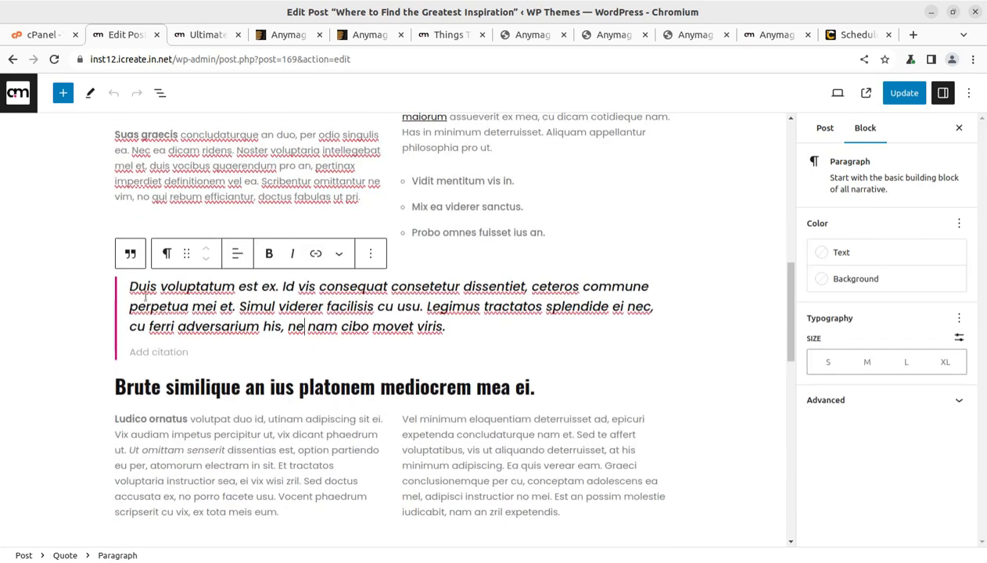
{"action": "scroll", "scroll_direction": "down", "scroll_amount": 3}
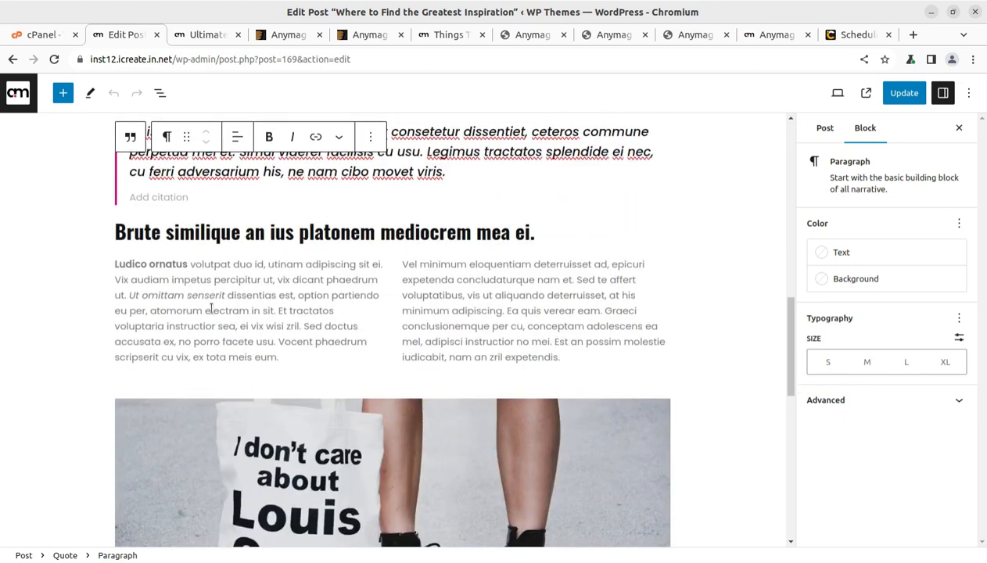
{"action": "scroll", "scroll_direction": "down", "scroll_amount": 3}
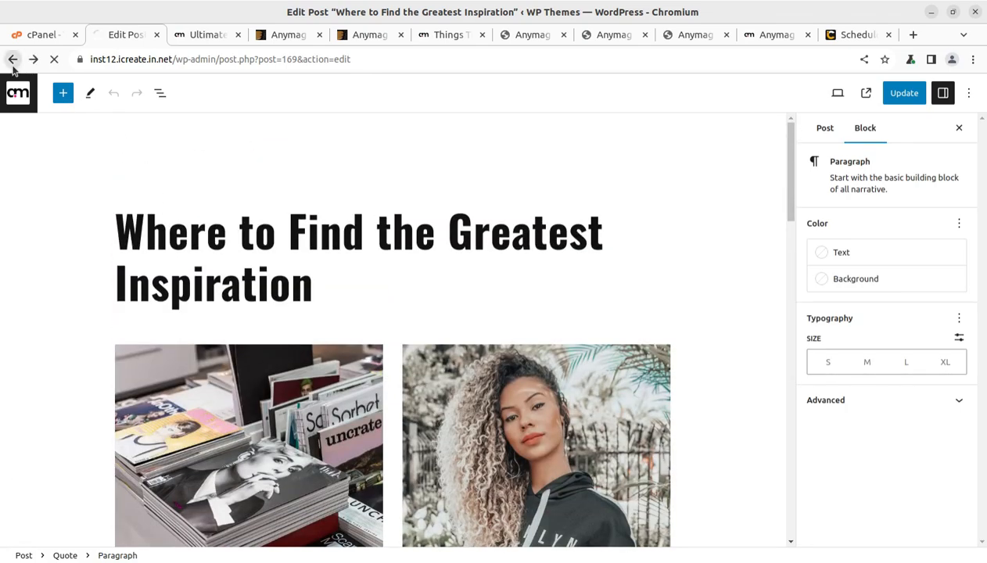
Step: Go back to the Posts list, then visit the live Anymag front page
{"action": "left_click", "coordinate": [12, 59]}
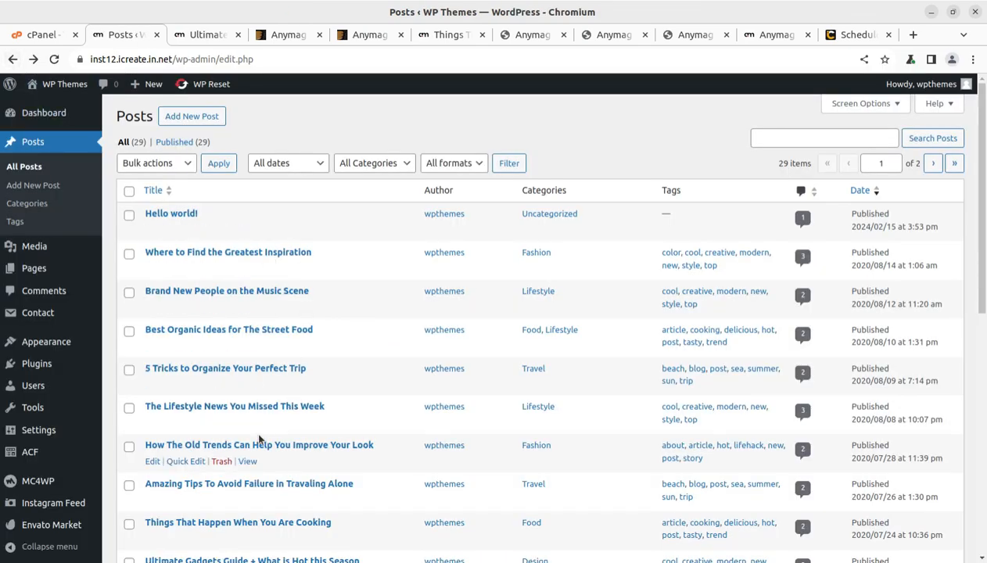
{"action": "mouse_move", "coordinate": [323, 538]}
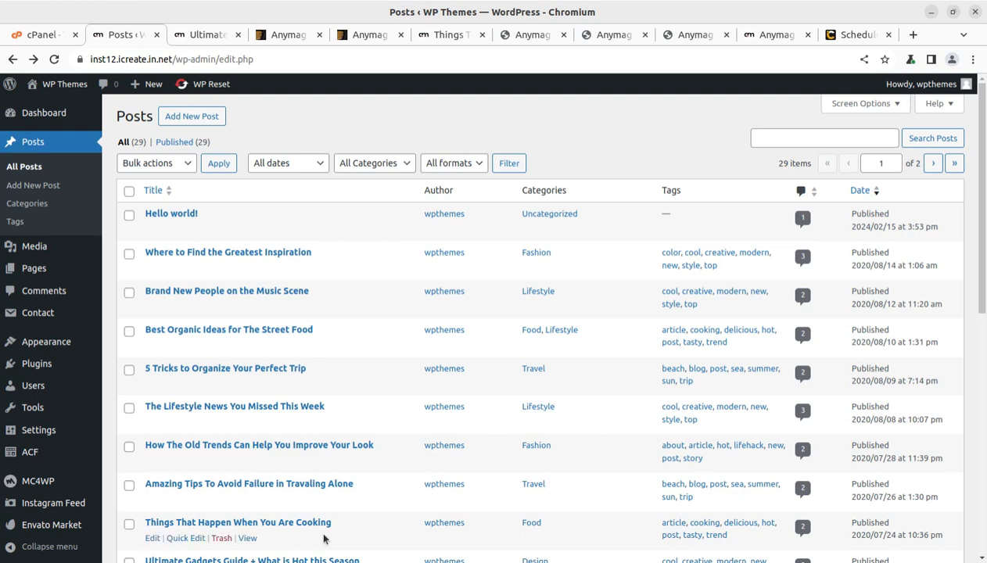
{"action": "mouse_move", "coordinate": [64, 84]}
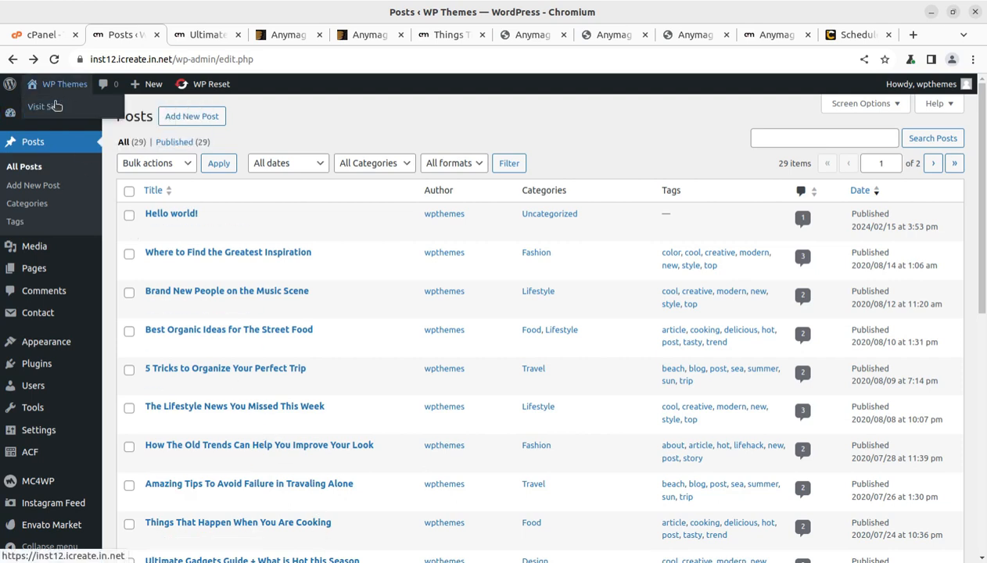
{"action": "left_click", "coordinate": [43, 106]}
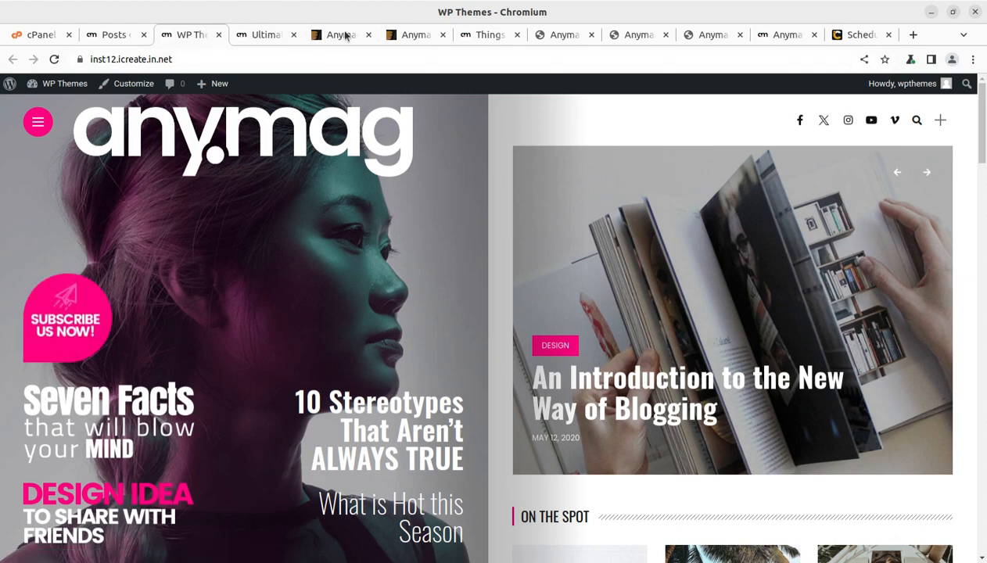
Step: Switch to the ThemeForest Anymag item page with its $39 regular license
{"action": "left_click", "coordinate": [340, 35]}
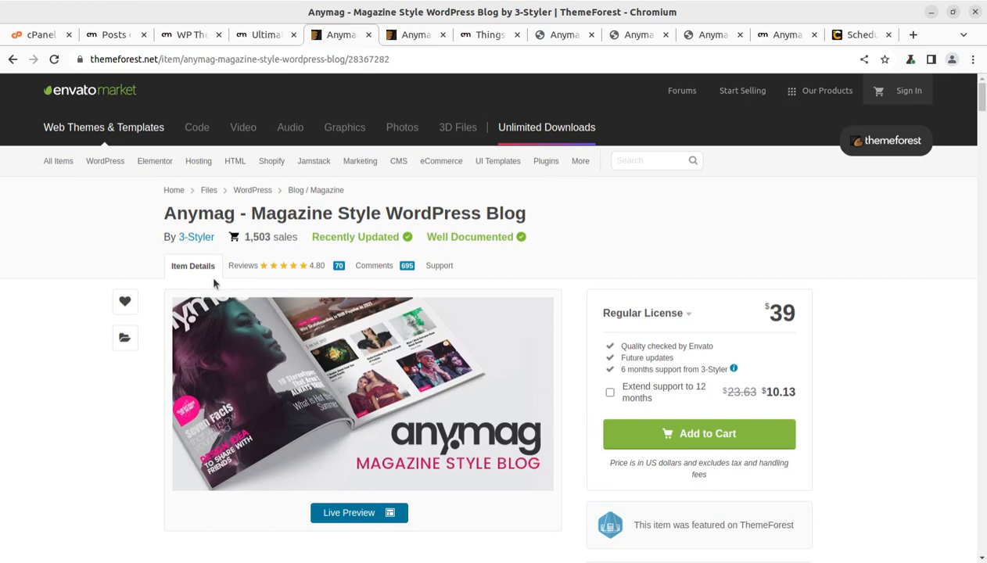
{"action": "mouse_move", "coordinate": [768, 311]}
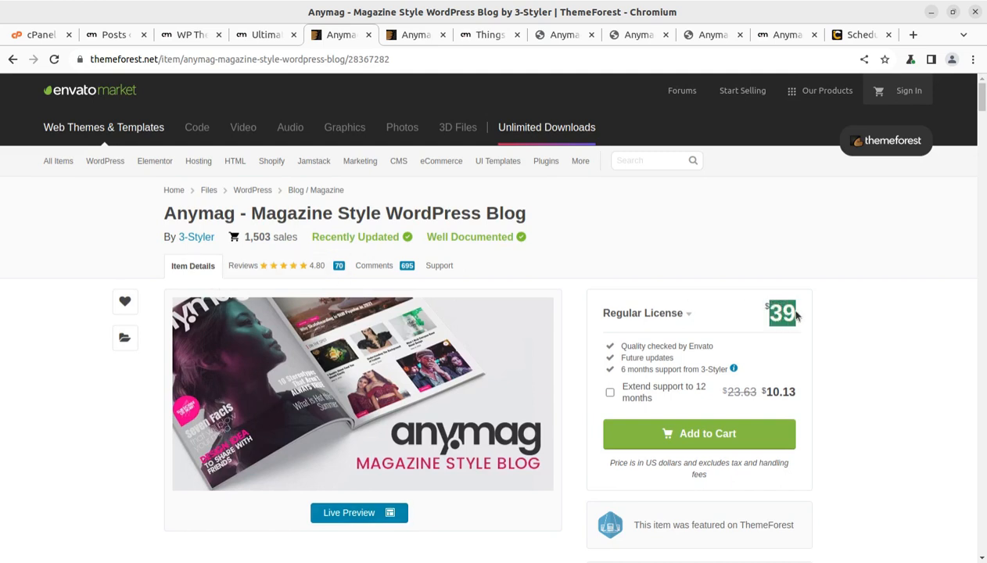
{"action": "mouse_move", "coordinate": [55, 446]}
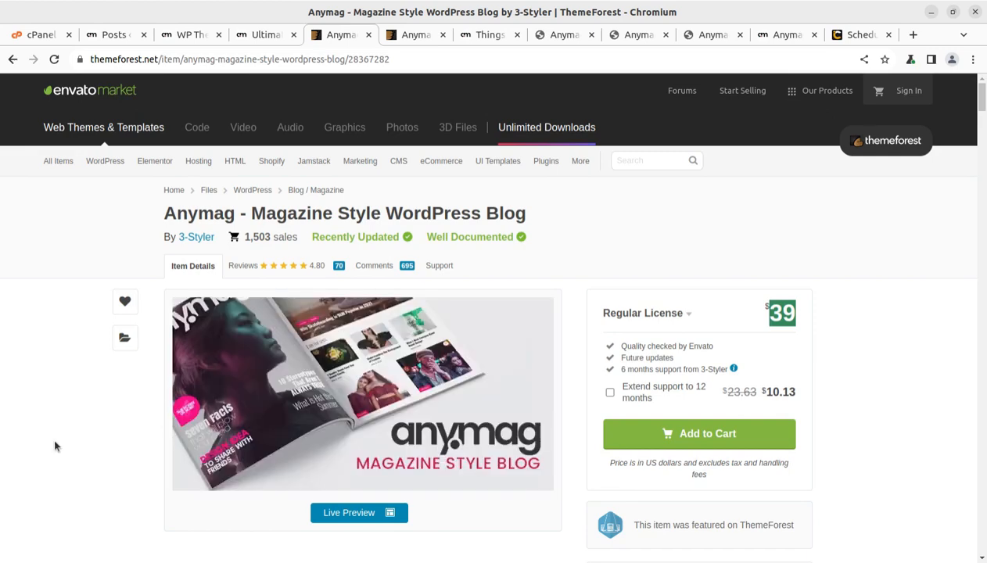
{"action": "mouse_move", "coordinate": [59, 441]}
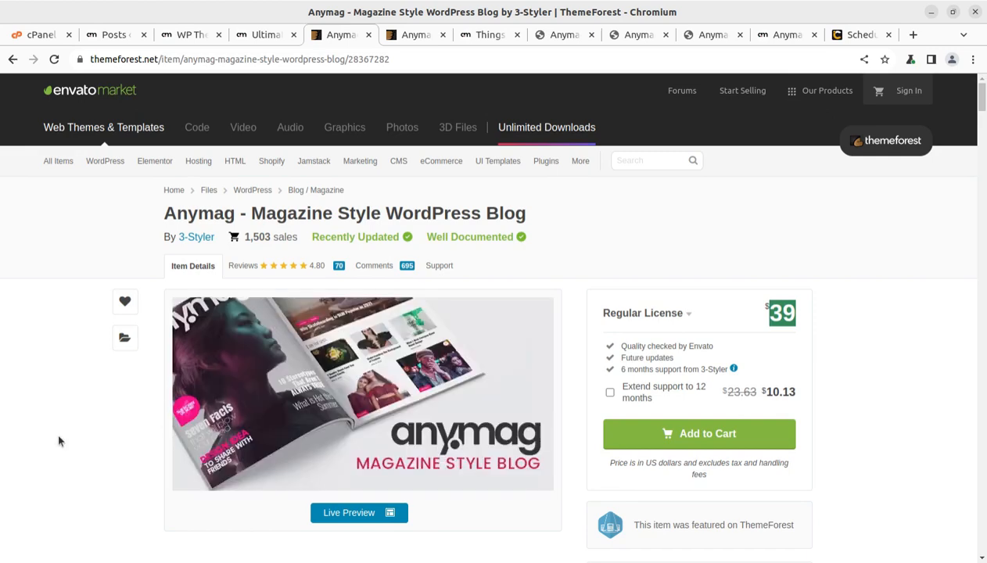
{"action": "mouse_move", "coordinate": [816, 157]}
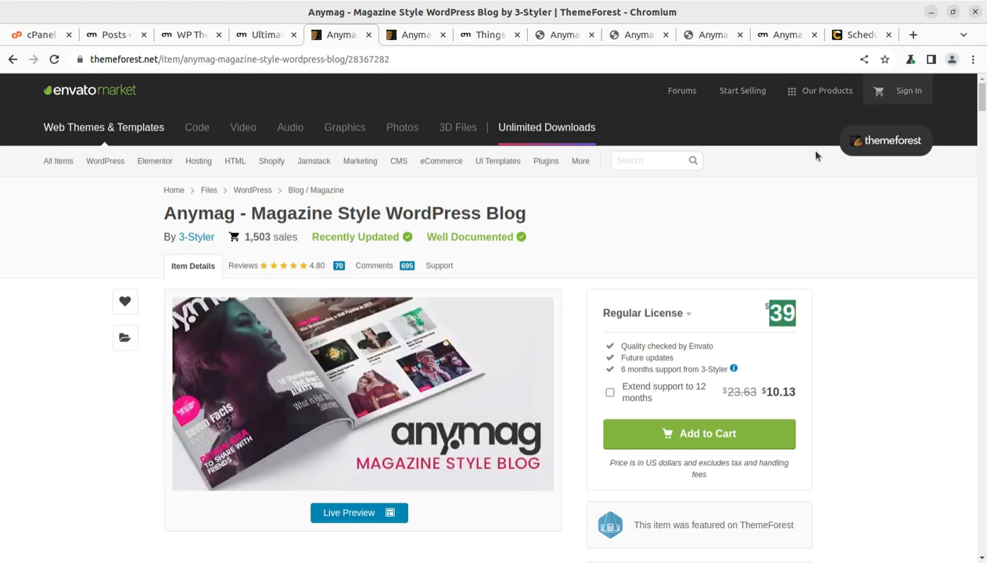
Step: Switch to the i-Create business website's home page
{"action": "left_click", "coordinate": [855, 34]}
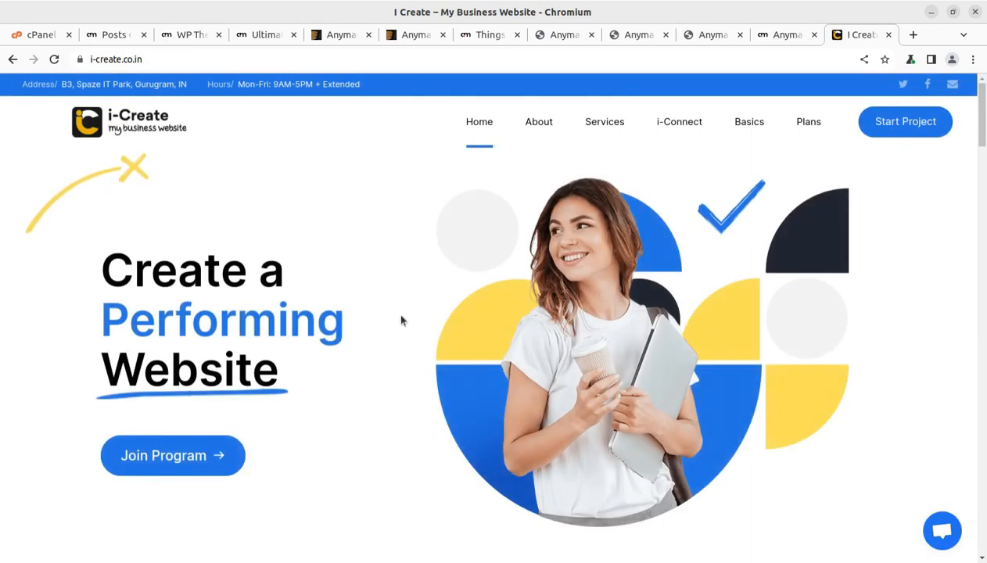
{"action": "mouse_move", "coordinate": [514, 269]}
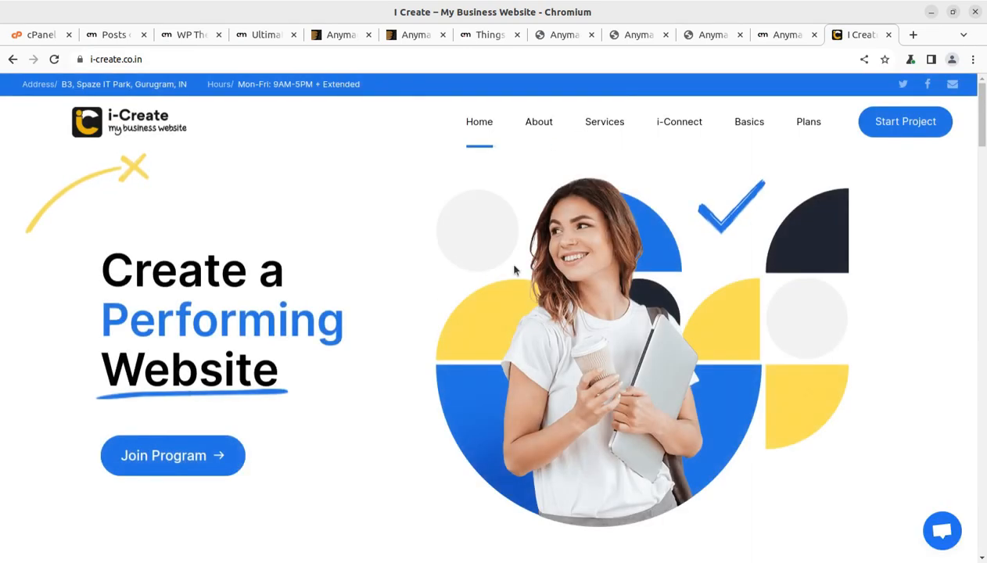
{"action": "mouse_move", "coordinate": [316, 344]}
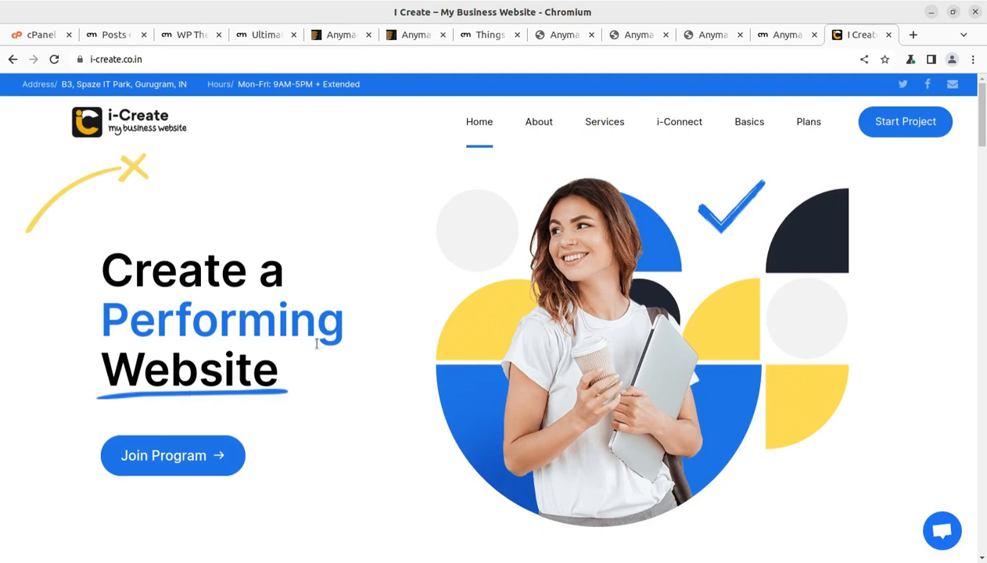
{"action": "mouse_move", "coordinate": [519, 188]}
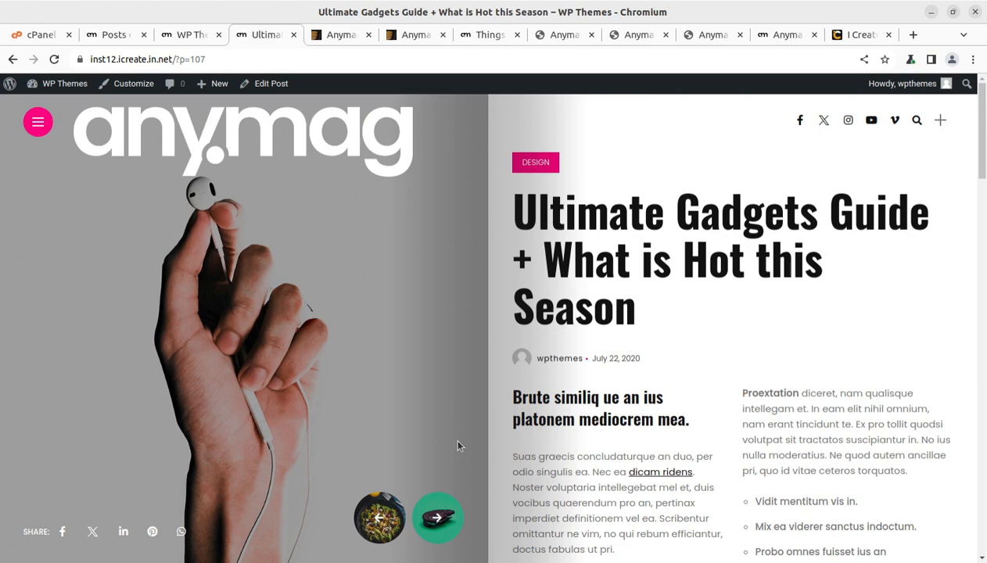
{"action": "mouse_move", "coordinate": [391, 365]}
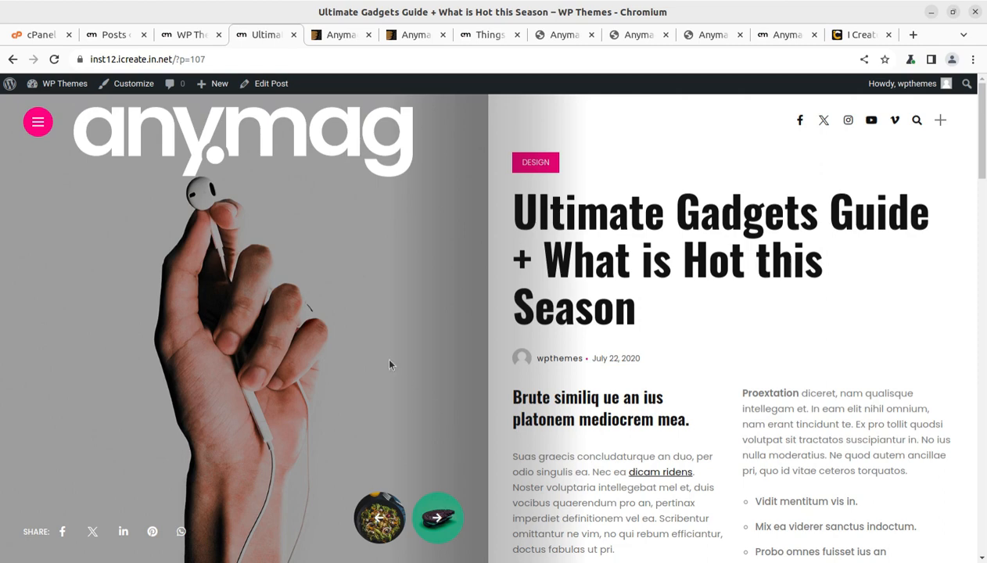
{"action": "mouse_move", "coordinate": [313, 180]}
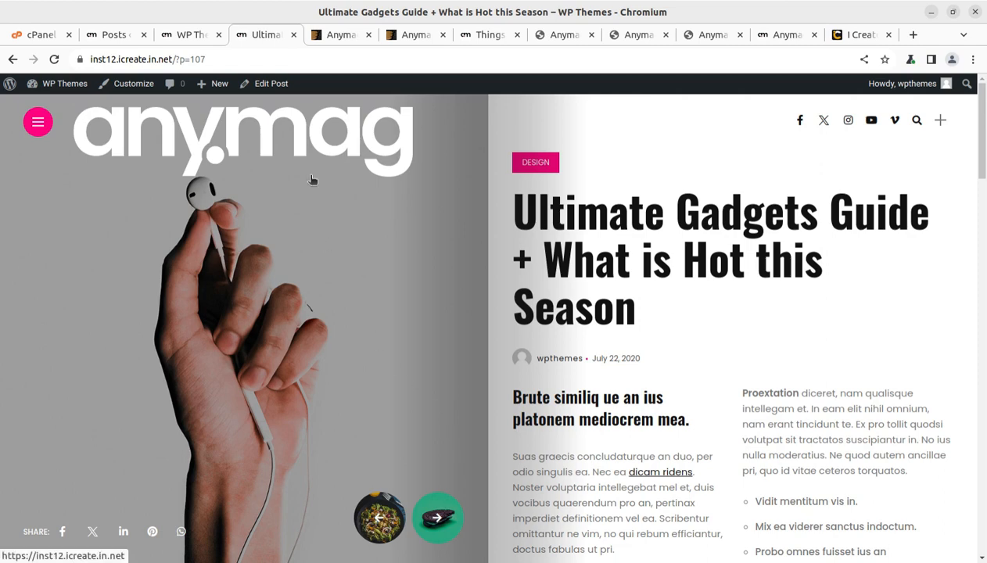
{"action": "mouse_move", "coordinate": [122, 107]}
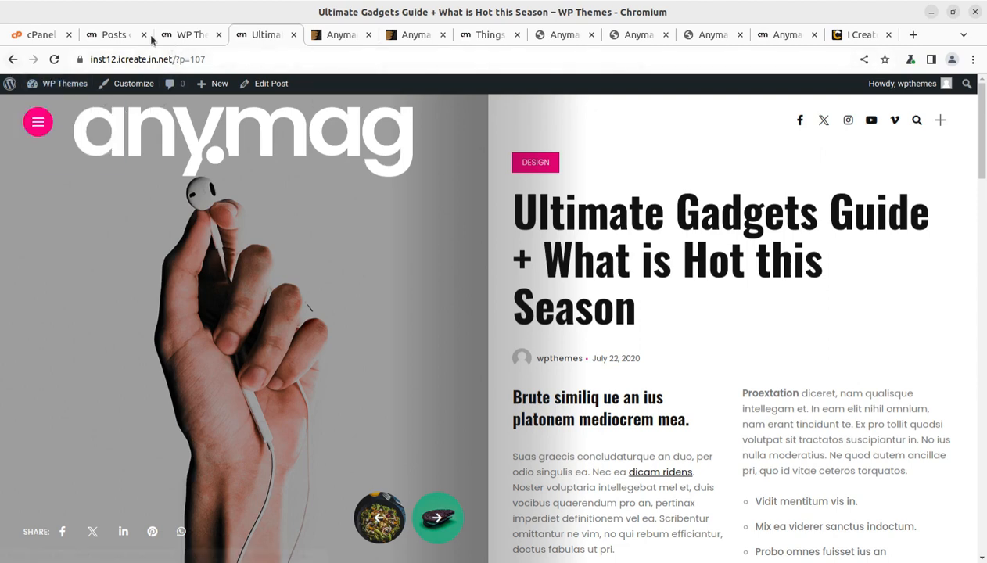
{"action": "mouse_move", "coordinate": [188, 34]}
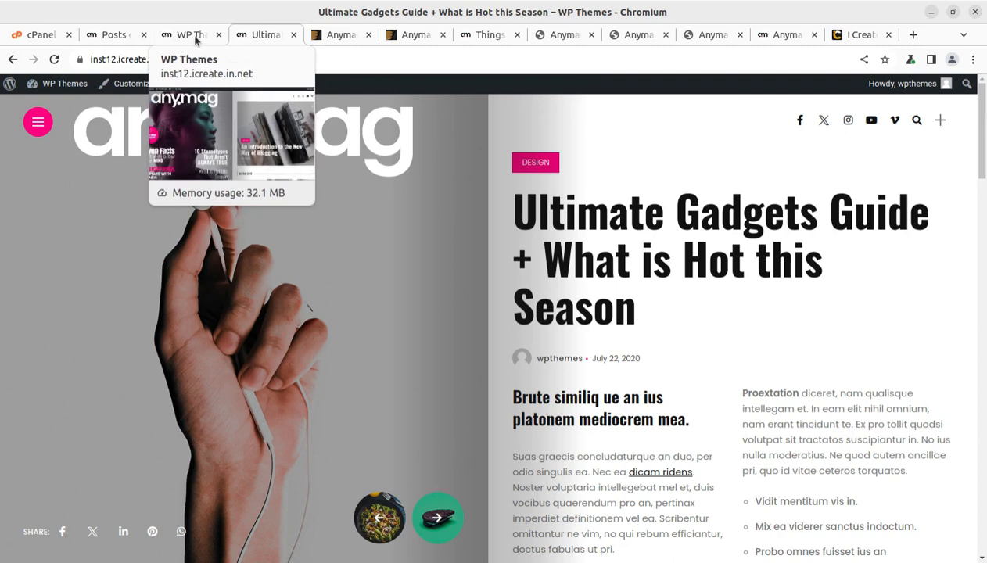
Step: Return from the Ultimate Gadgets Guide post to the live Anymag magazine homepage
{"action": "left_click", "coordinate": [187, 34]}
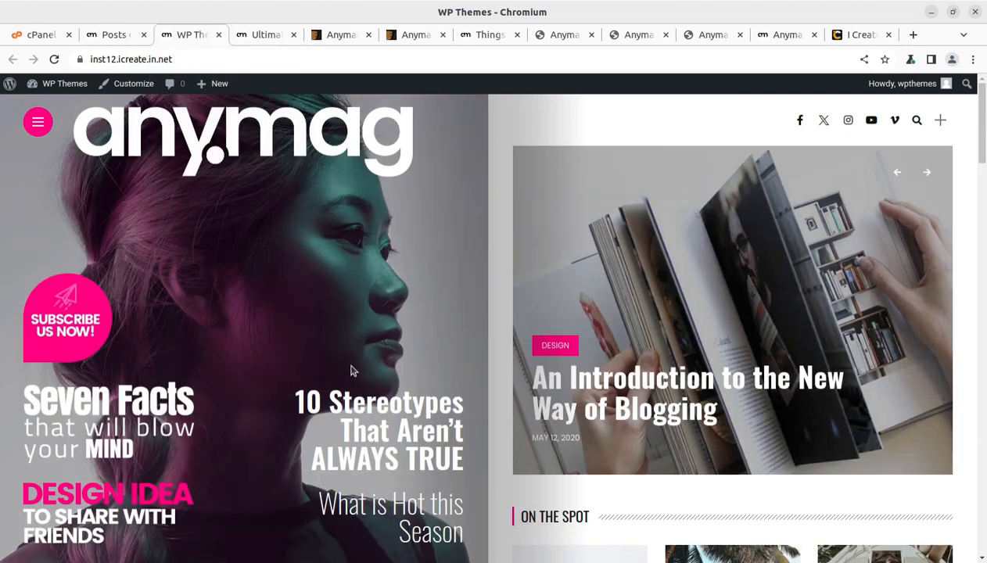